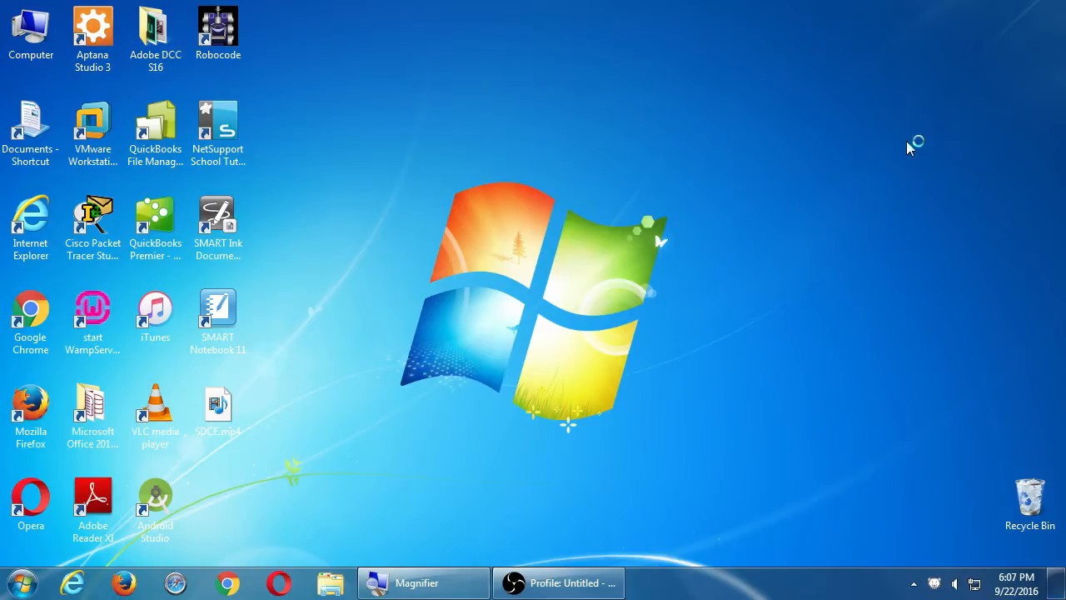
- Launch Paint by searching 'pa' from the Start menu
{"action": "left_click", "coordinate": [21, 582]}
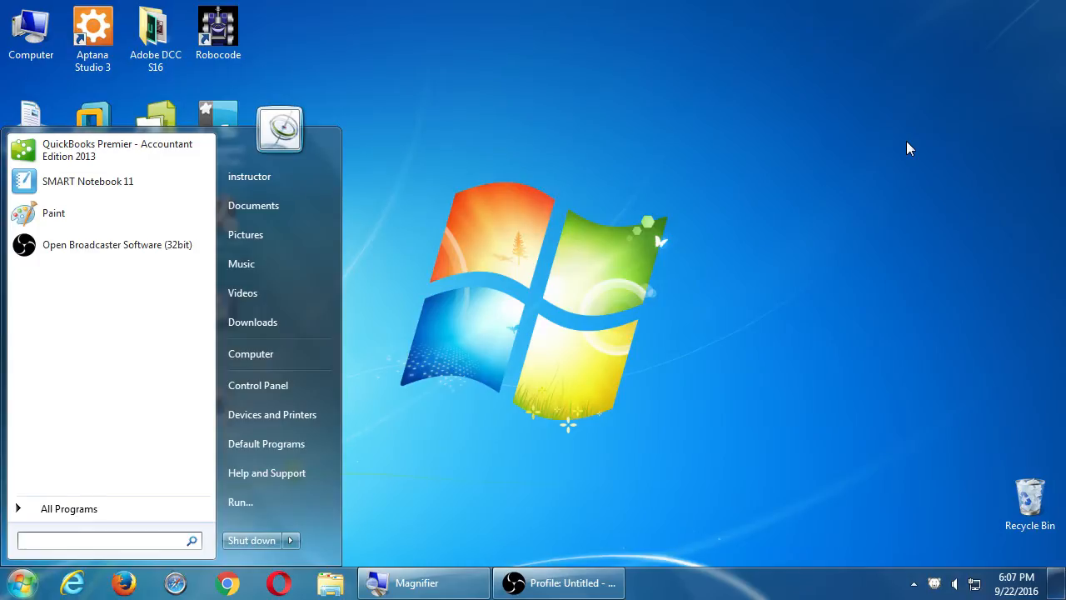
{"action": "type", "text": "pa"}
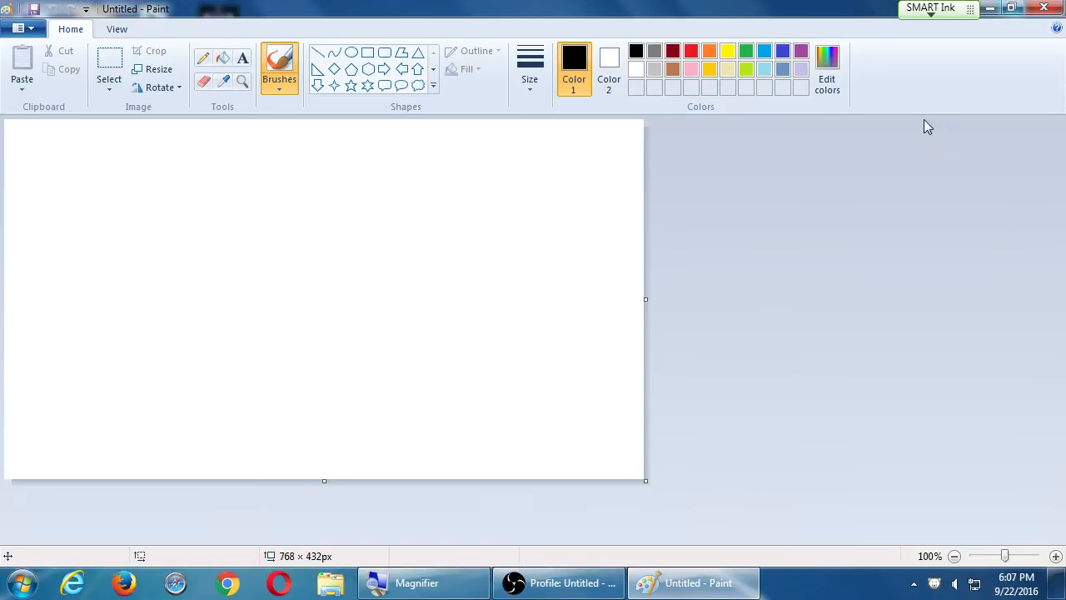
- Widen the canvas and write the title 'Wireframing our App' at the top-left
{"action": "left_click_drag", "start_coordinate": [645, 300], "coordinate": [1024, 300]}
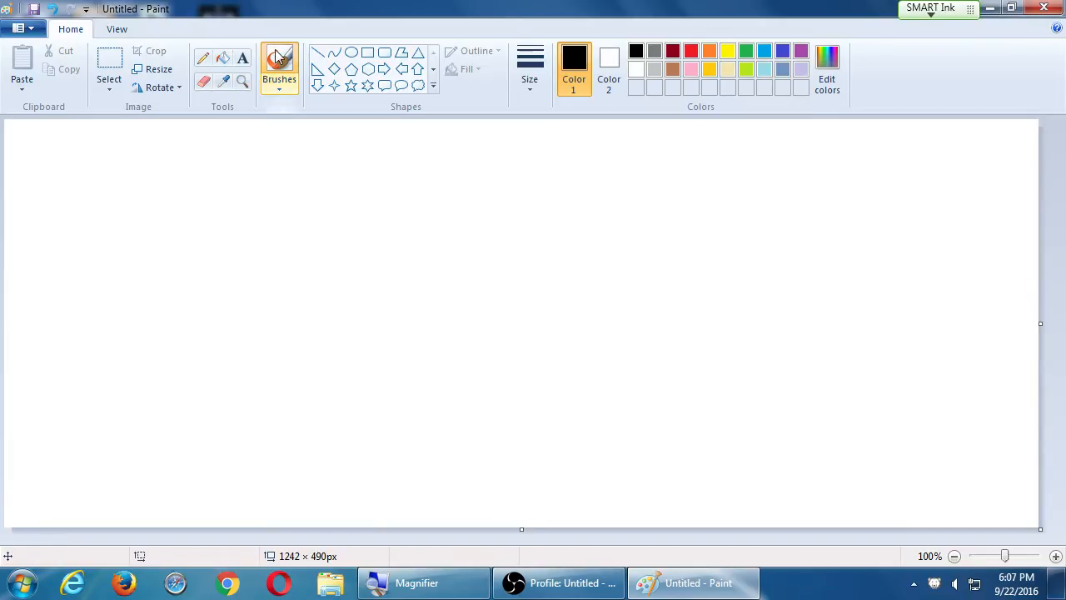
{"action": "mouse_move", "coordinate": [242, 57]}
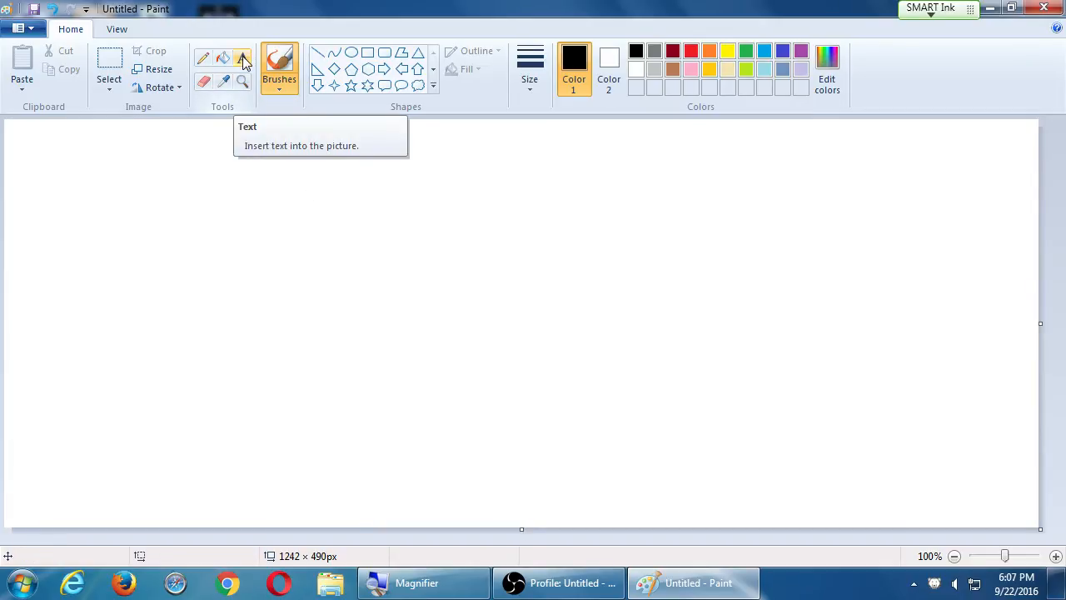
{"action": "left_click", "coordinate": [242, 57]}
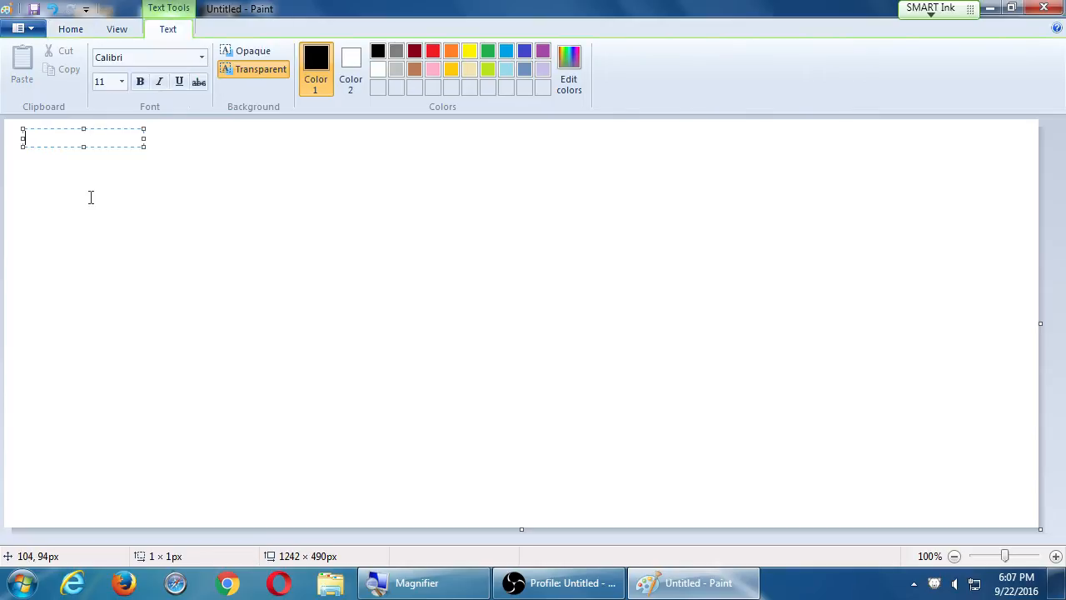
{"action": "type", "text": "Wire"}
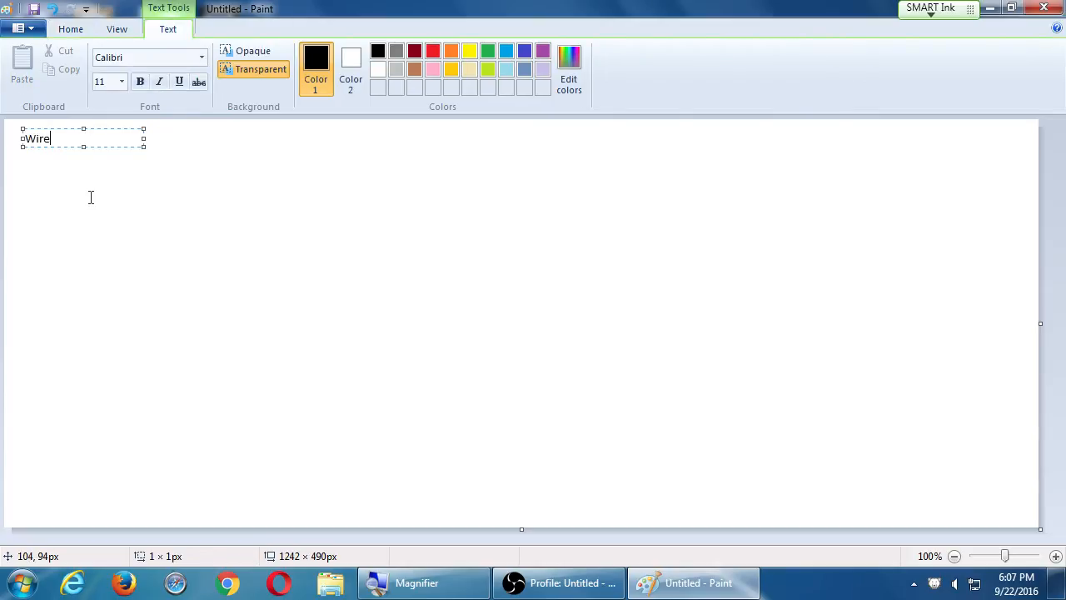
{"action": "type", "text": "framing our"}
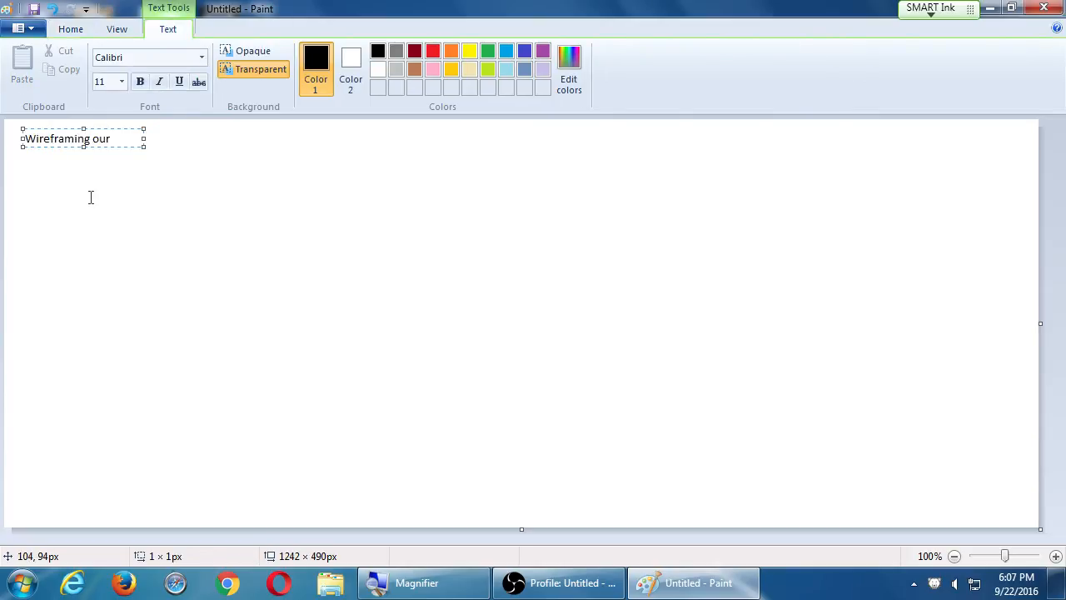
{"action": "type", "text": "App"}
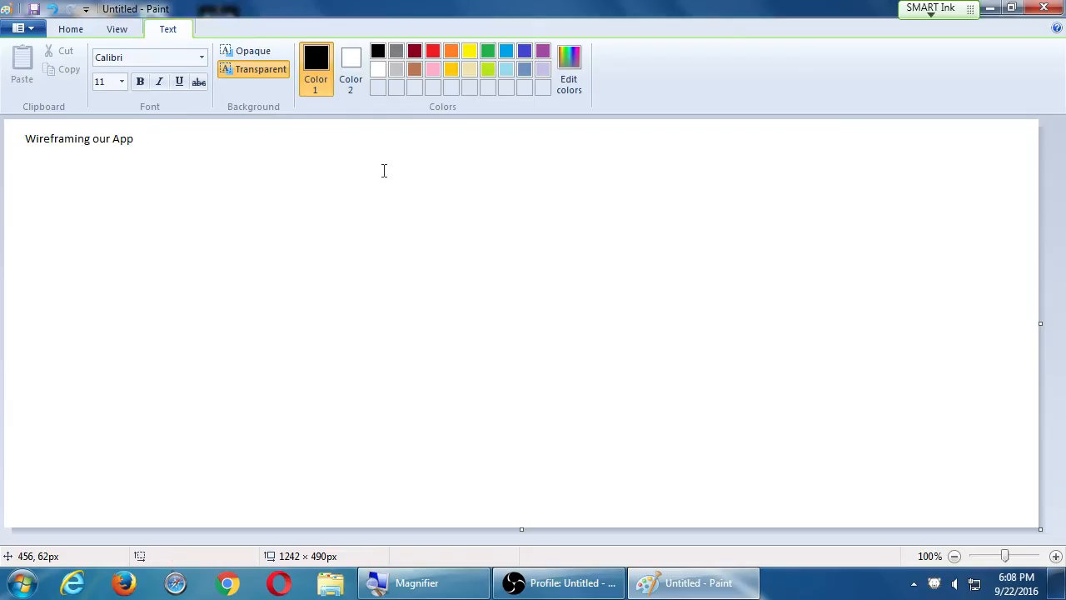
{"action": "left_click", "coordinate": [71, 28]}
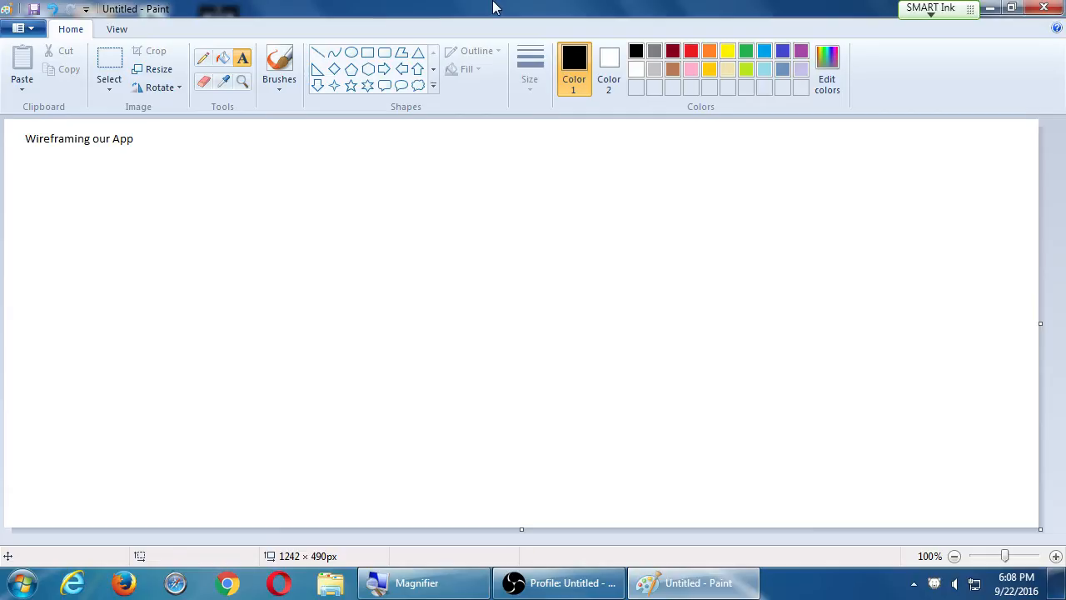
{"action": "left_click", "coordinate": [15, 582]}
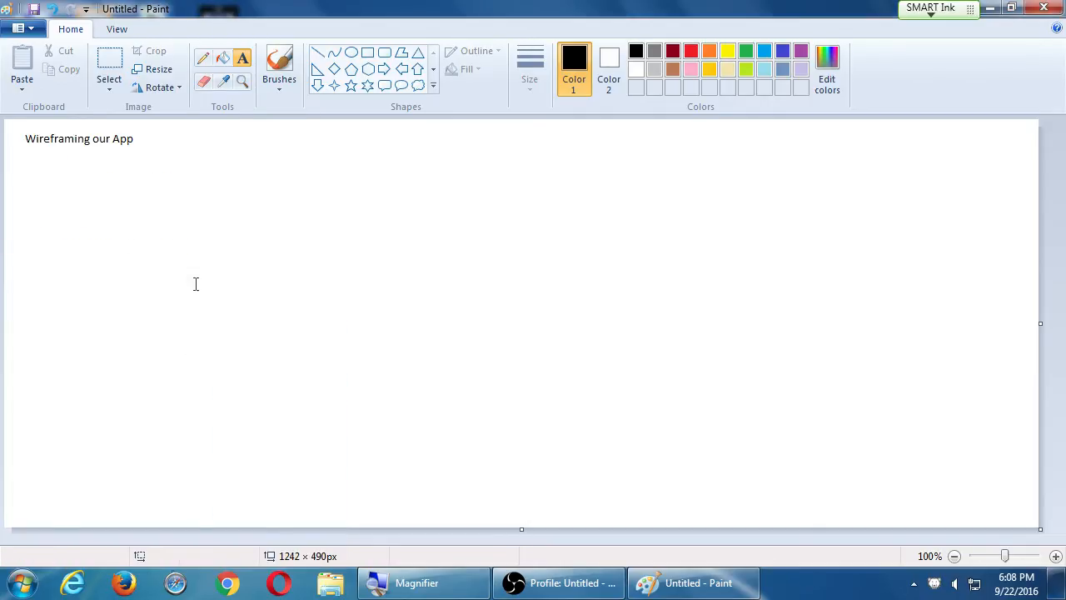
- Go to vmcink.net/mysdce in Firefox and open the Mobile Site
{"action": "left_click", "coordinate": [123, 582]}
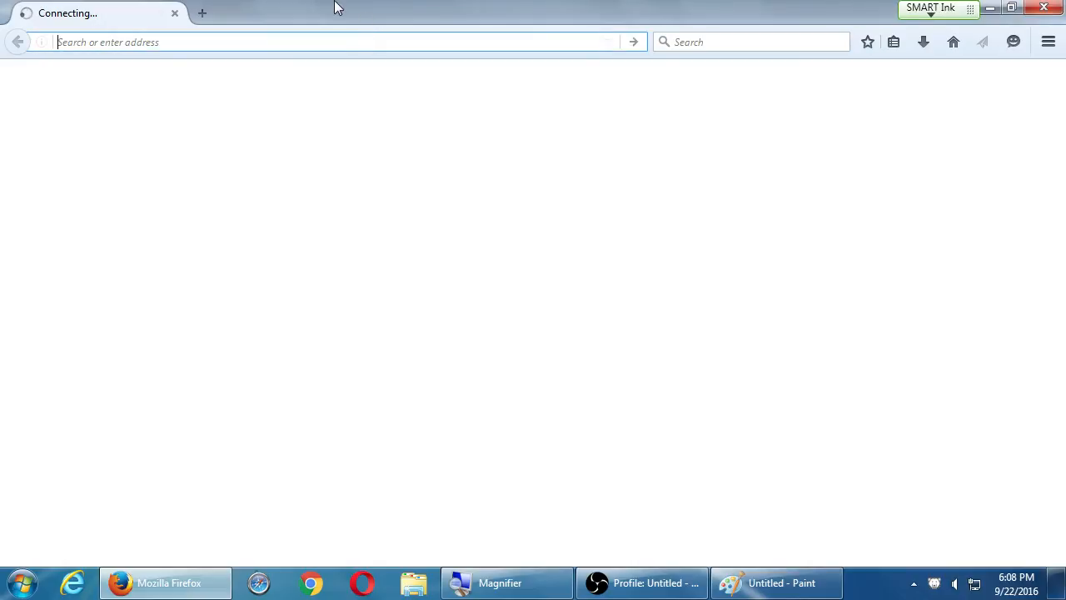
{"action": "type", "text": "vmcink.net"}
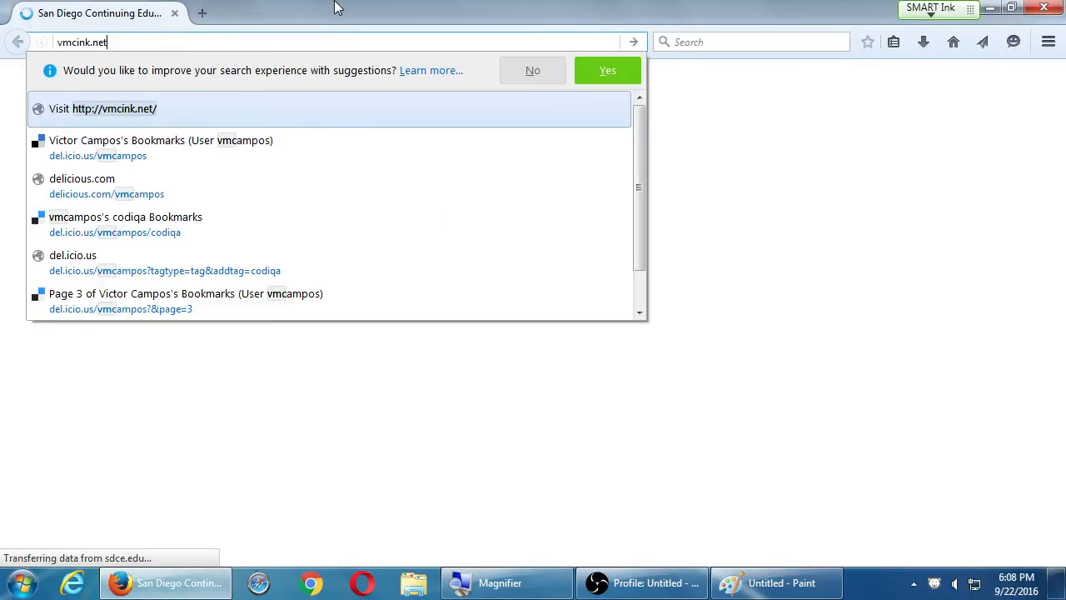
{"action": "type", "text": "/mysdce/"}
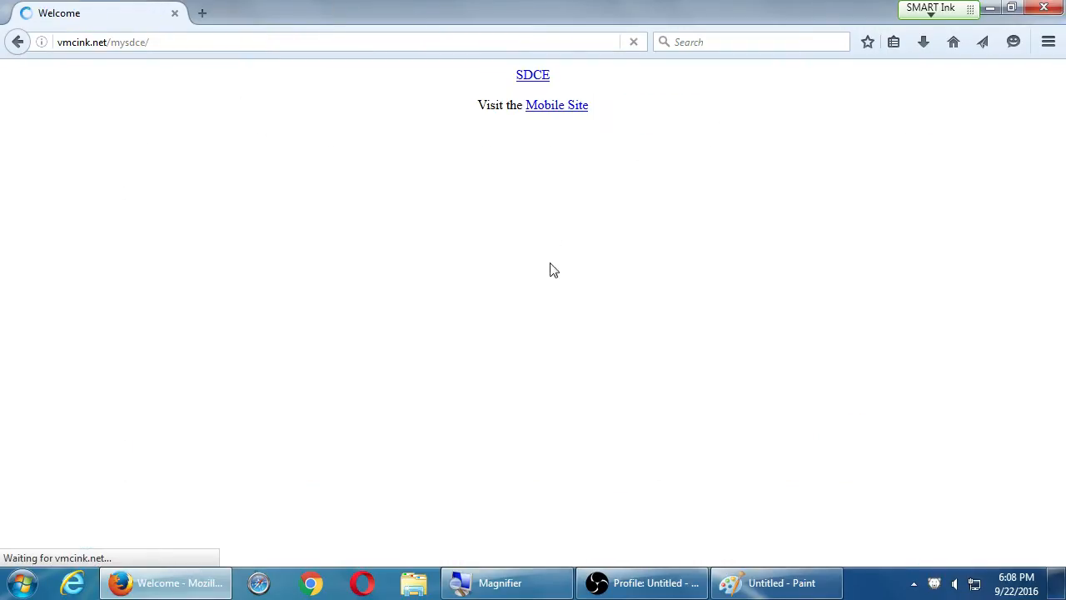
{"action": "left_click", "coordinate": [556, 105]}
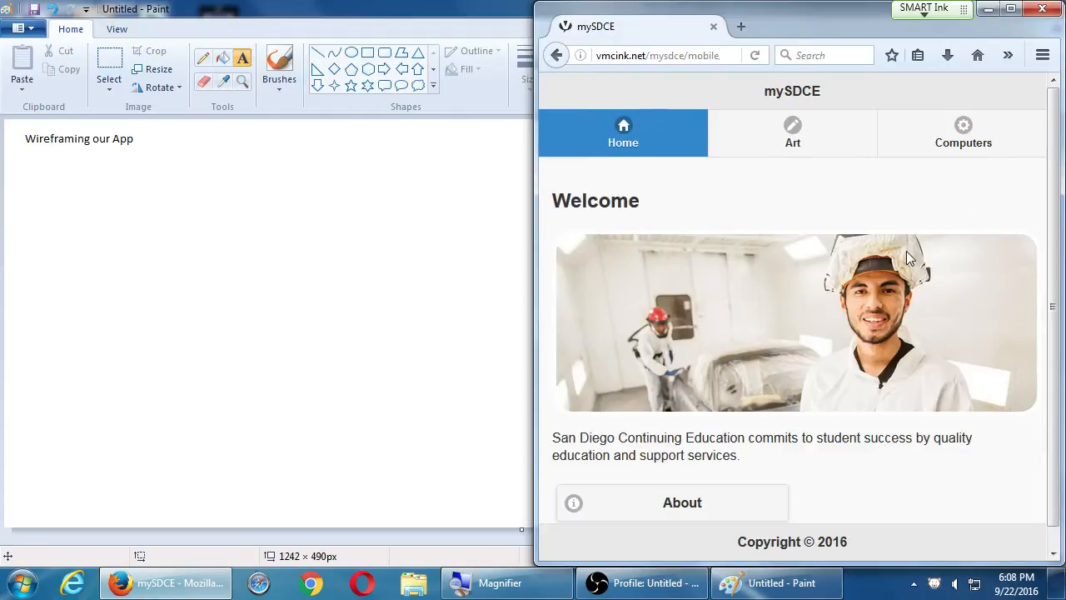
{"action": "mouse_move", "coordinate": [904, 423]}
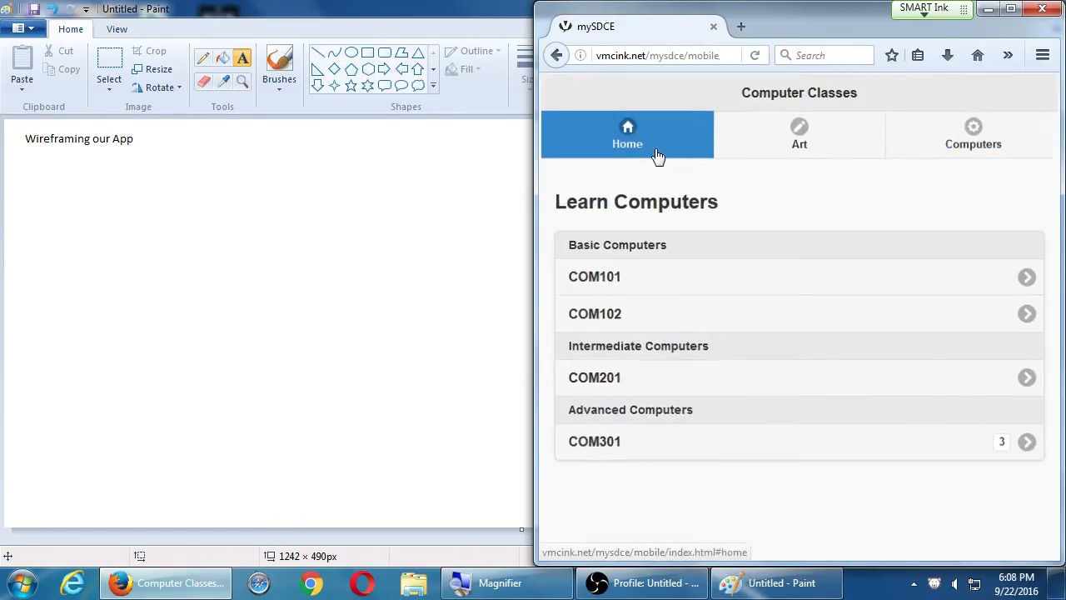
- Browse the site's Home, Art and Computers pages
{"action": "left_click", "coordinate": [627, 135]}
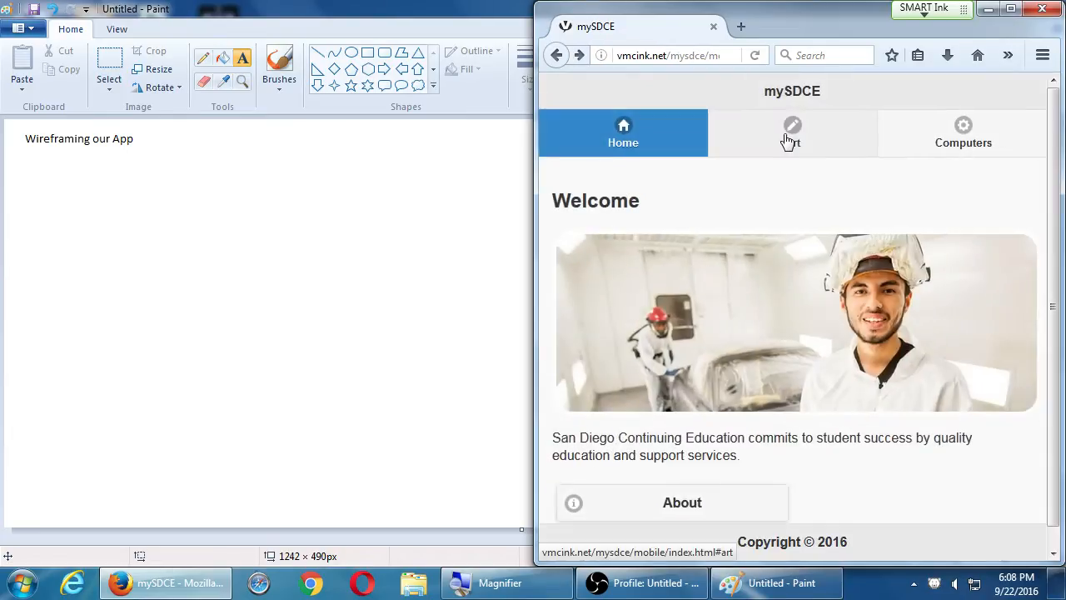
{"action": "left_click", "coordinate": [792, 133]}
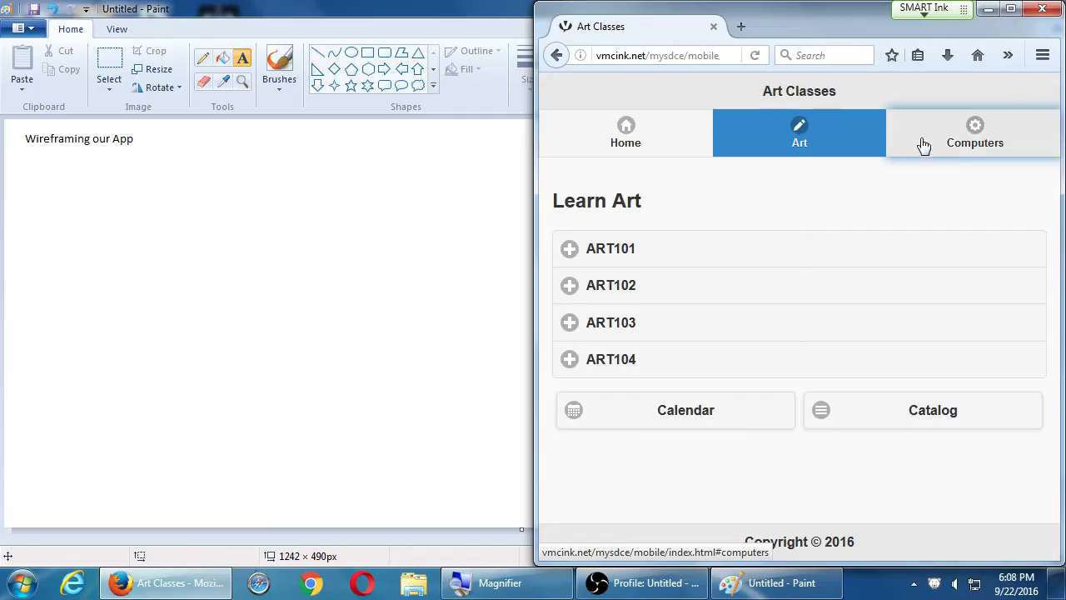
{"action": "left_click", "coordinate": [622, 133]}
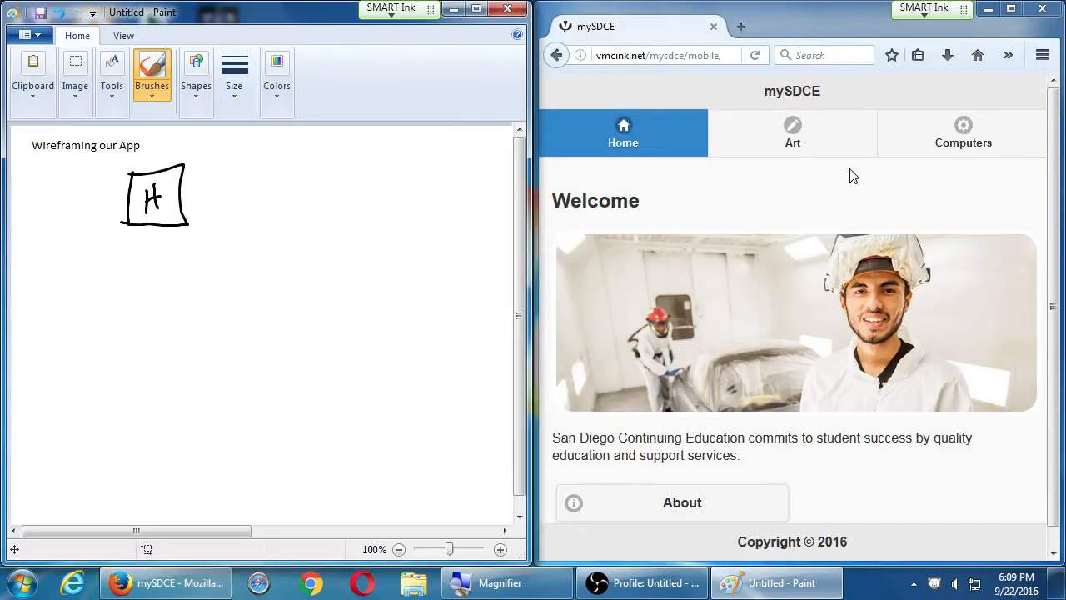
{"action": "mouse_move", "coordinate": [770, 283]}
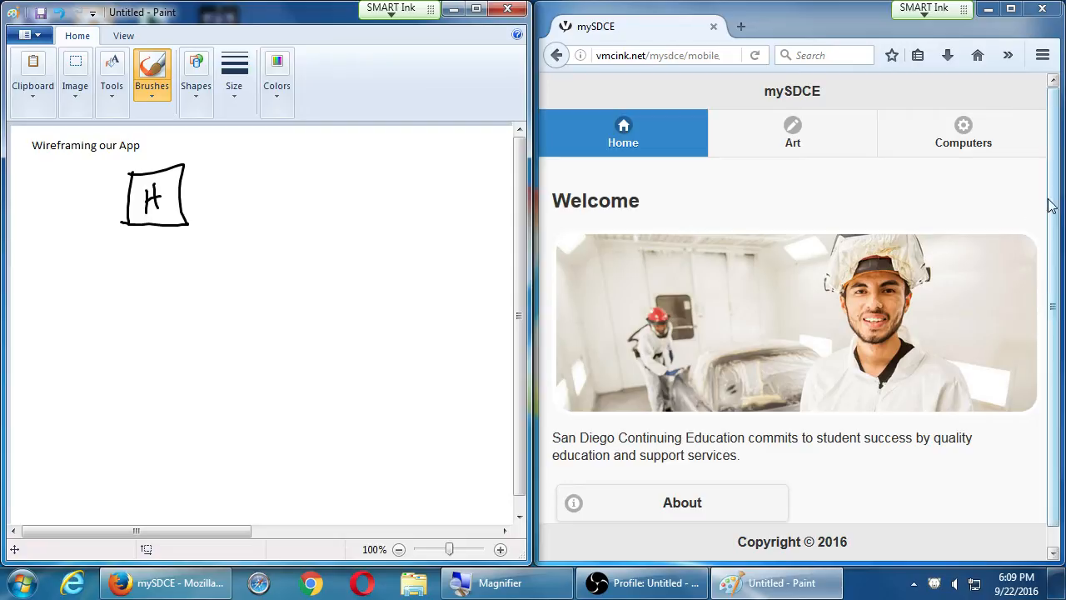
- Sketch boxes A and C linked beneath H, checking the Art and Computers pages
{"action": "left_click", "coordinate": [792, 134]}
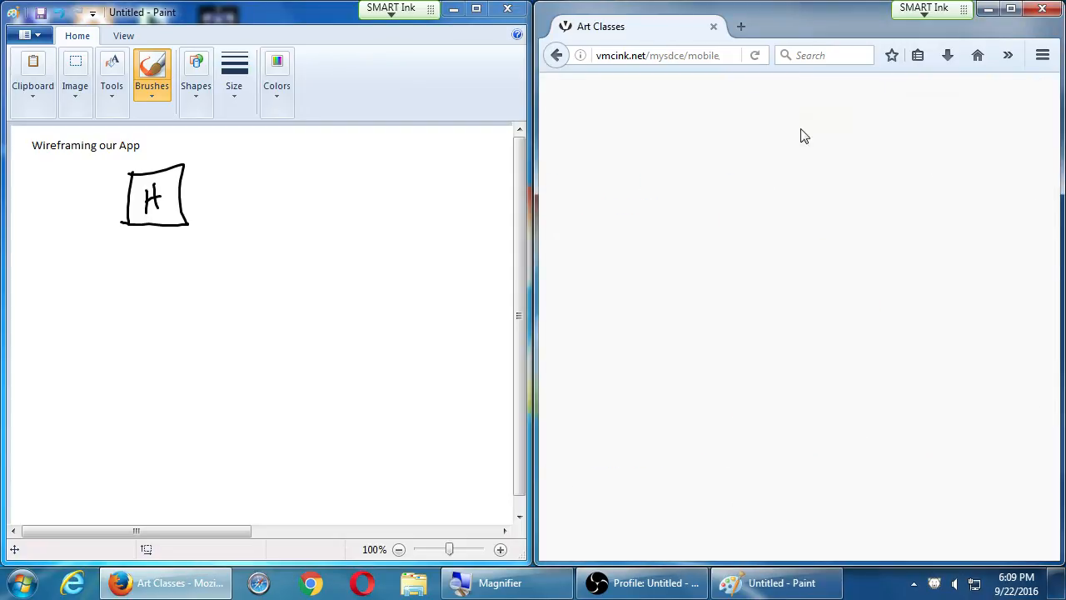
{"action": "left_click", "coordinate": [974, 133]}
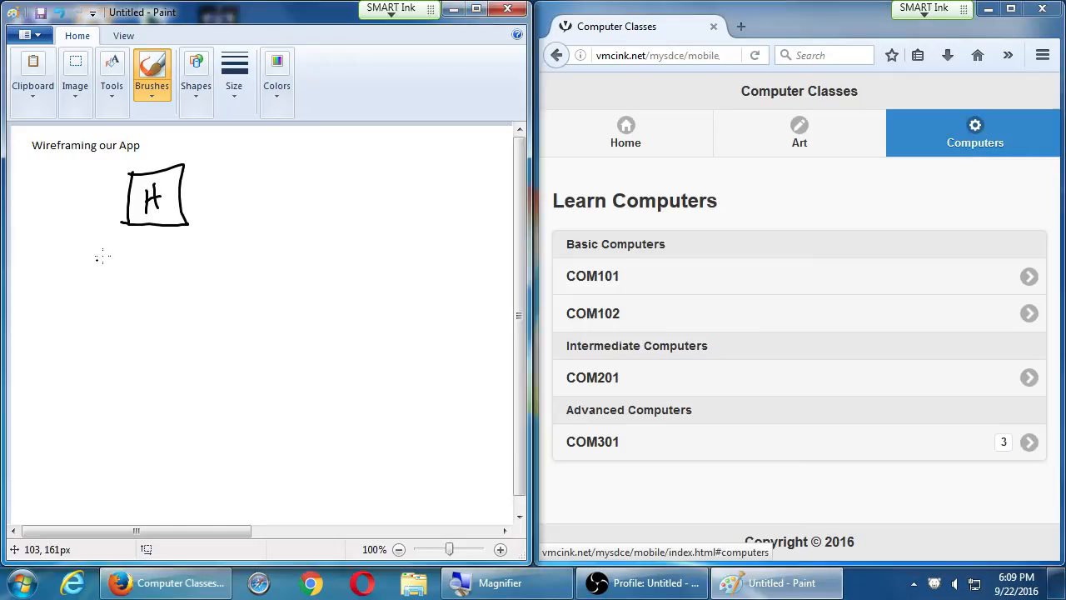
{"action": "left_click_drag", "start_coordinate": [134, 229], "coordinate": [104, 254]}
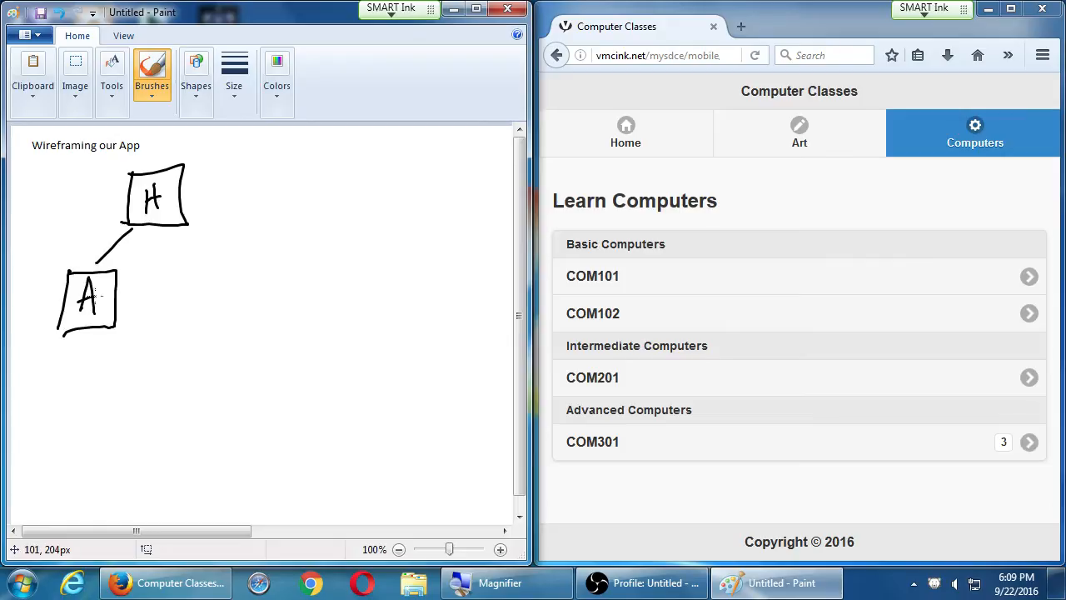
{"action": "left_click_drag", "start_coordinate": [167, 224], "coordinate": [183, 333]}
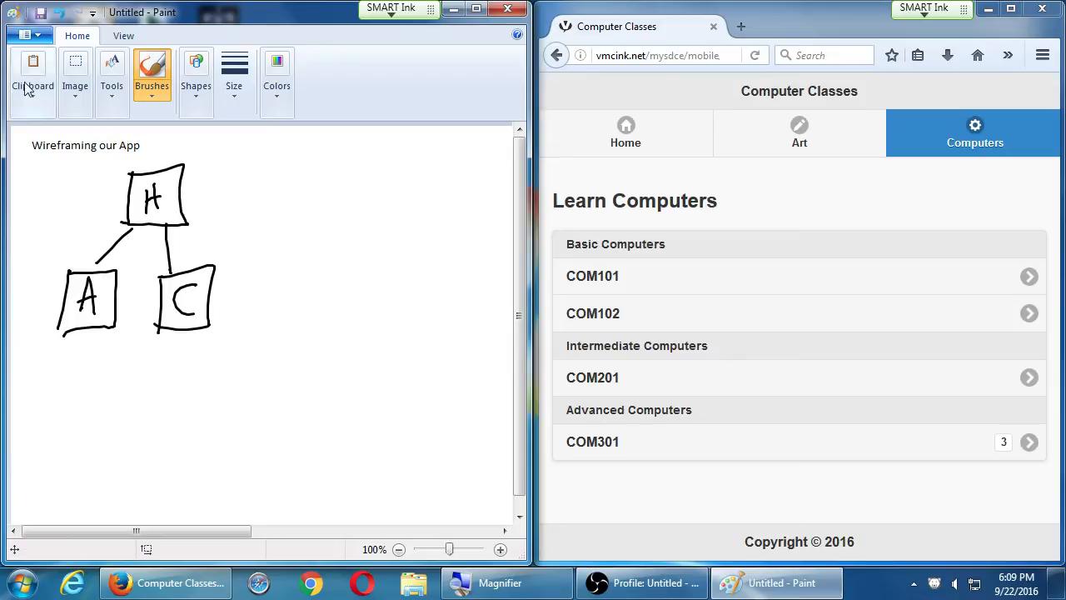
- Revisit the Home and Computers pages of the mobile site
{"action": "left_click", "coordinate": [623, 133]}
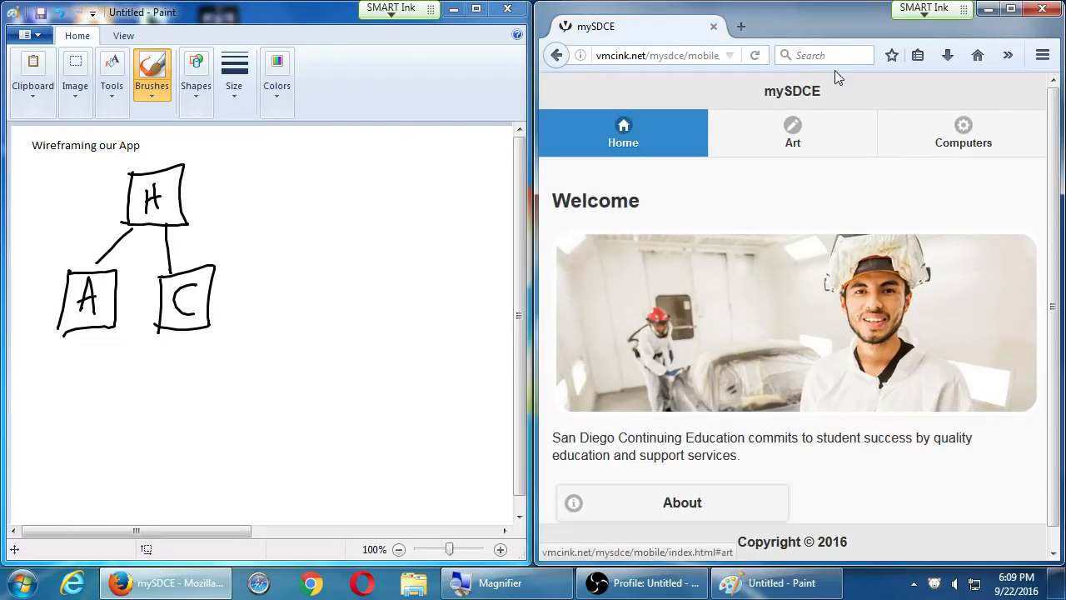
{"action": "left_click", "coordinate": [964, 133]}
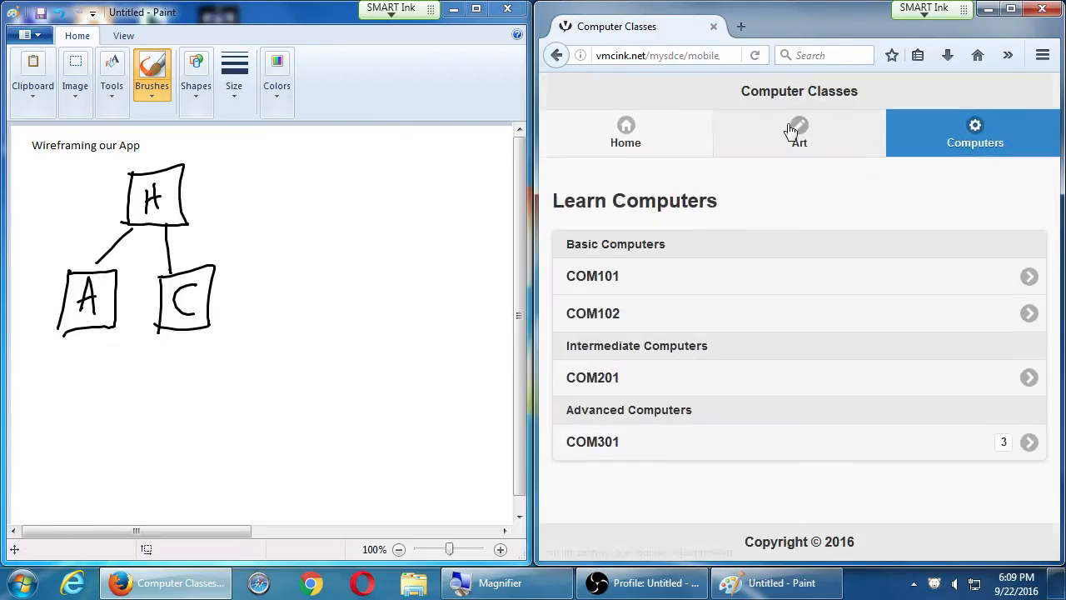
{"action": "left_click", "coordinate": [623, 133]}
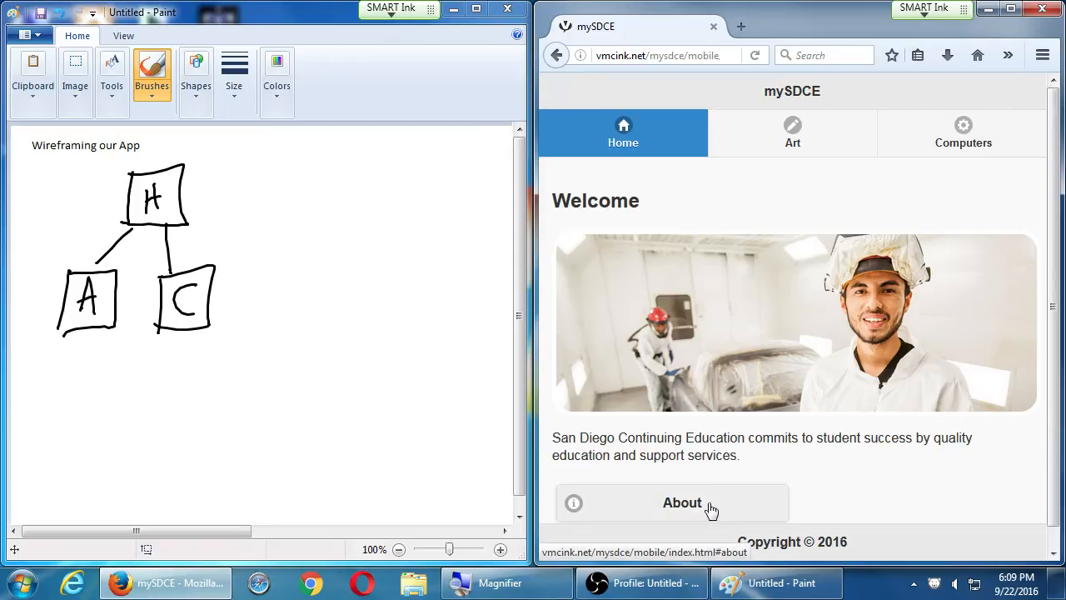
- View and close the About SDCE page, then show the Art classes page
{"action": "left_click", "coordinate": [682, 502]}
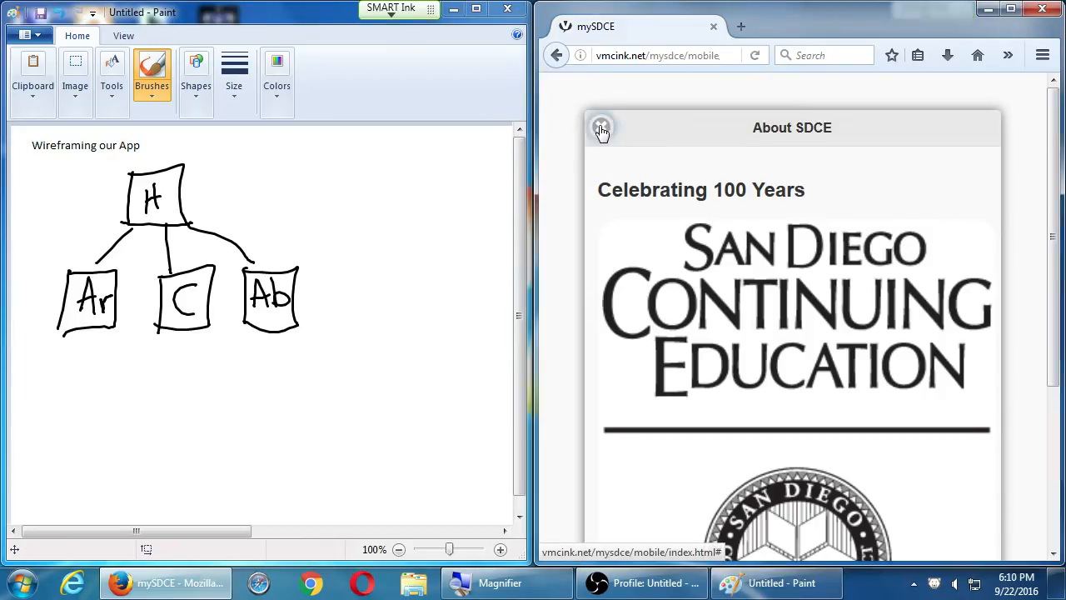
{"action": "left_click", "coordinate": [601, 128]}
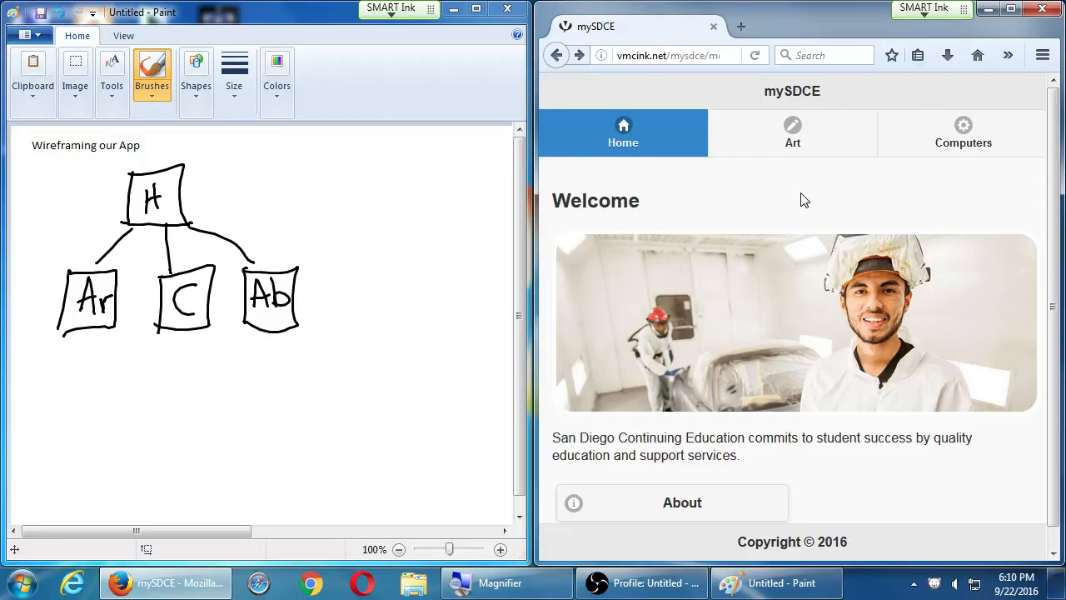
{"action": "left_click", "coordinate": [792, 133]}
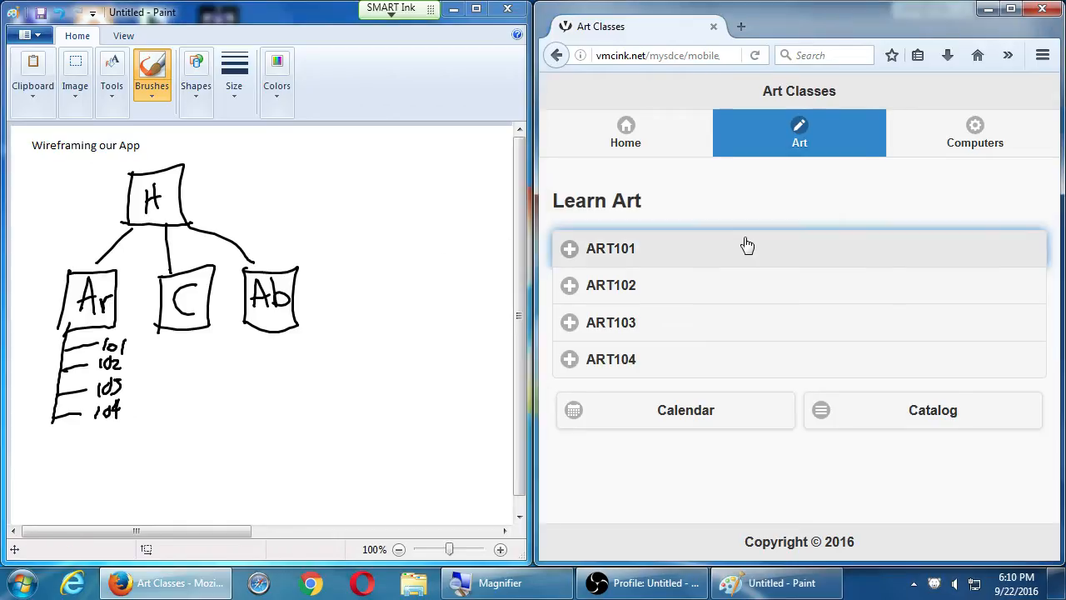
- Add the Cal branch under Ar after checking the art calendar and class schedule site
{"action": "left_click", "coordinate": [610, 284]}
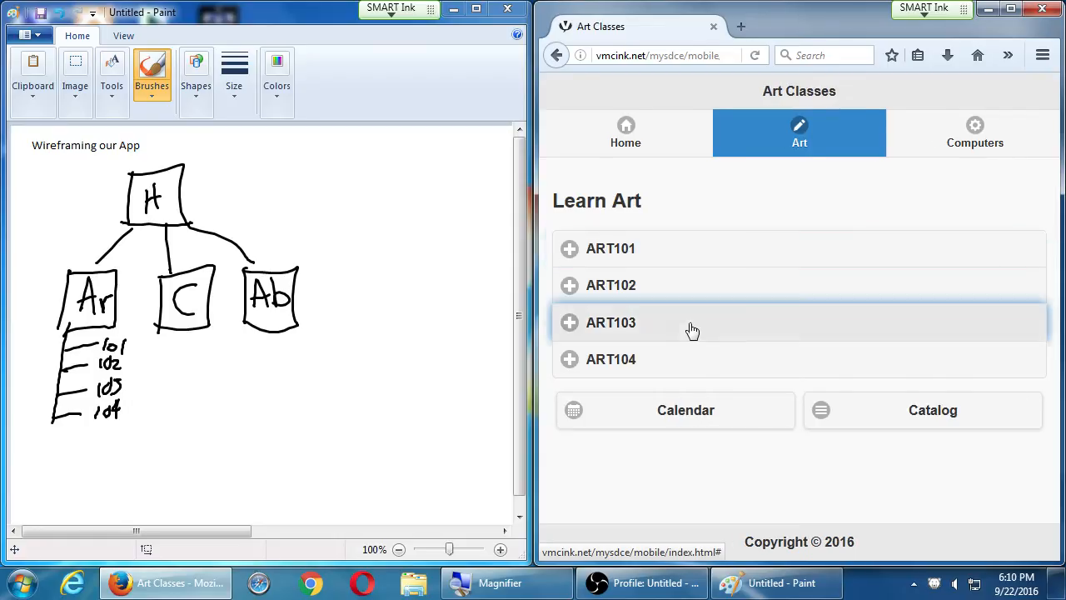
{"action": "mouse_move", "coordinate": [608, 189]}
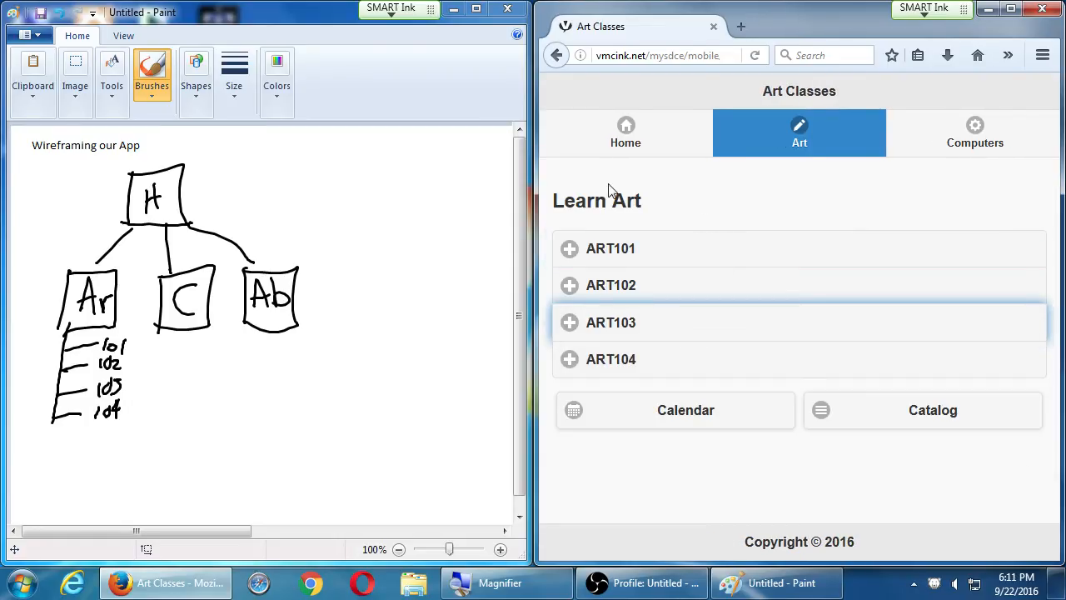
{"action": "mouse_move", "coordinate": [606, 233]}
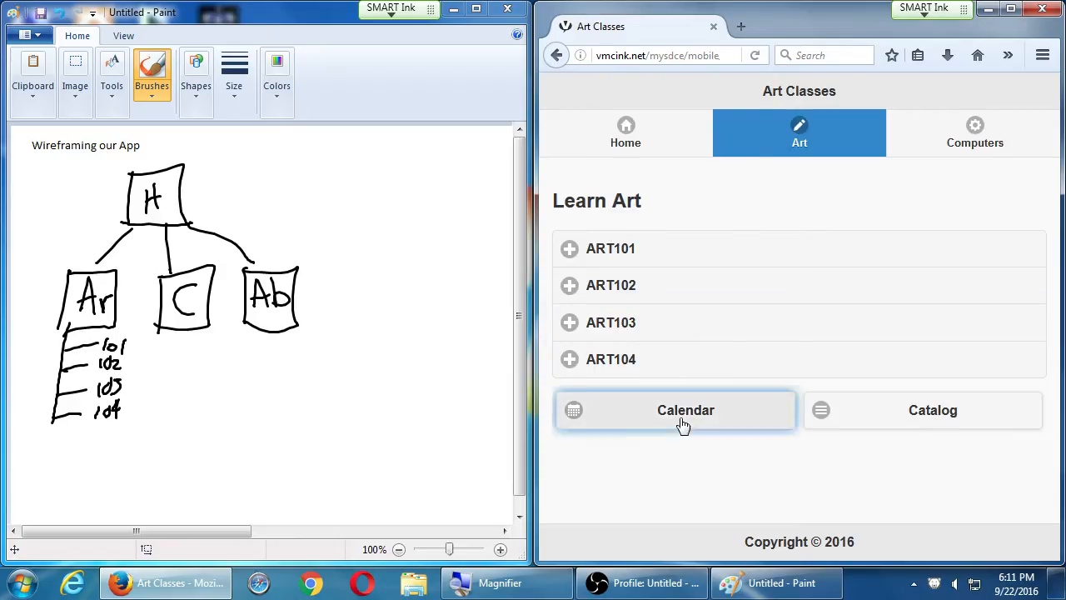
{"action": "left_click", "coordinate": [685, 410]}
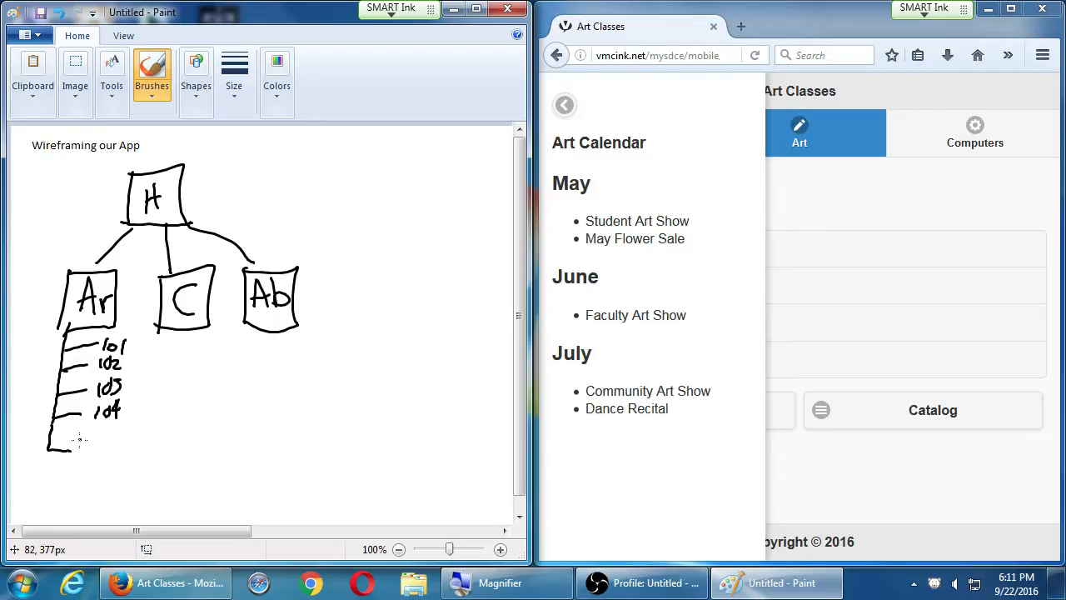
{"action": "left_click_drag", "start_coordinate": [67, 450], "coordinate": [117, 449]}
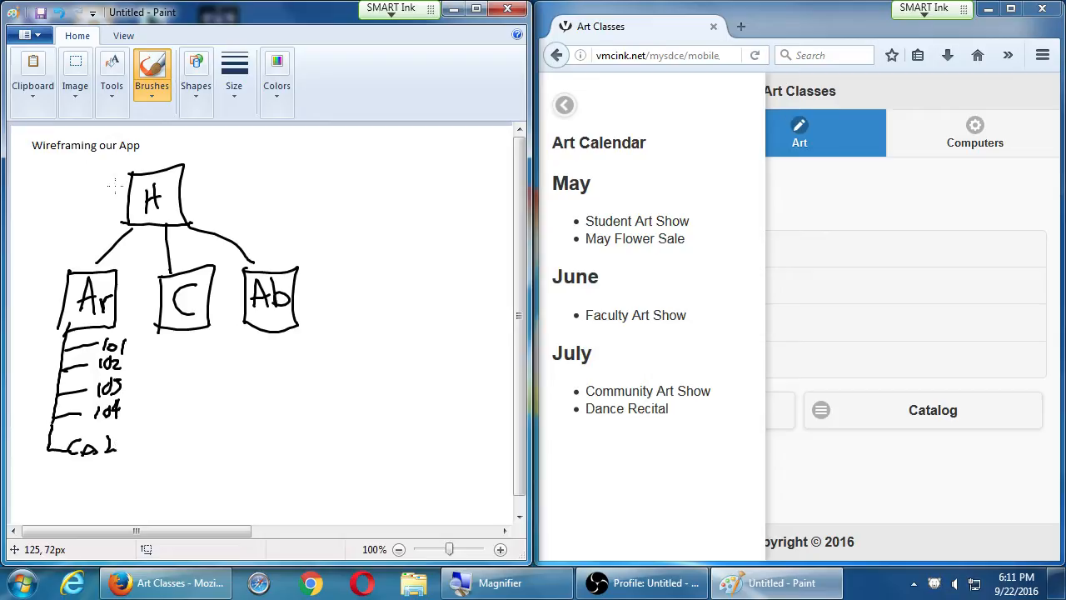
{"action": "left_click", "coordinate": [563, 105]}
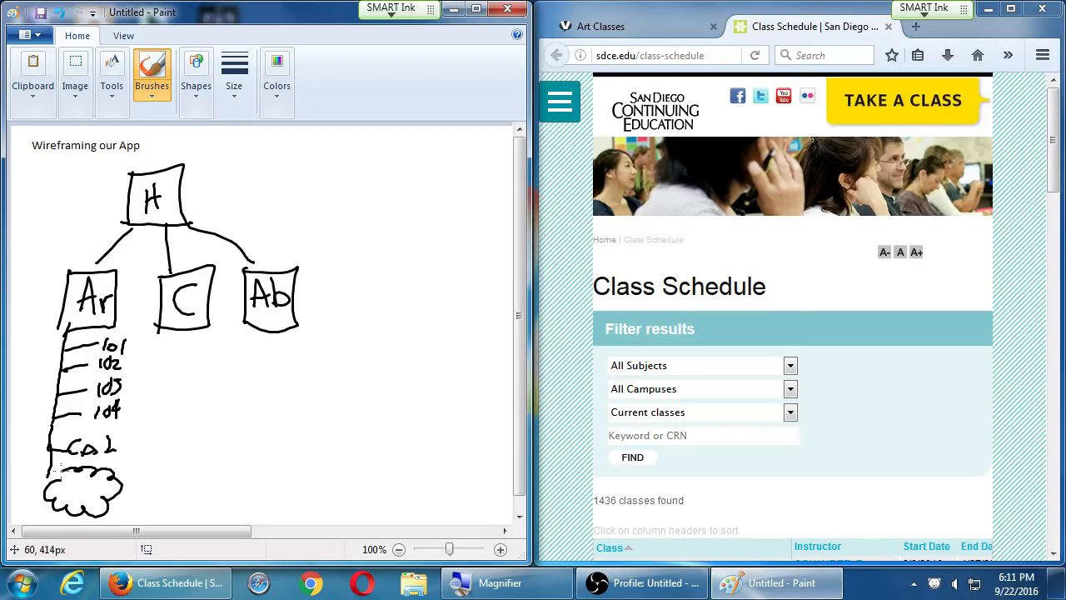
{"action": "left_click", "coordinate": [62, 491]}
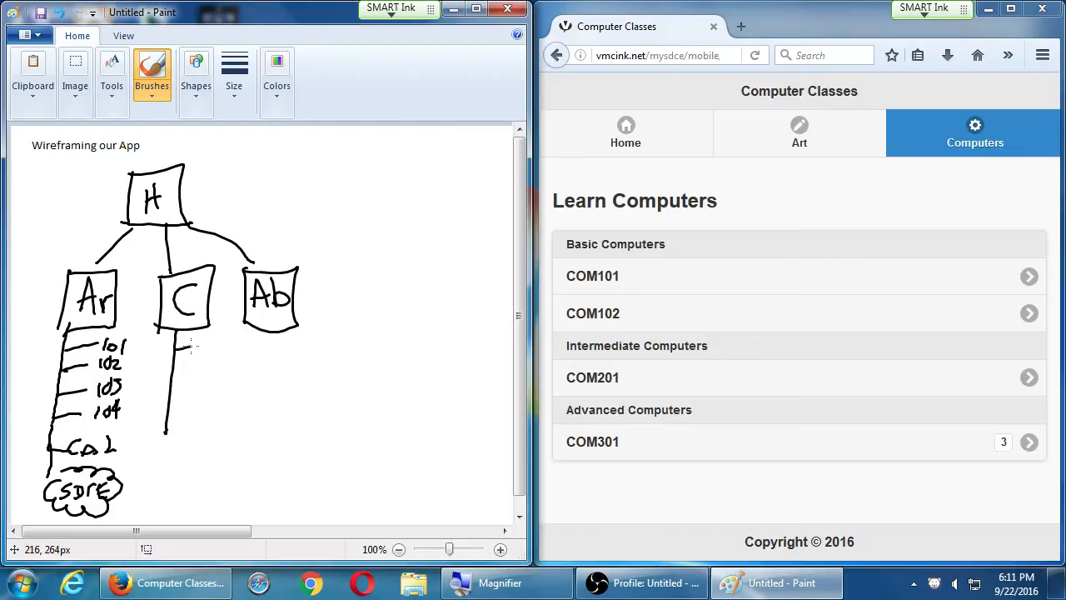
- Draw branches 101, 102, 201 and 301 under C, checking COM101 course details
{"action": "left_click_drag", "start_coordinate": [191, 350], "coordinate": [175, 424]}
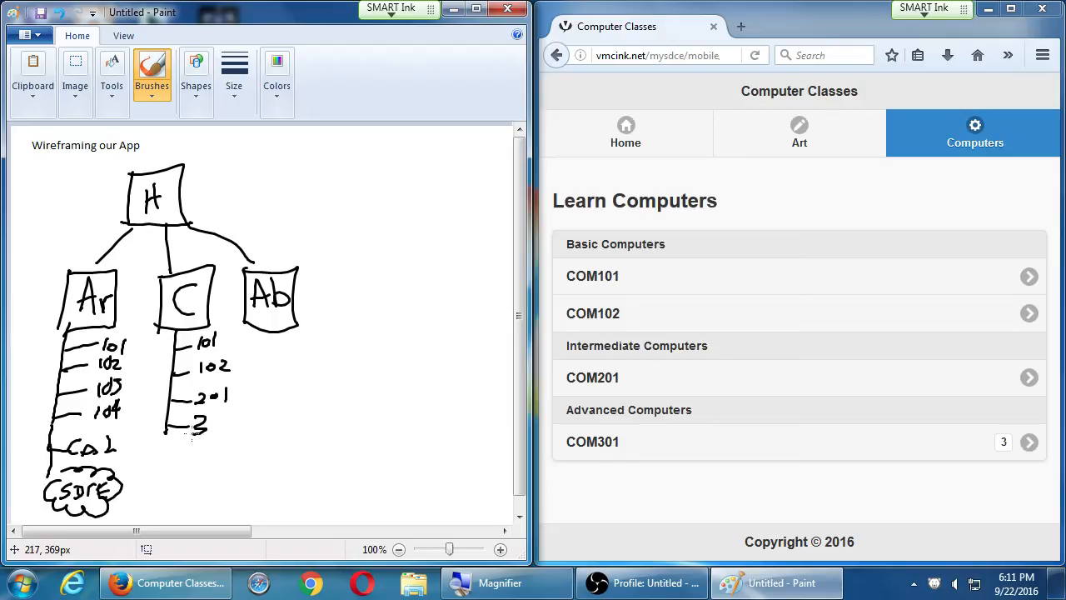
{"action": "left_click_drag", "start_coordinate": [196, 424], "coordinate": [229, 421]}
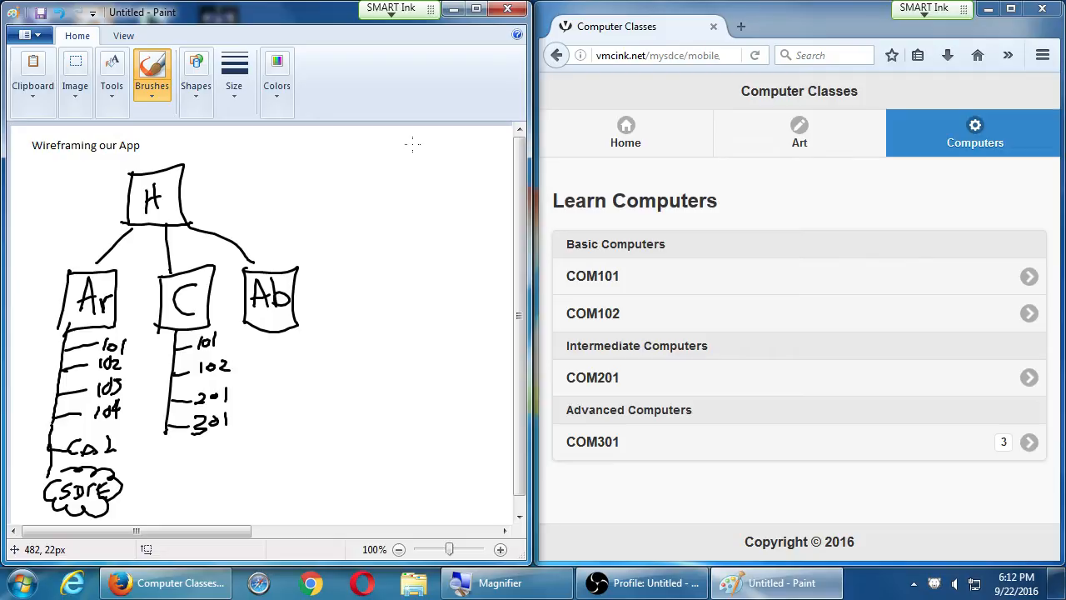
{"action": "mouse_move", "coordinate": [315, 92]}
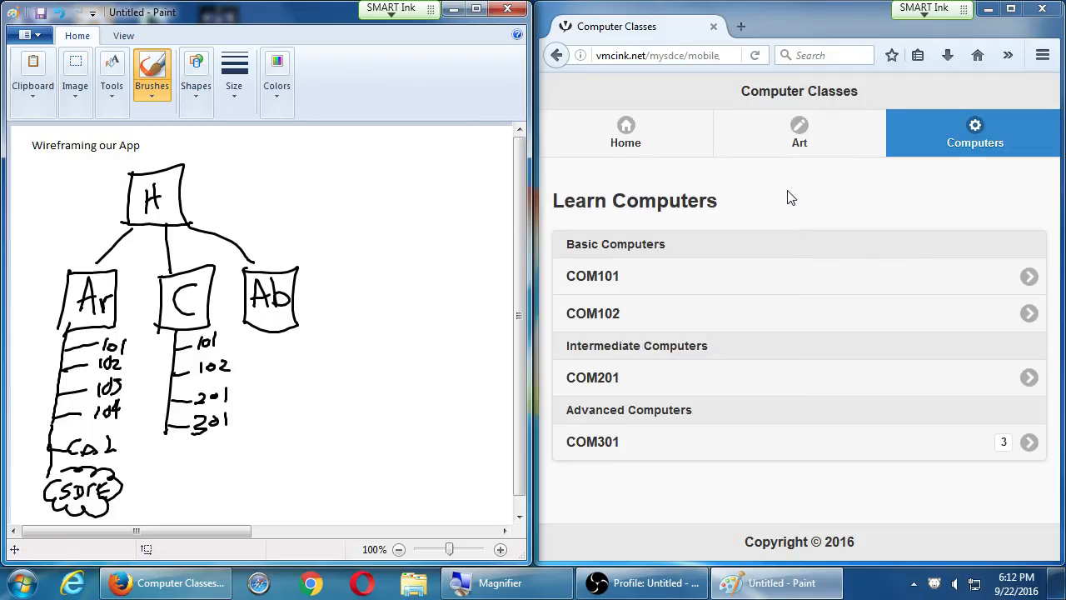
{"action": "left_click", "coordinate": [592, 276]}
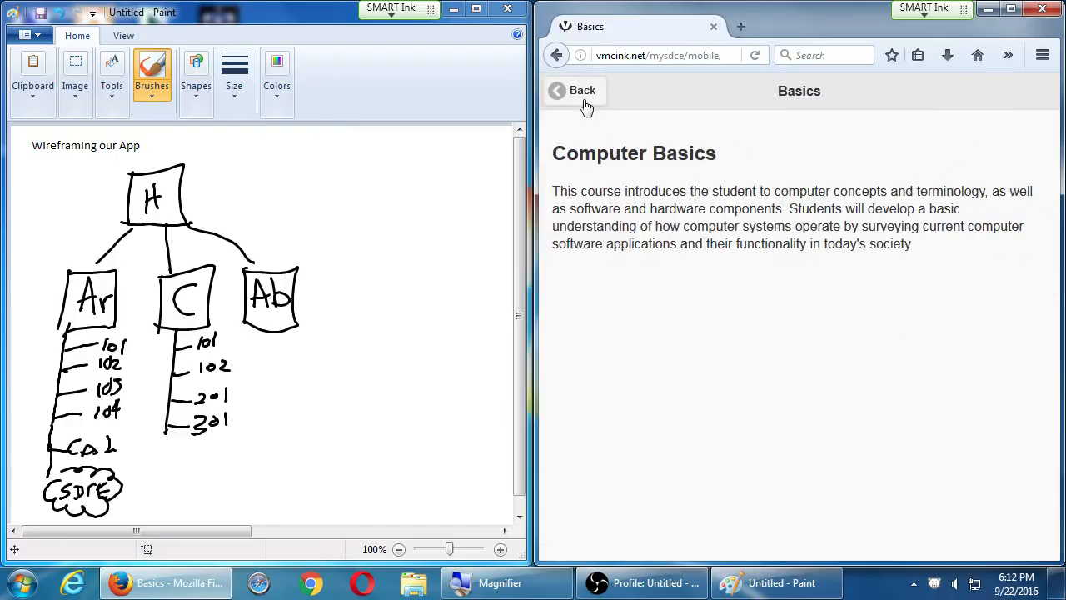
{"action": "left_click", "coordinate": [574, 90]}
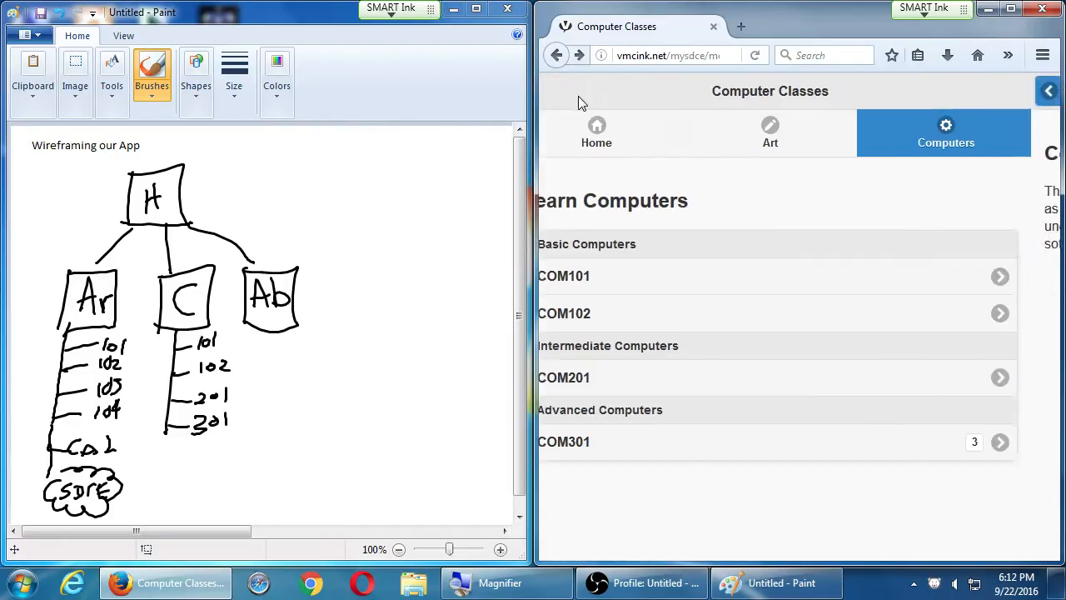
{"action": "left_click", "coordinate": [623, 133]}
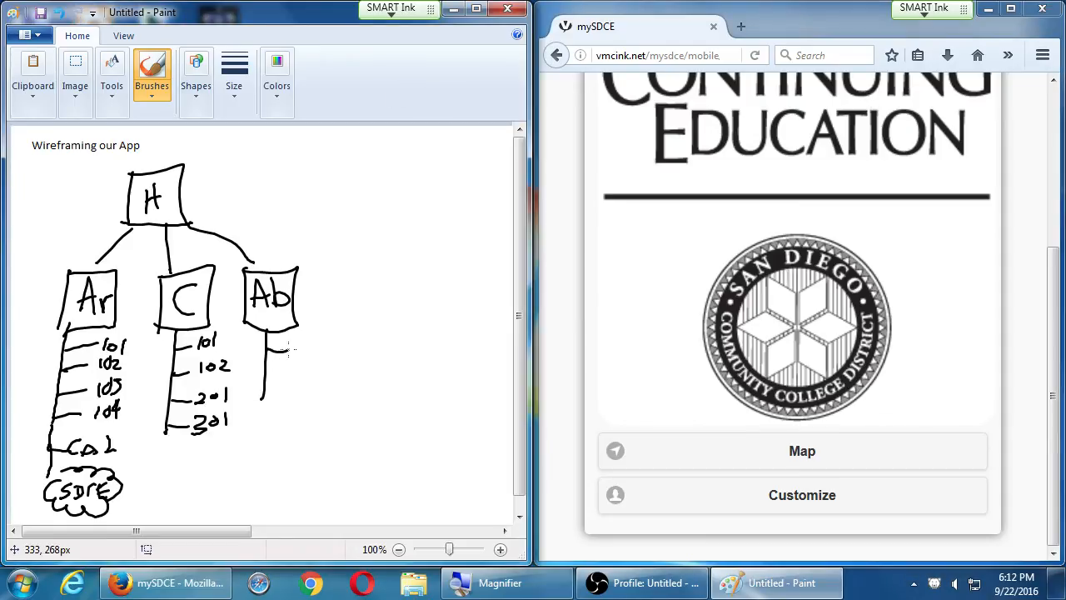
- Draw a line under Ab with branches labelled Customize and Map
{"action": "left_click_drag", "start_coordinate": [287, 350], "coordinate": [324, 350]}
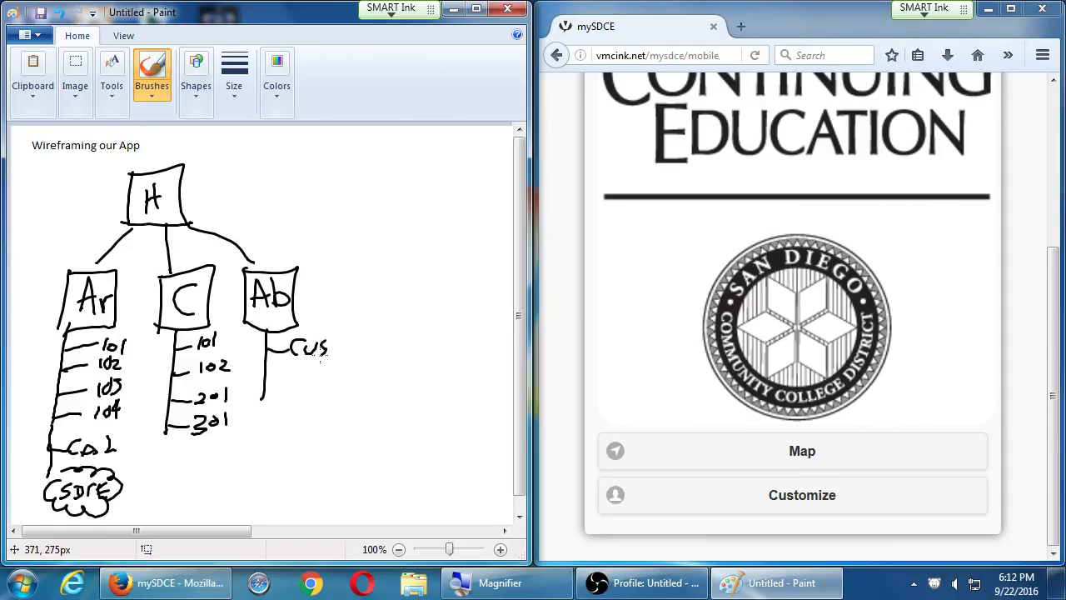
{"action": "left_click_drag", "start_coordinate": [329, 346], "coordinate": [362, 345]}
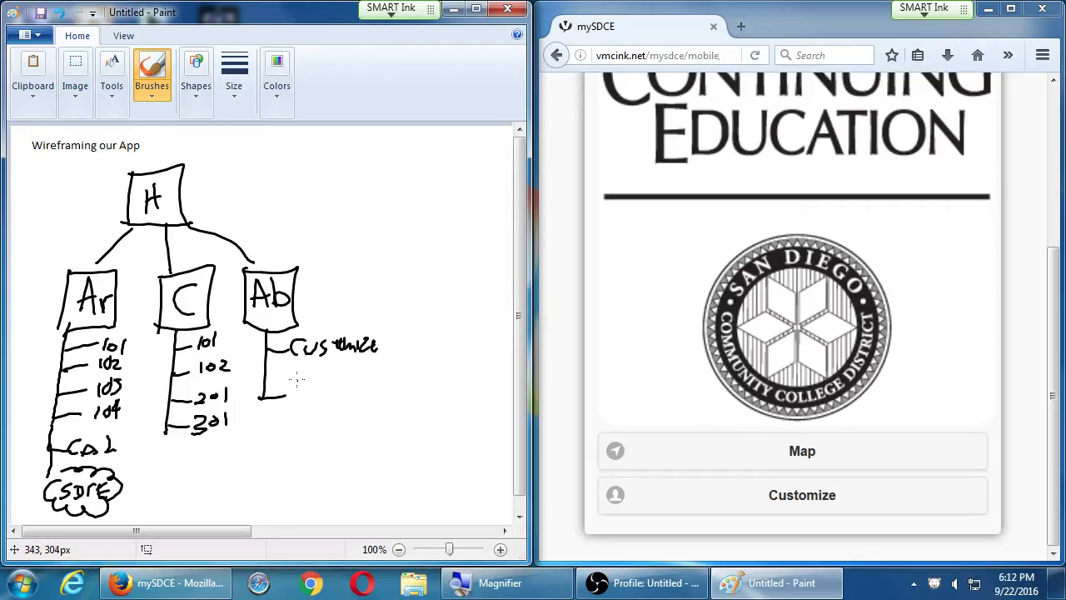
{"action": "left_click_drag", "start_coordinate": [292, 387], "coordinate": [341, 387]}
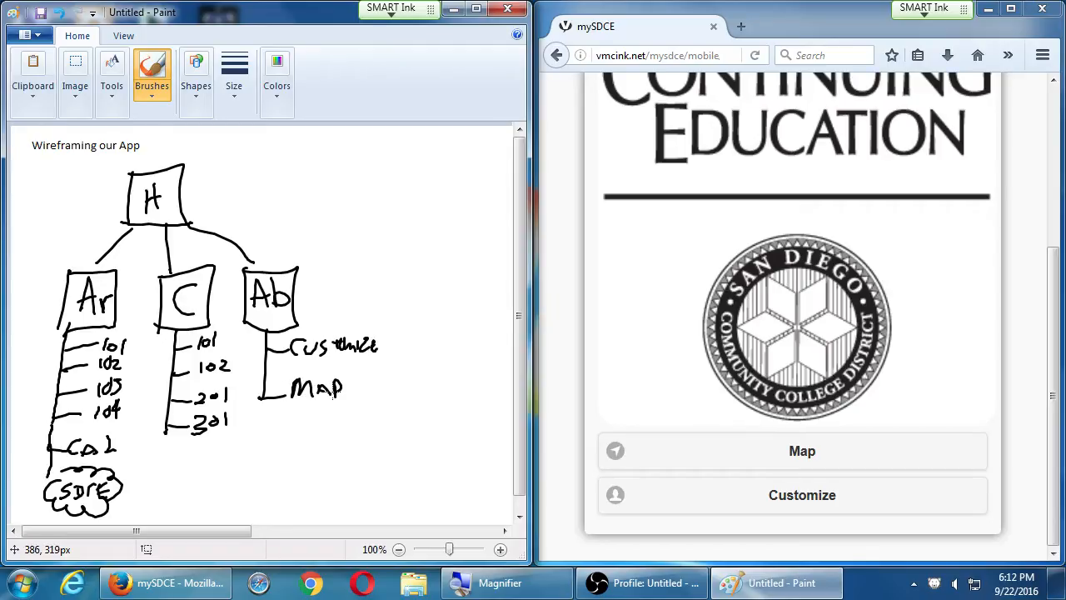
{"action": "mouse_move", "coordinate": [864, 494]}
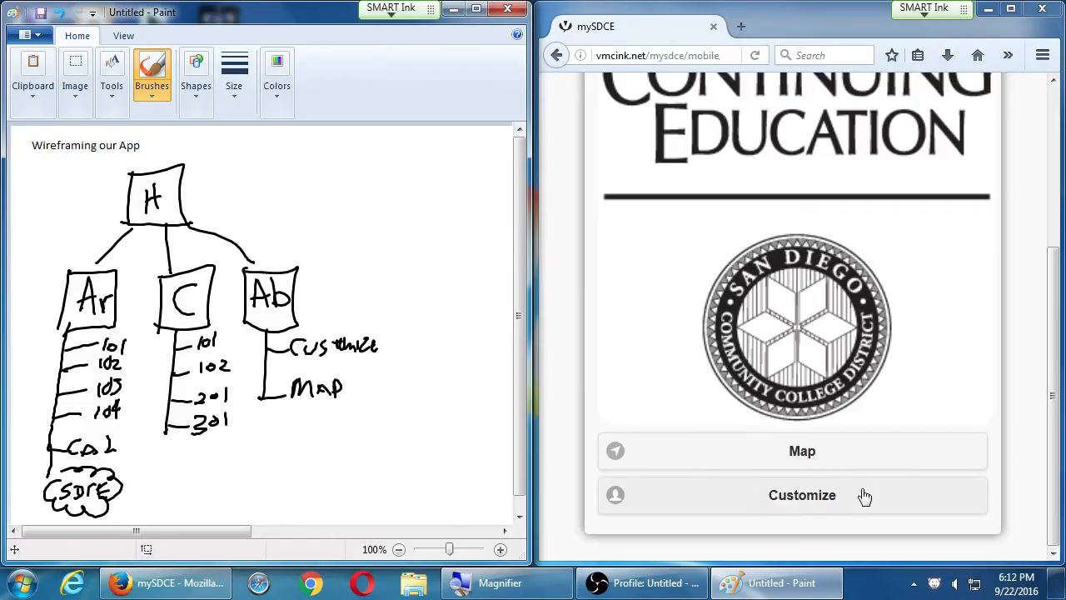
- Customize the app greeting with the name 'Victor'
{"action": "left_click", "coordinate": [801, 495]}
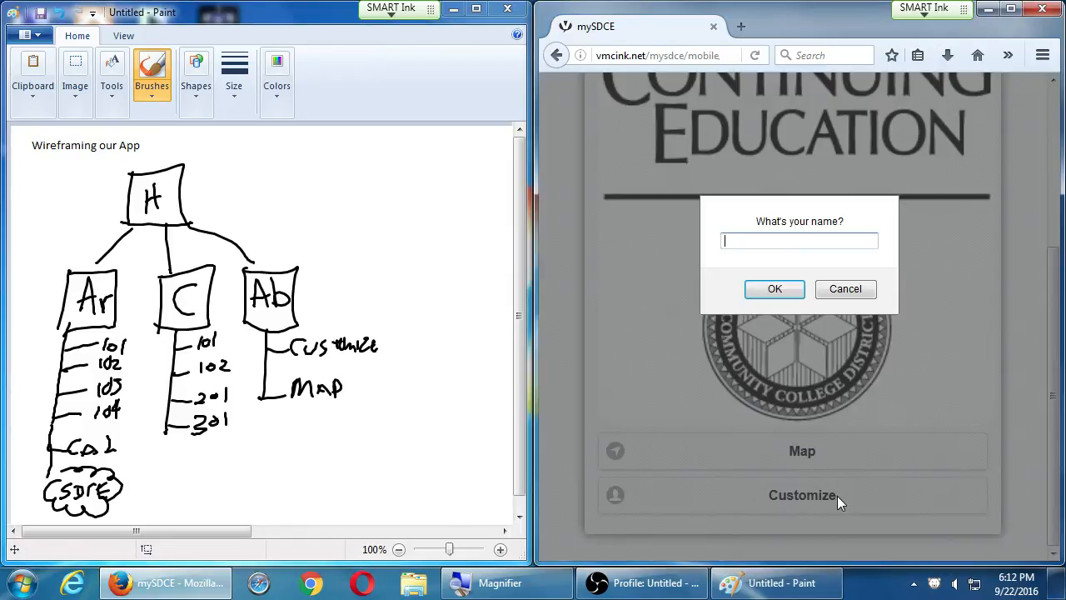
{"action": "type", "text": "Victor"}
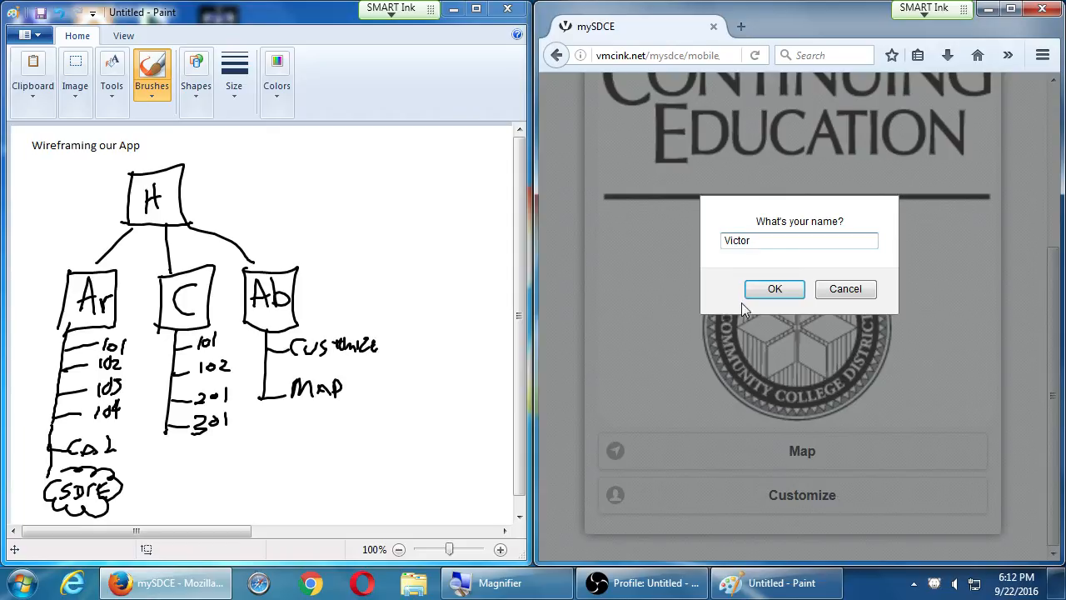
{"action": "left_click", "coordinate": [774, 288]}
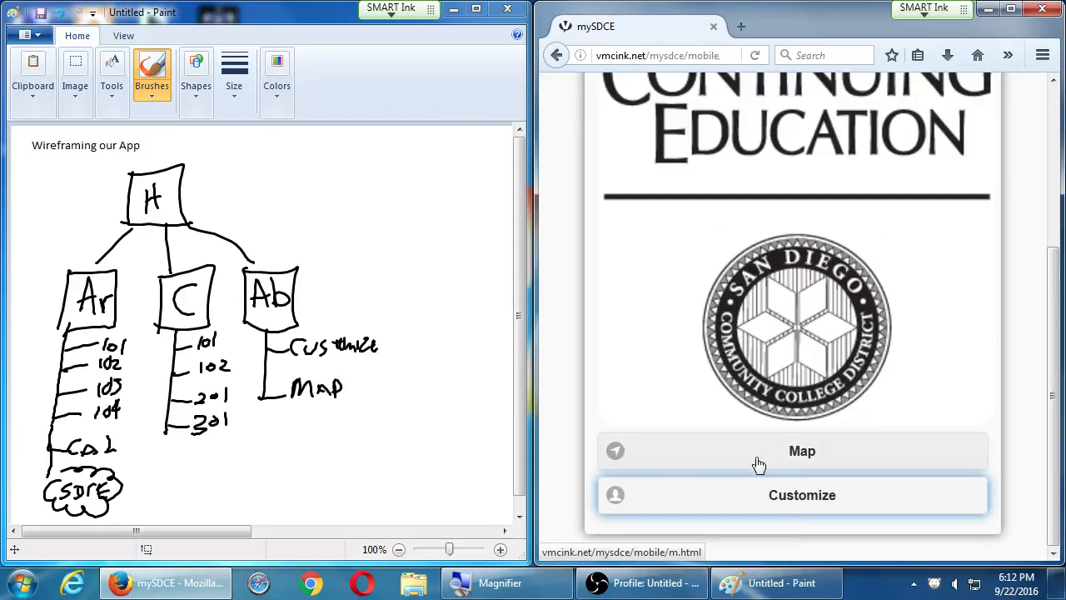
- View the directions map with location shared, then return to the welcome page
{"action": "left_click", "coordinate": [801, 451]}
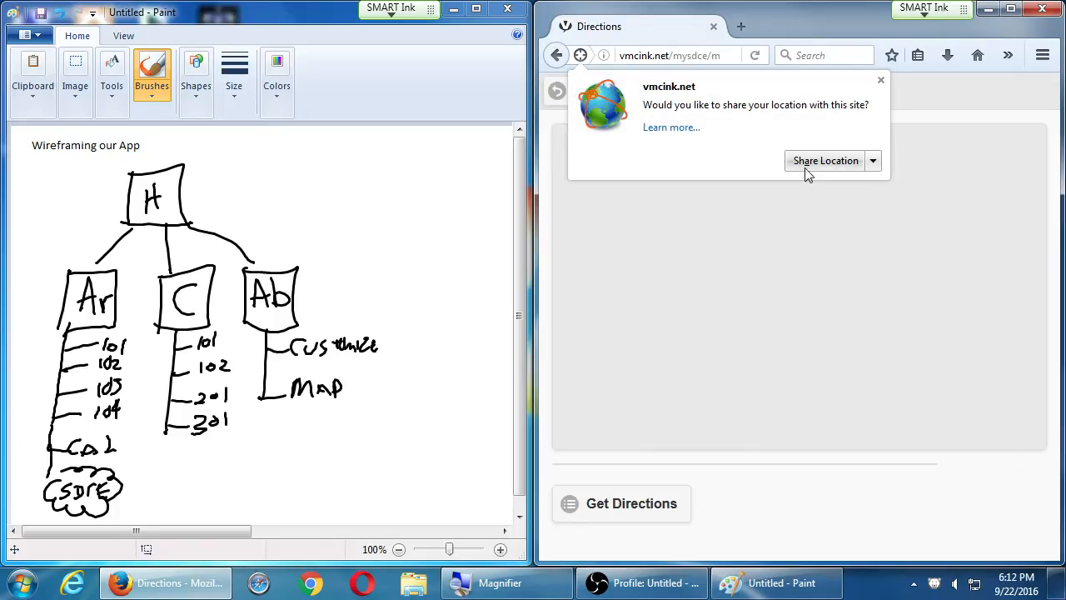
{"action": "left_click", "coordinate": [825, 160]}
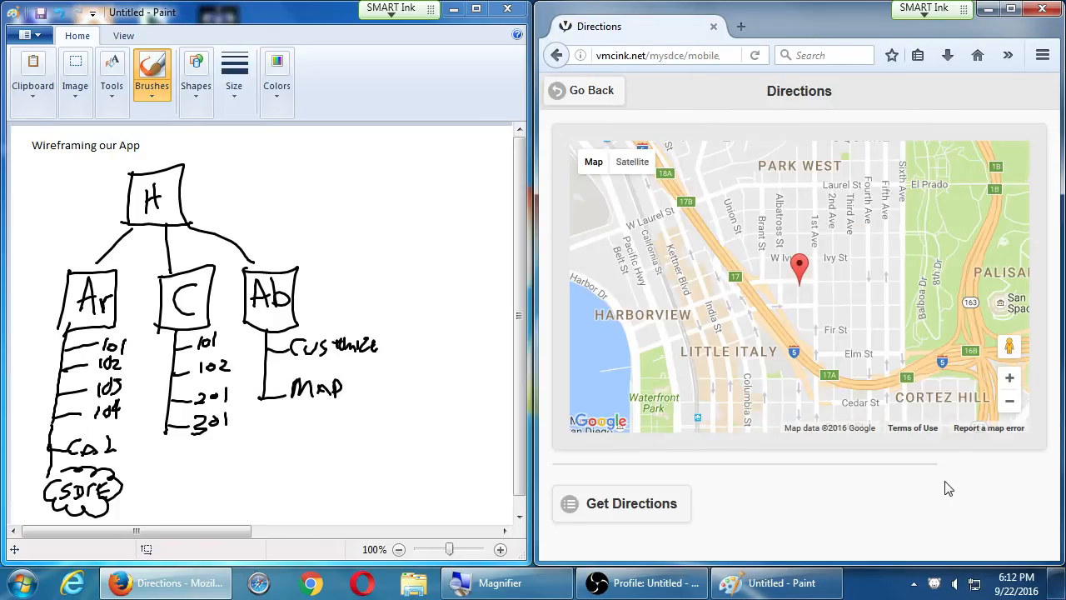
{"action": "mouse_move", "coordinate": [824, 477]}
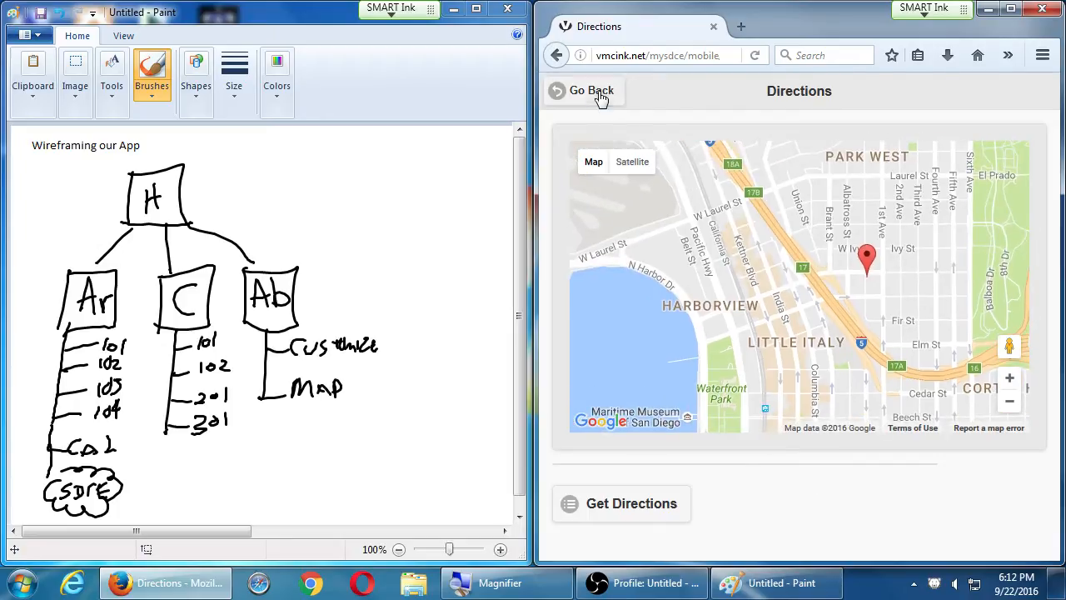
{"action": "left_click", "coordinate": [591, 90]}
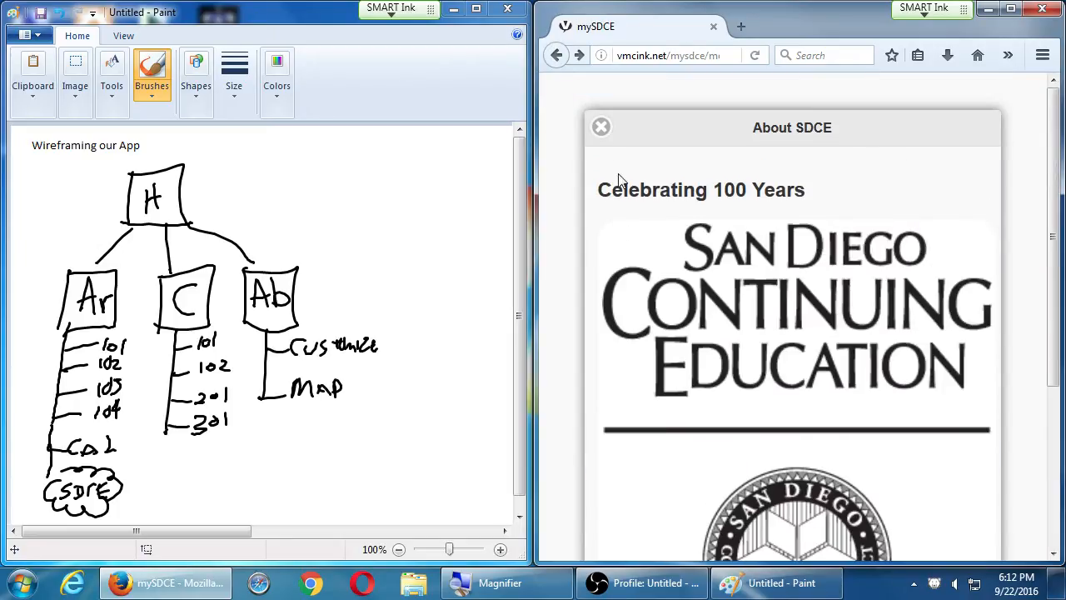
{"action": "left_click", "coordinate": [601, 126]}
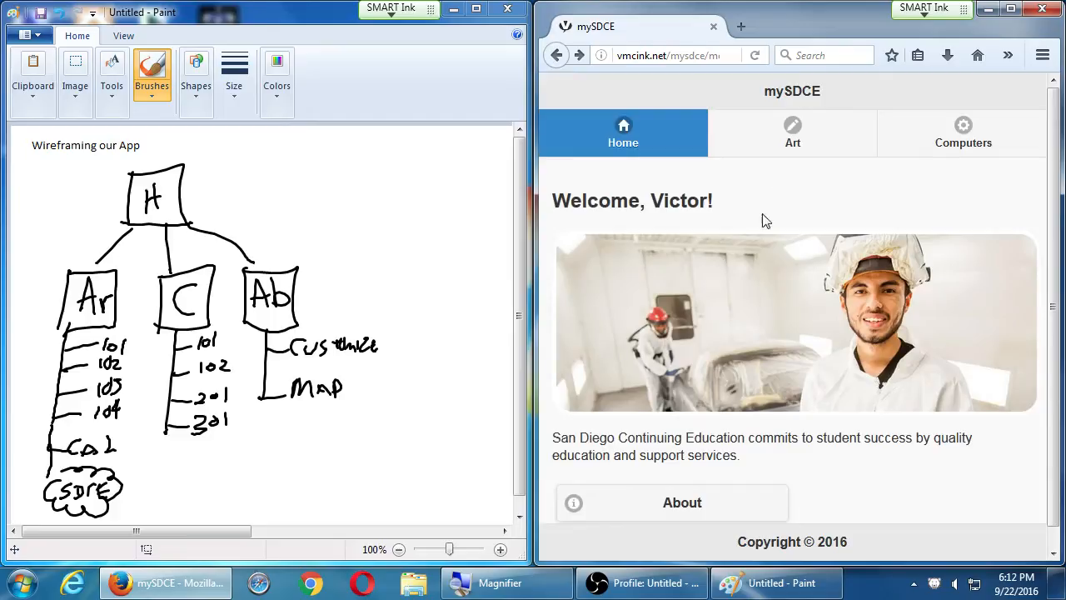
{"action": "mouse_move", "coordinate": [689, 234]}
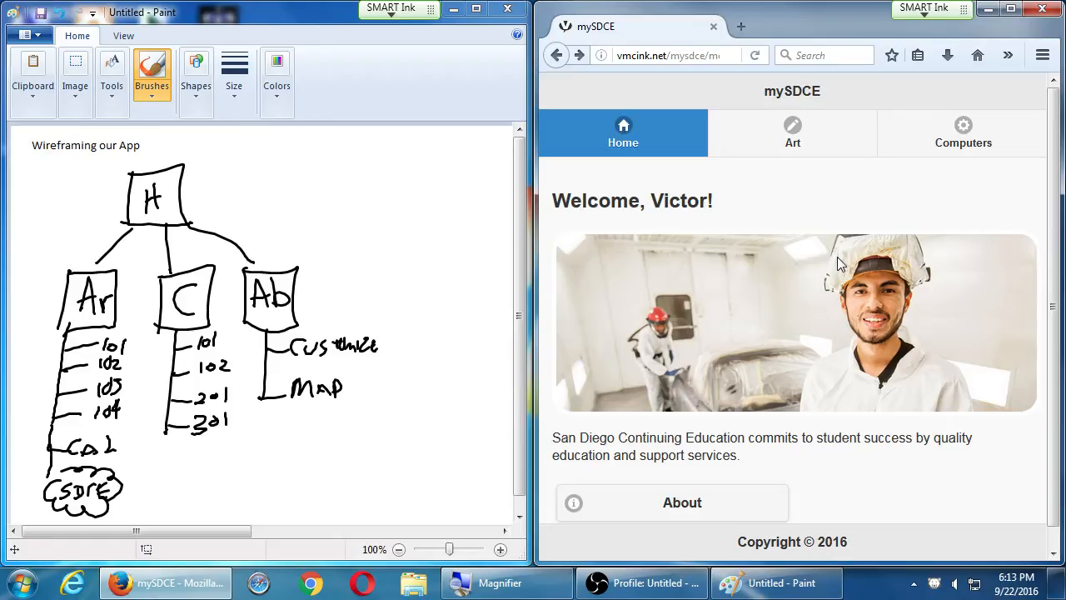
{"action": "mouse_move", "coordinate": [487, 90]}
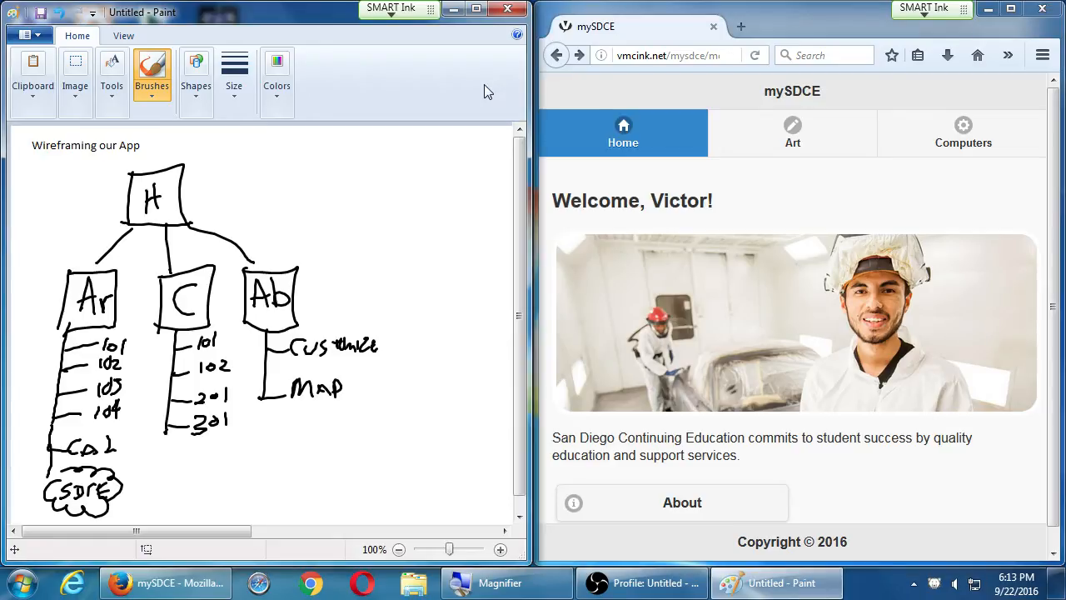
- Draw a Db box branching right from H and save the sketch as wireframe
{"action": "left_click_drag", "start_coordinate": [190, 223], "coordinate": [410, 282]}
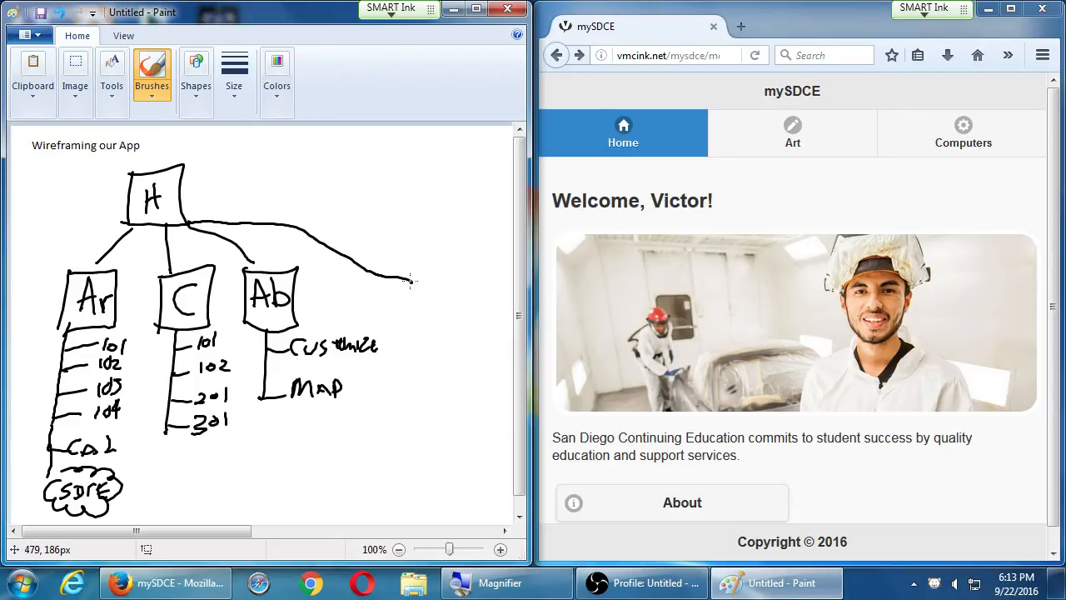
{"action": "left_click_drag", "start_coordinate": [391, 275], "coordinate": [450, 333]}
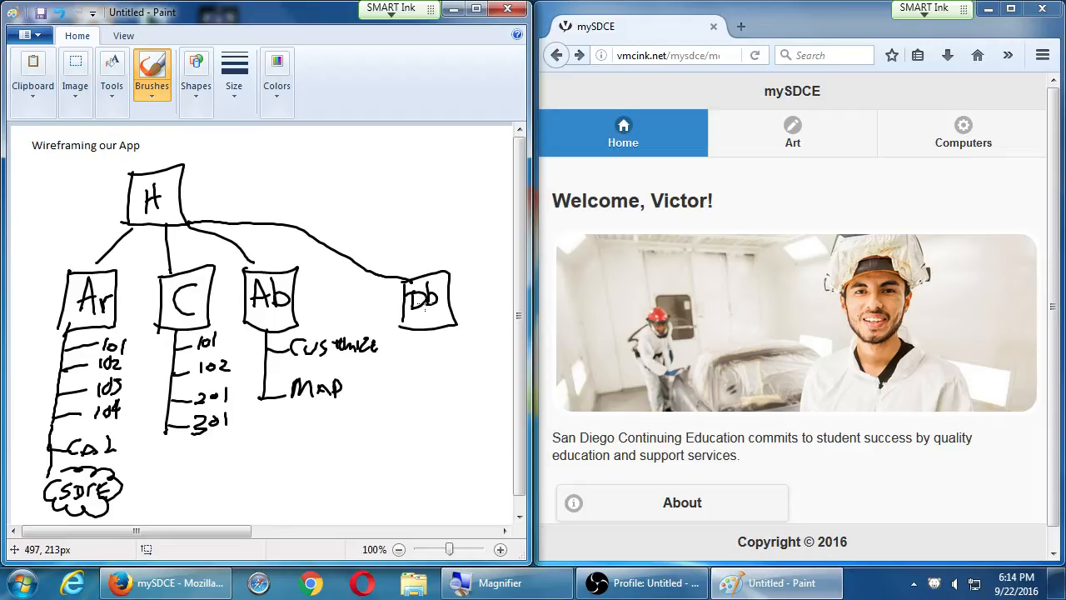
{"action": "mouse_move", "coordinate": [426, 312]}
{"action": "type", "text": "w"}
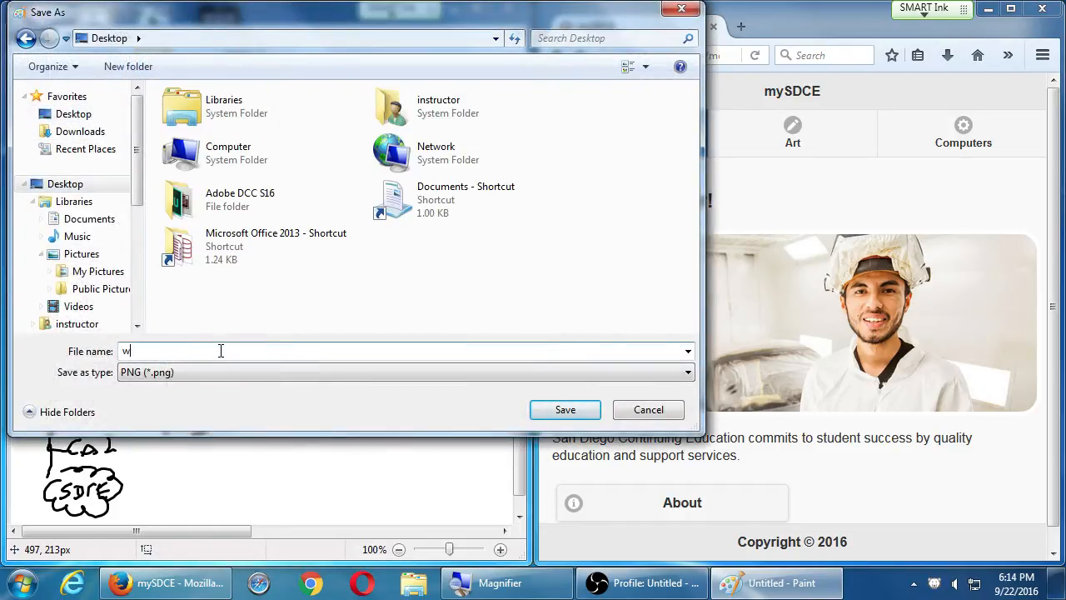
{"action": "type", "text": "ireframe"}
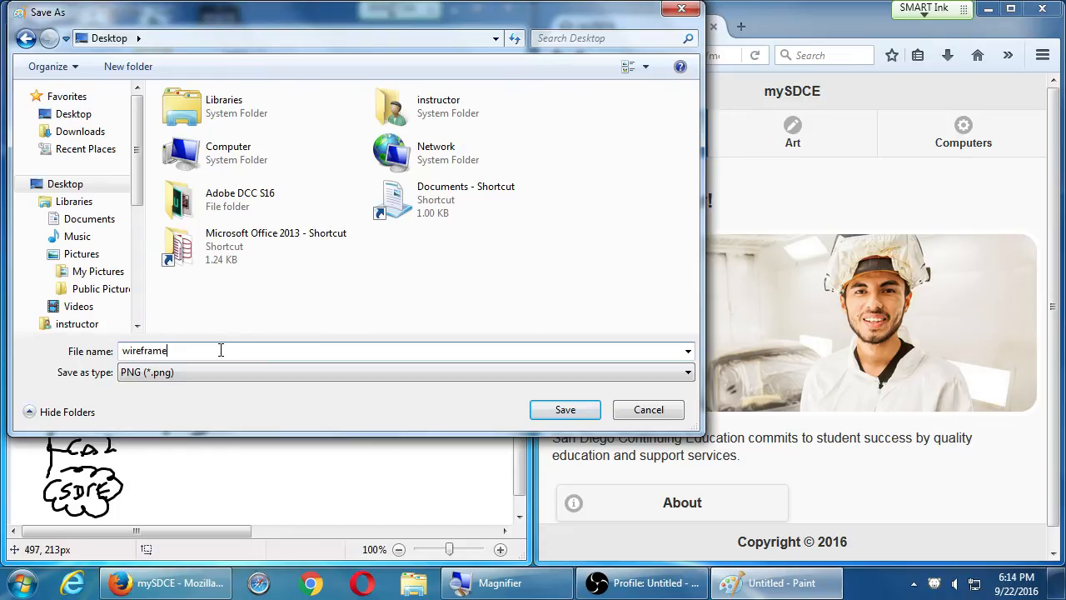
{"action": "left_click", "coordinate": [565, 409]}
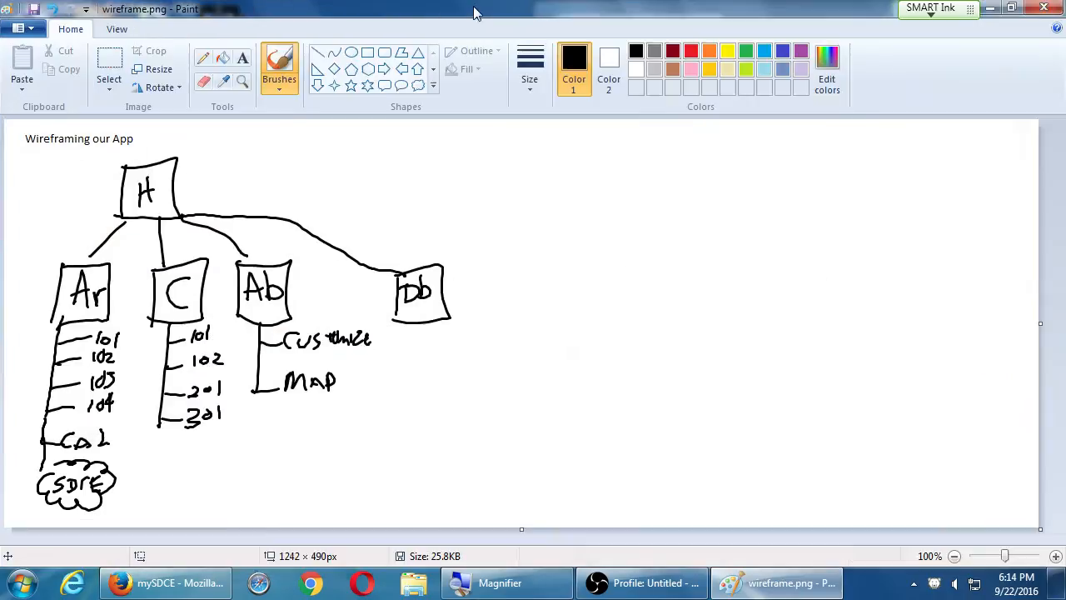
{"action": "mouse_move", "coordinate": [923, 95]}
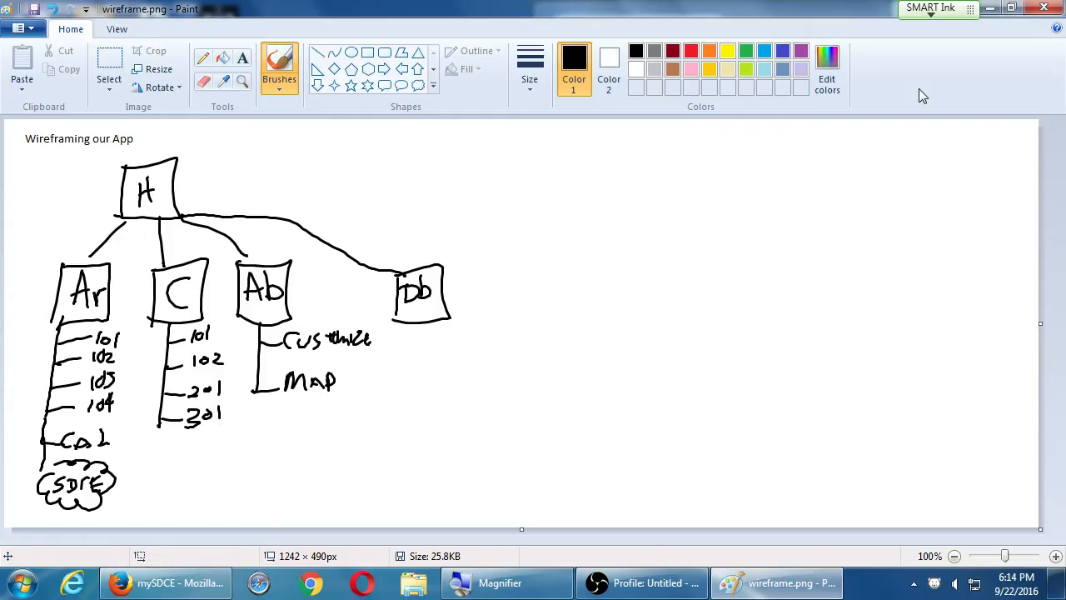
- Draw a tall page outline right of the site map, then check the mySDCE Art and home pages
{"action": "left_click_drag", "start_coordinate": [503, 149], "coordinate": [503, 207]}
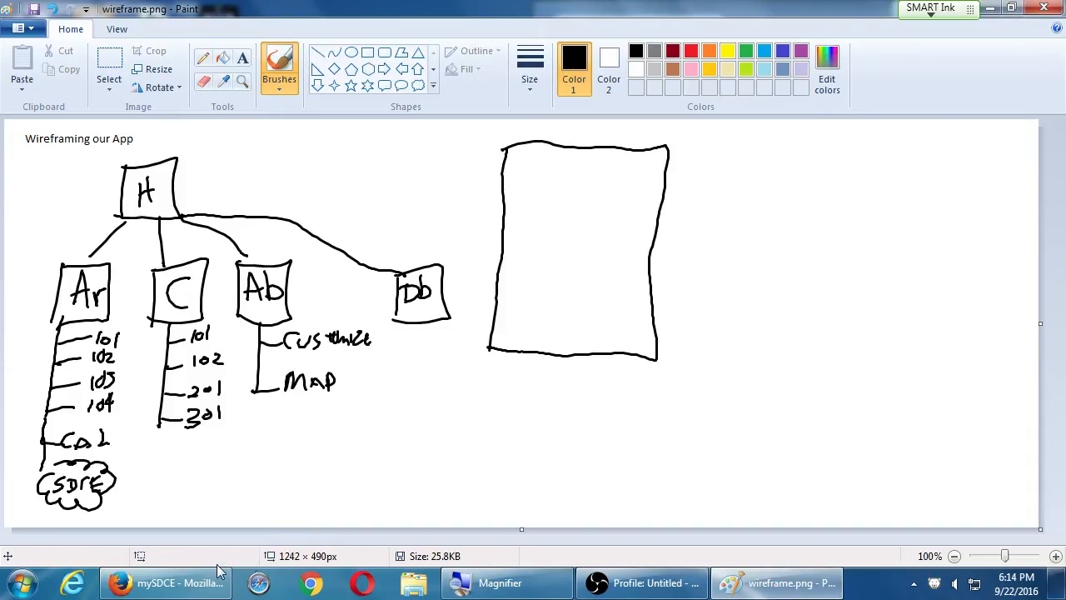
{"action": "left_click", "coordinate": [167, 582]}
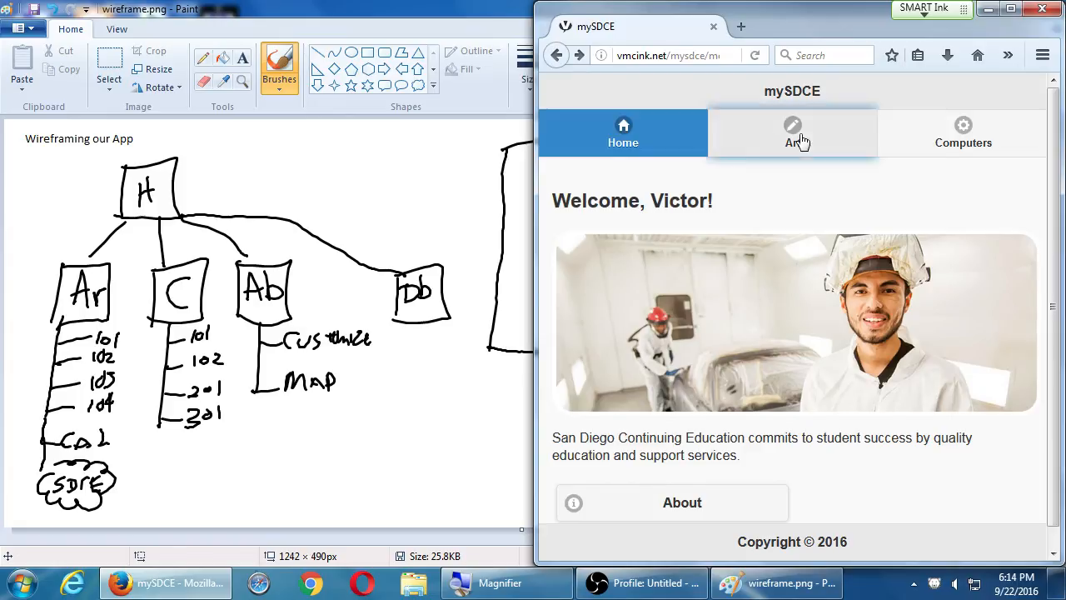
{"action": "left_click", "coordinate": [963, 133]}
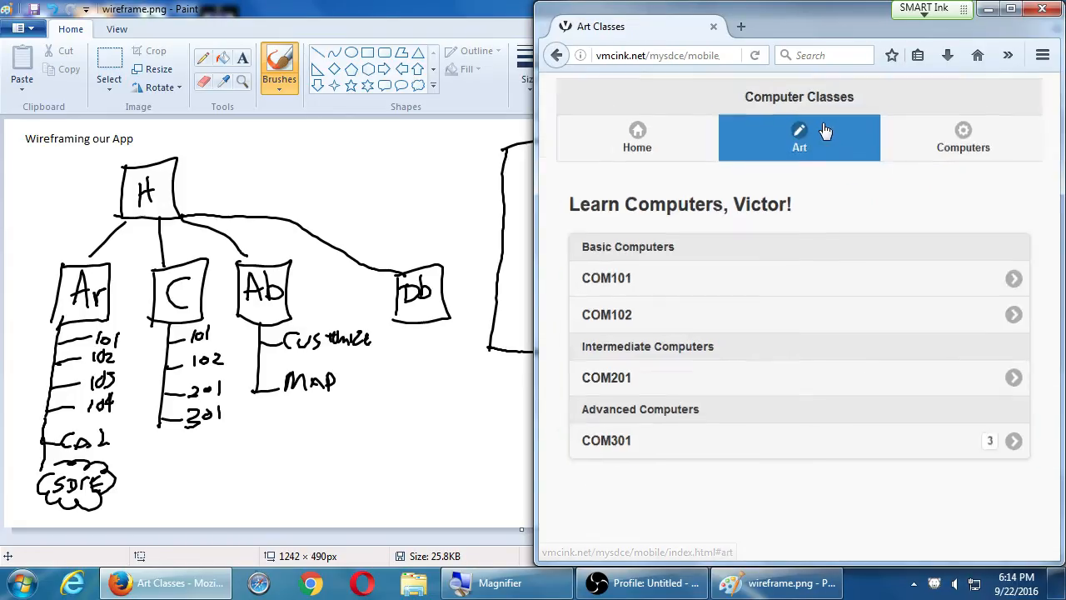
{"action": "left_click", "coordinate": [623, 133]}
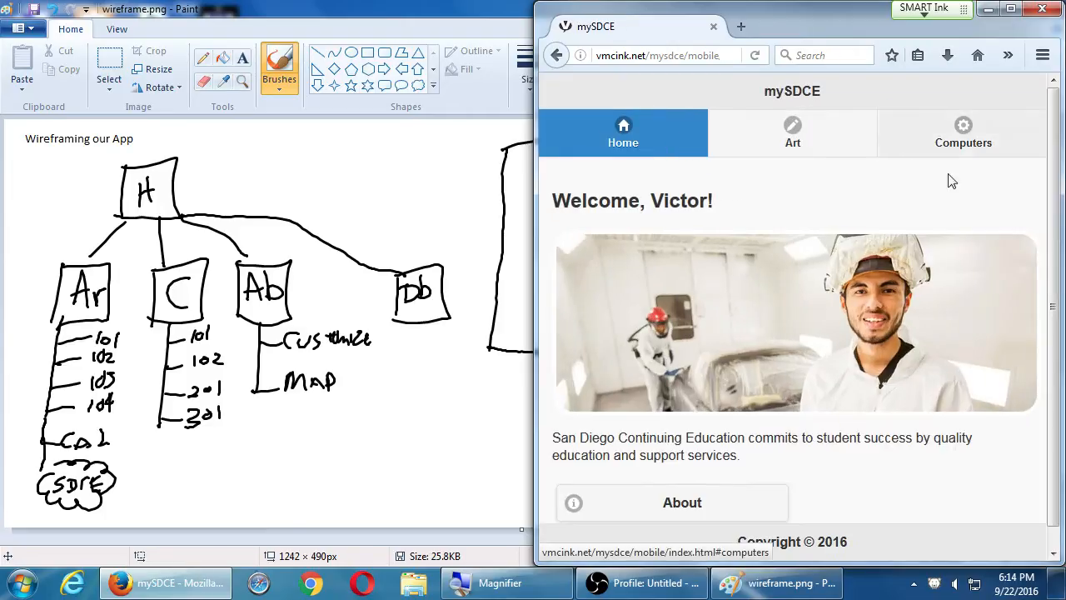
{"action": "mouse_move", "coordinate": [861, 173]}
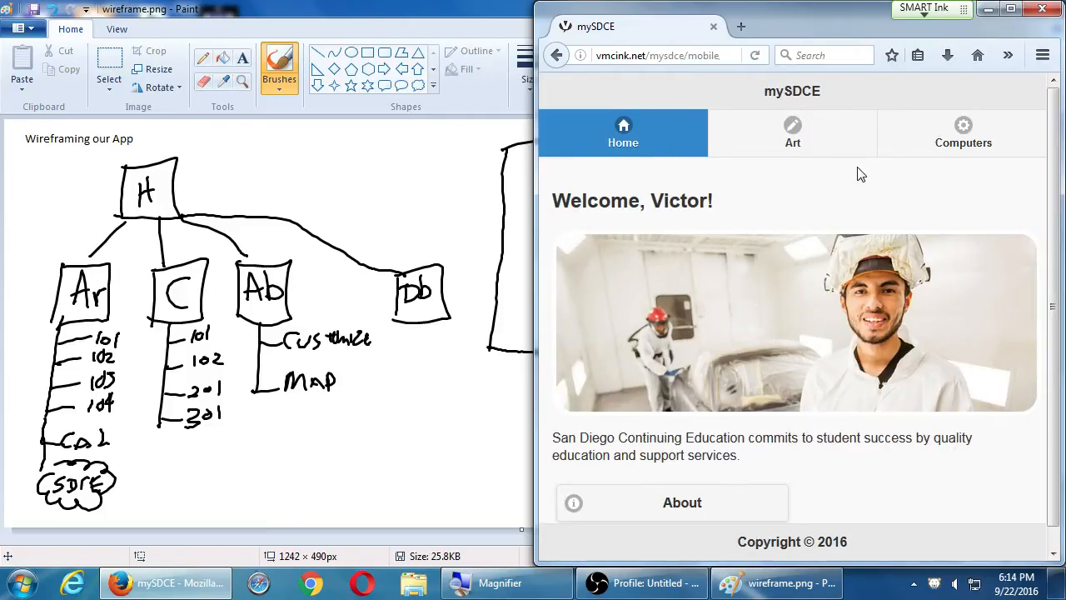
{"action": "mouse_move", "coordinate": [866, 166]}
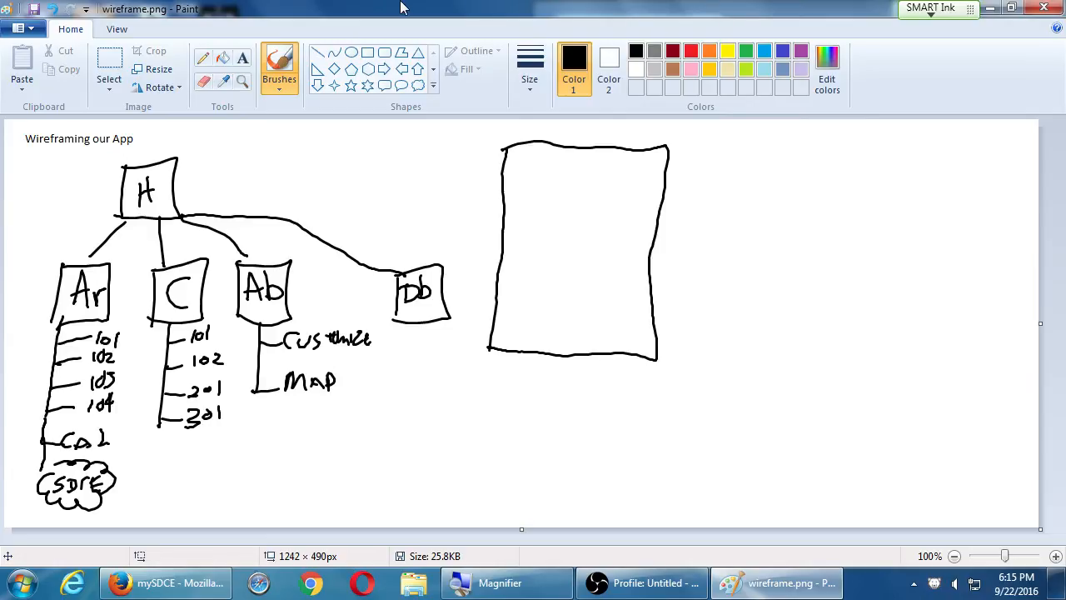
- Sketch HEADER and FOOTER bars and divide the navigation row into three sections
{"action": "left_click_drag", "start_coordinate": [501, 168], "coordinate": [666, 173]}
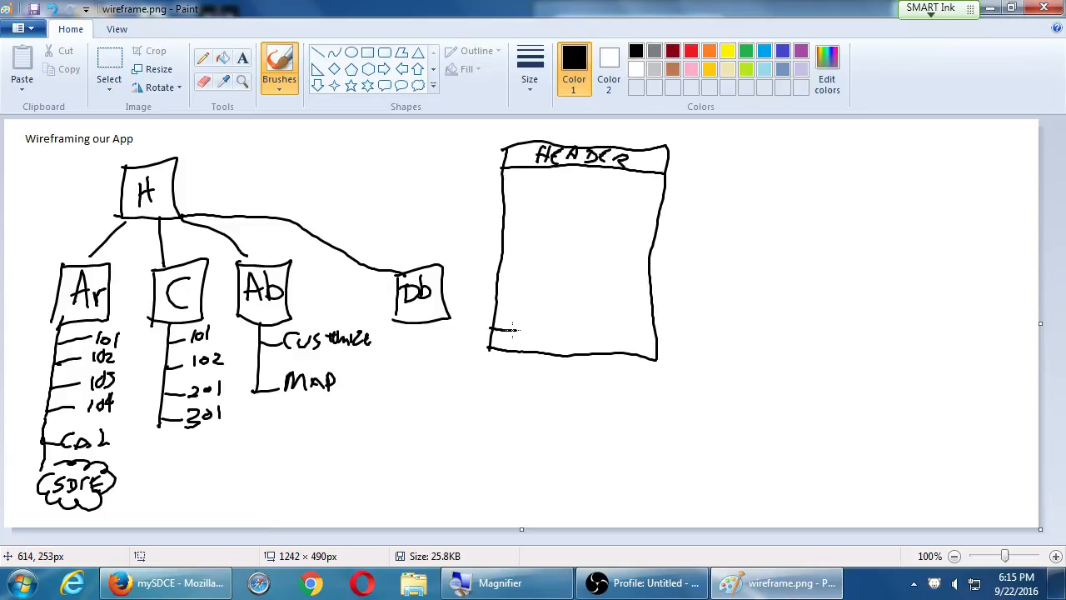
{"action": "left_click_drag", "start_coordinate": [525, 337], "coordinate": [653, 334]}
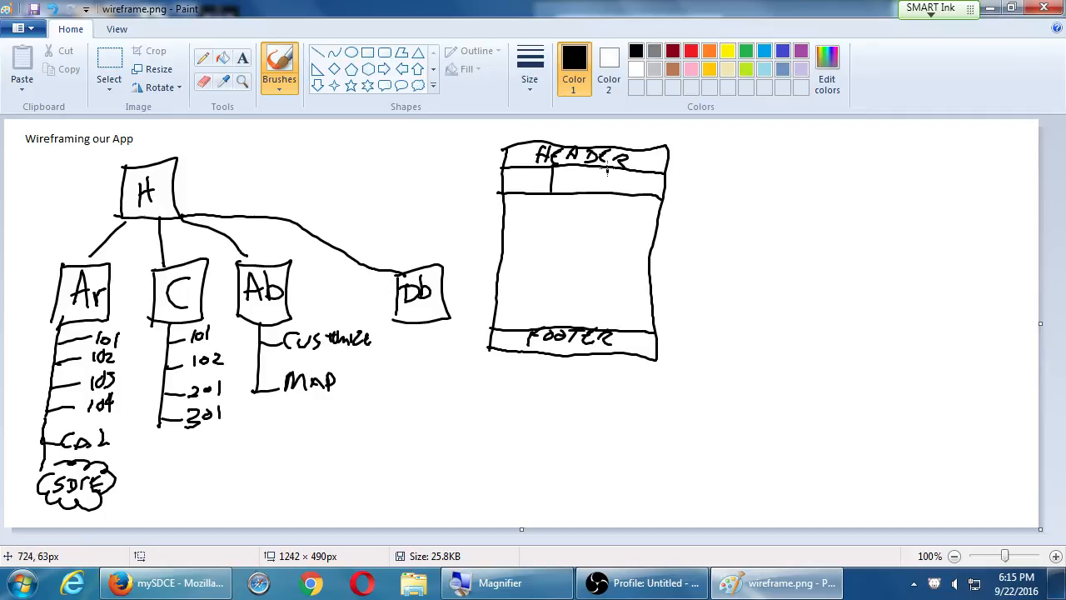
{"action": "left_click_drag", "start_coordinate": [520, 179], "coordinate": [600, 179]}
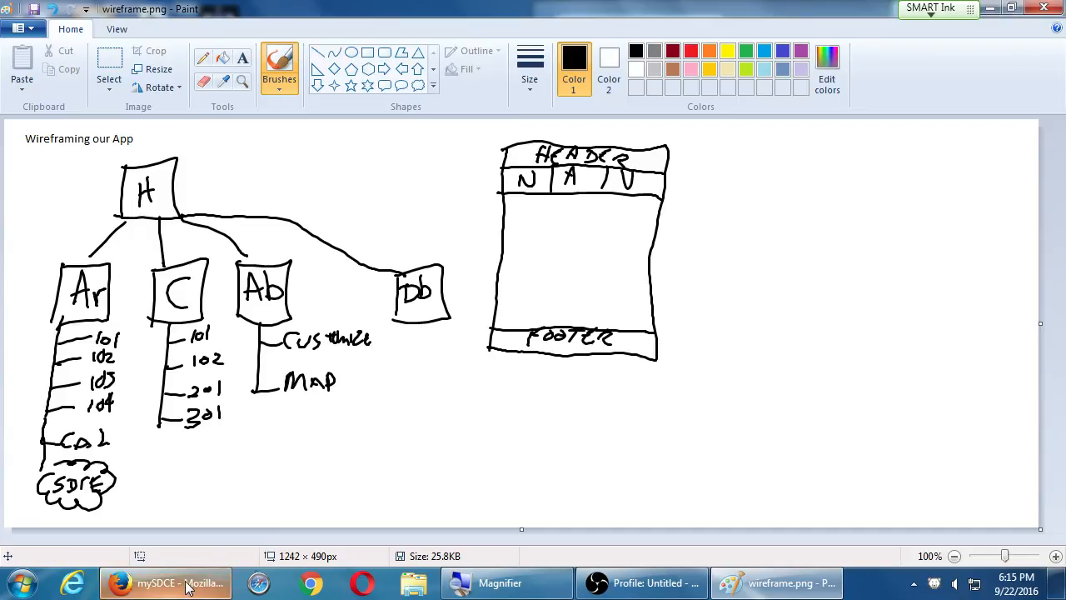
- In the mySDCE site, visit Home and Computers, then open the COM101 Basics course
{"action": "left_click", "coordinate": [164, 582]}
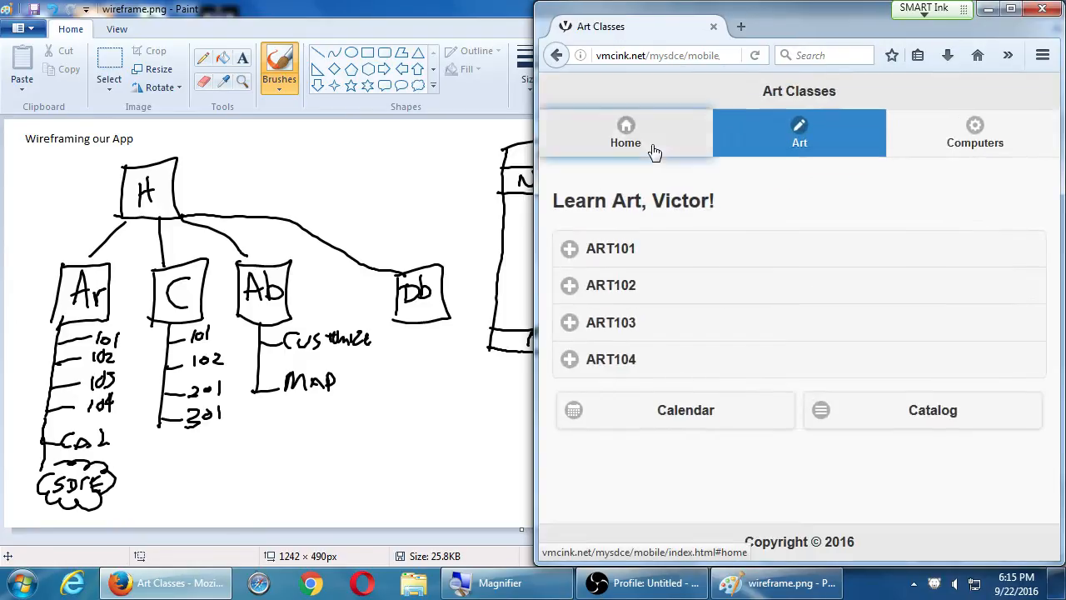
{"action": "left_click", "coordinate": [626, 133]}
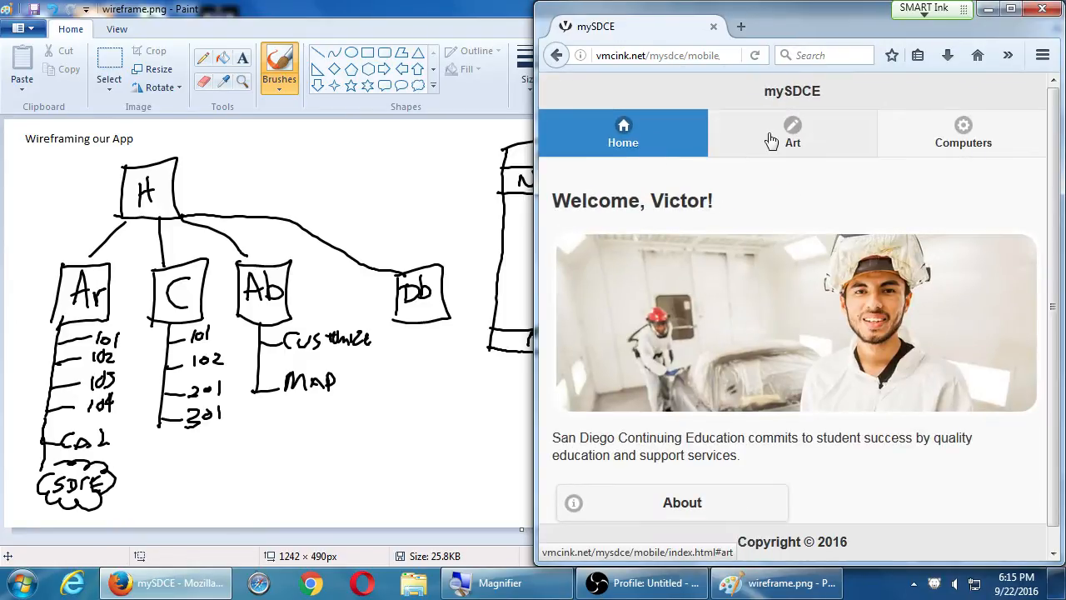
{"action": "left_click", "coordinate": [964, 133]}
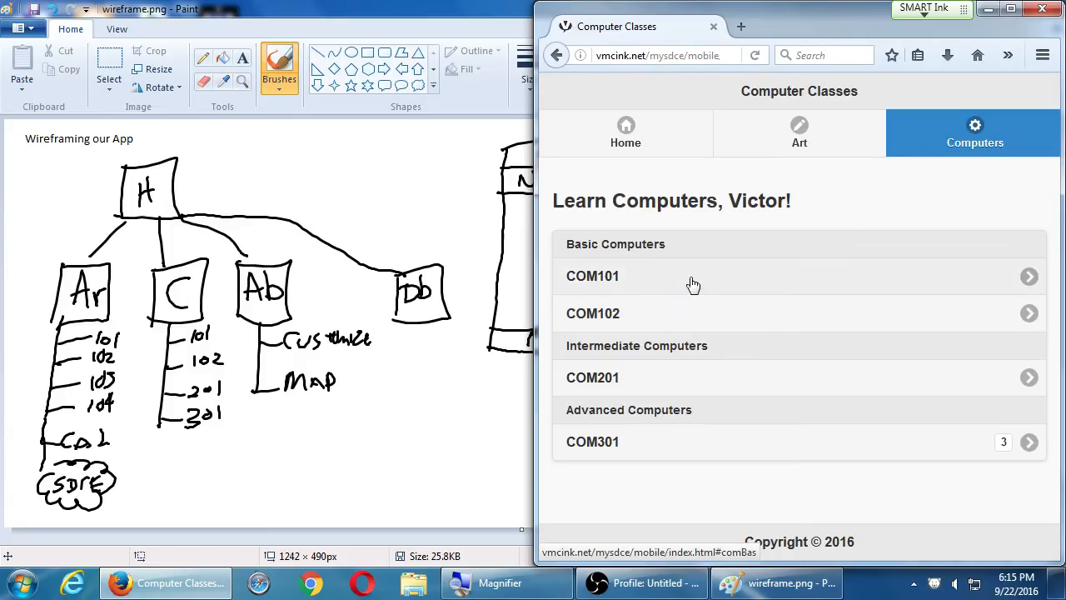
{"action": "left_click", "coordinate": [592, 276]}
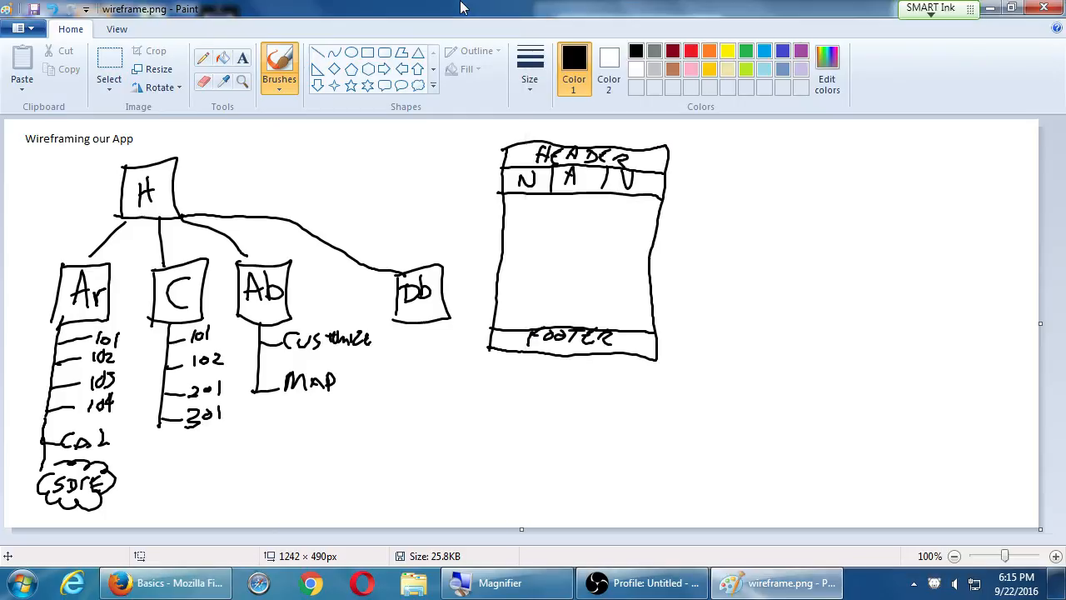
- Write A under the phone outline and draw a second, wider page rectangle to its right
{"action": "left_click_drag", "start_coordinate": [551, 391], "coordinate": [568, 373]}
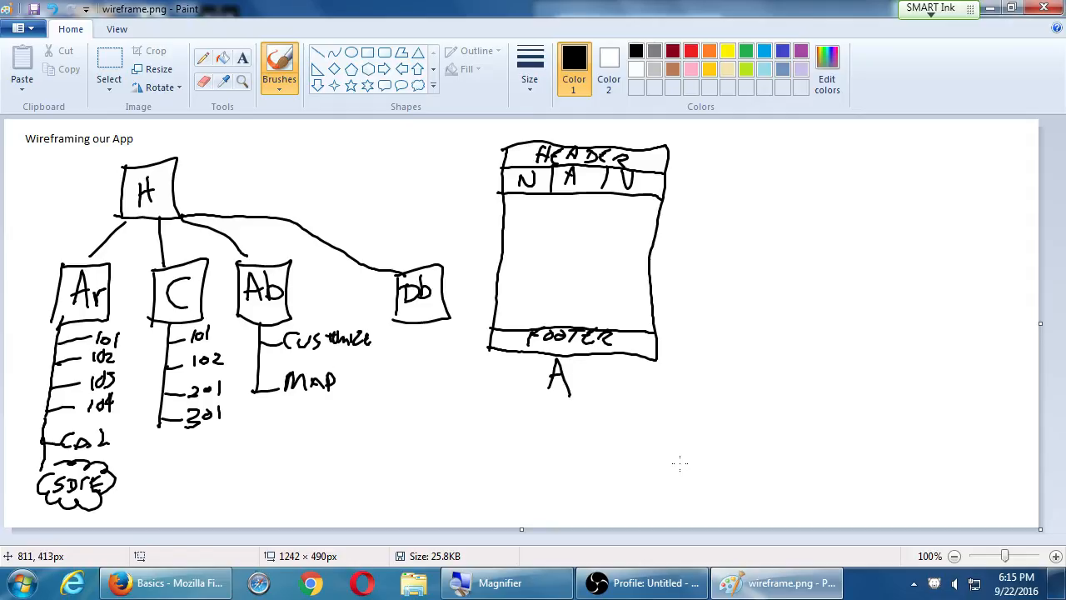
{"action": "left_click_drag", "start_coordinate": [705, 146], "coordinate": [704, 262]}
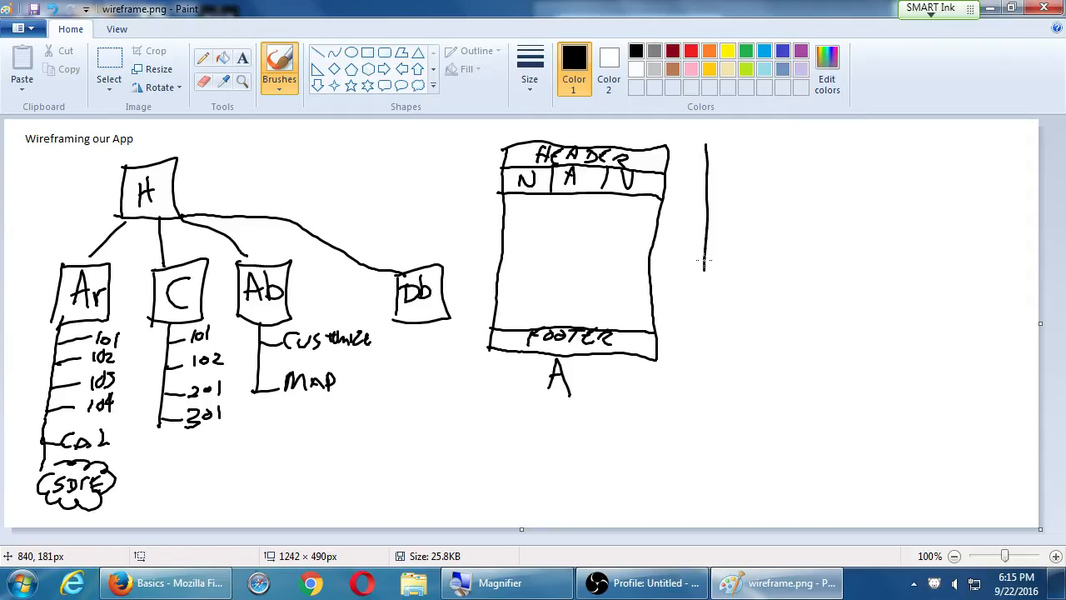
{"action": "left_click_drag", "start_coordinate": [703, 146], "coordinate": [837, 358]}
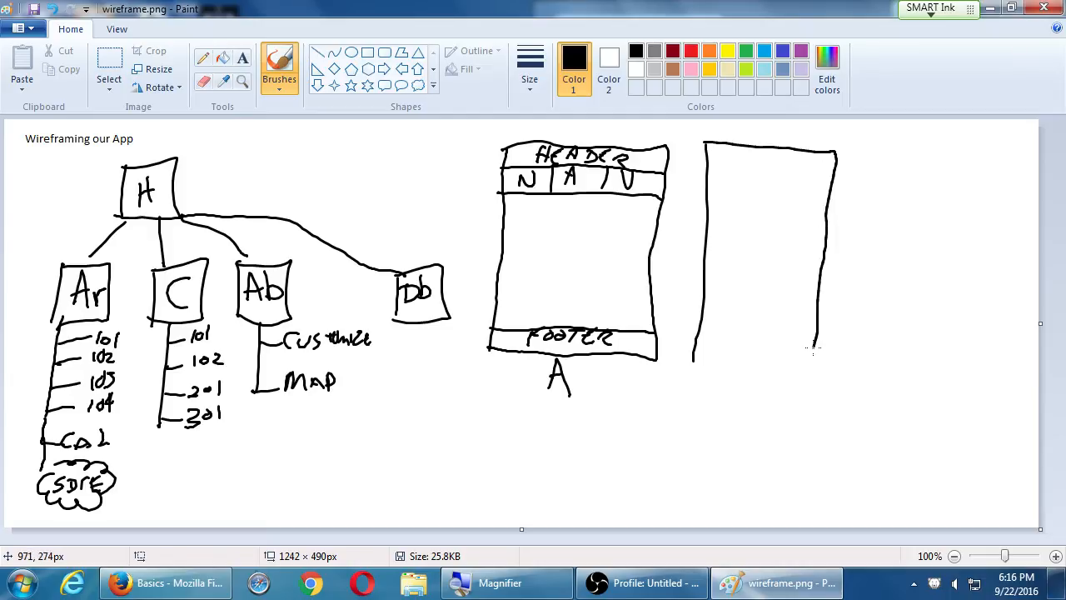
{"action": "left_click_drag", "start_coordinate": [725, 370], "coordinate": [753, 392]}
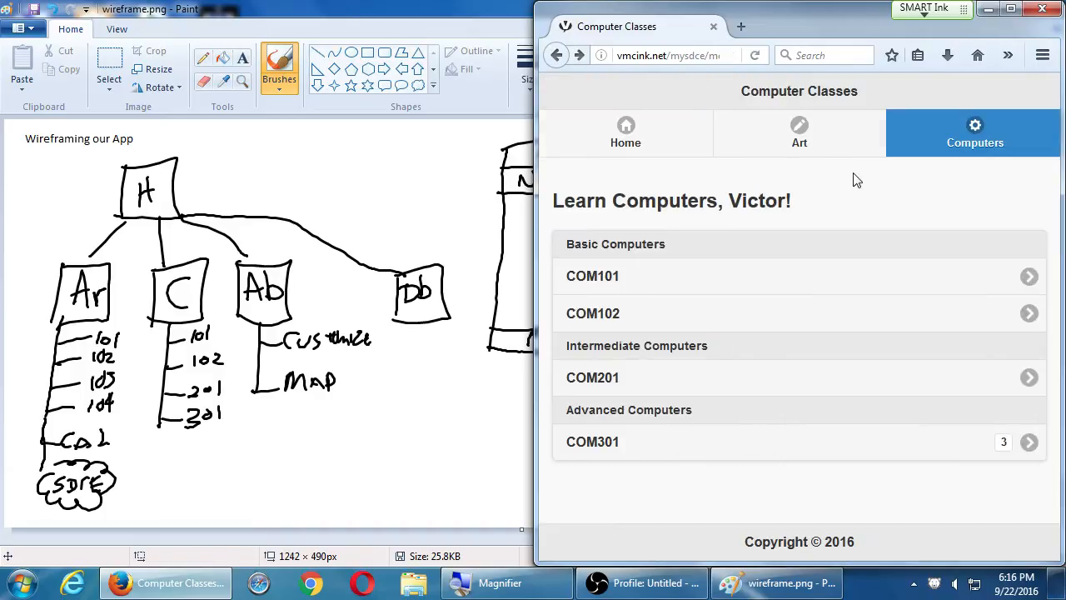
- Browse the mySDCE Art and home pages and open the About SDCE panel
{"action": "left_click", "coordinate": [799, 133]}
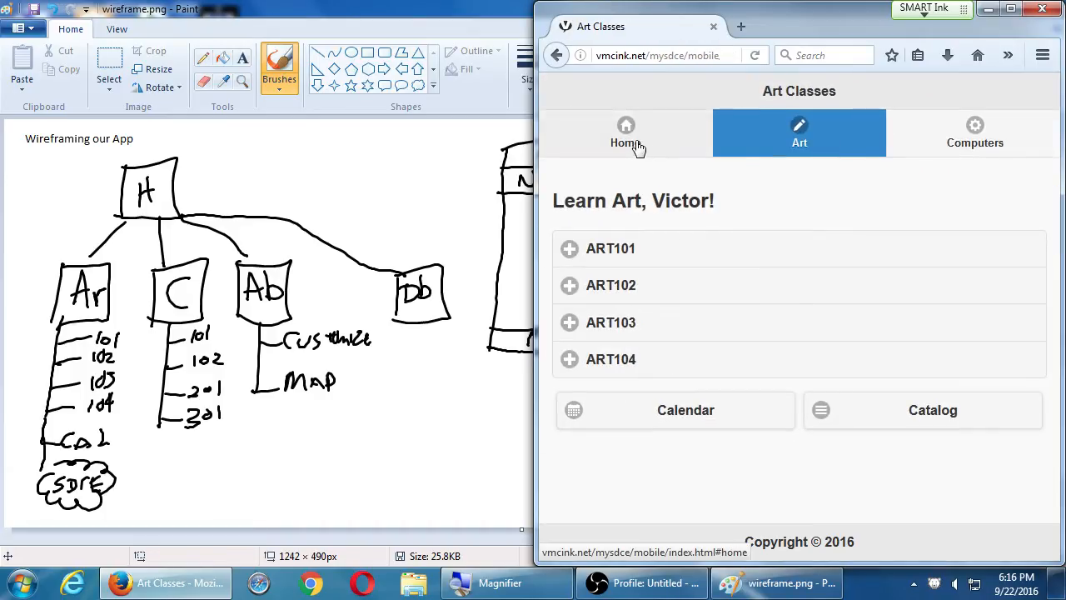
{"action": "left_click", "coordinate": [626, 134]}
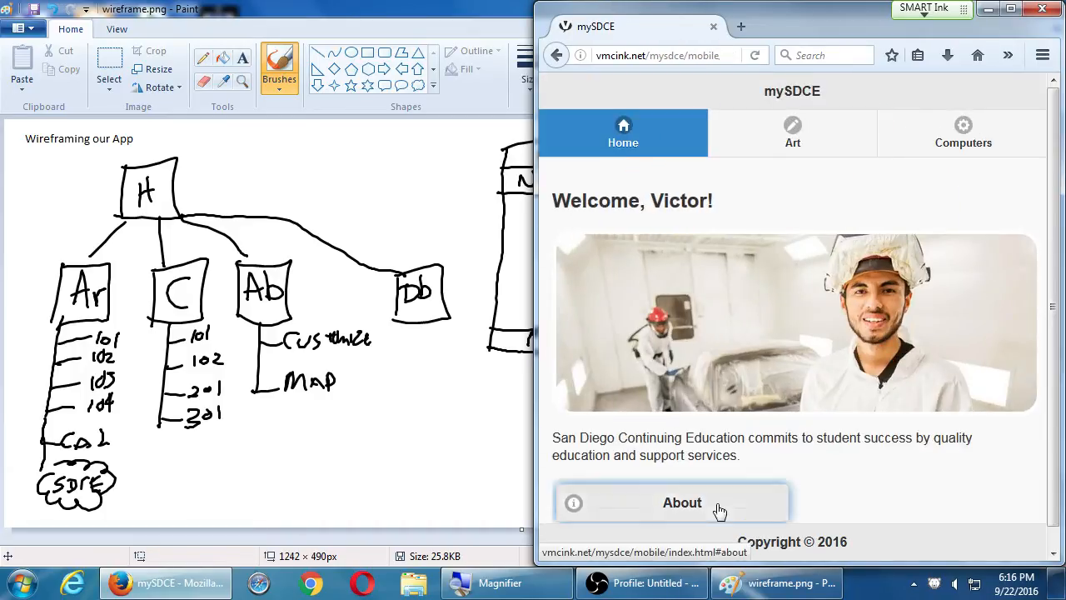
{"action": "left_click", "coordinate": [681, 501]}
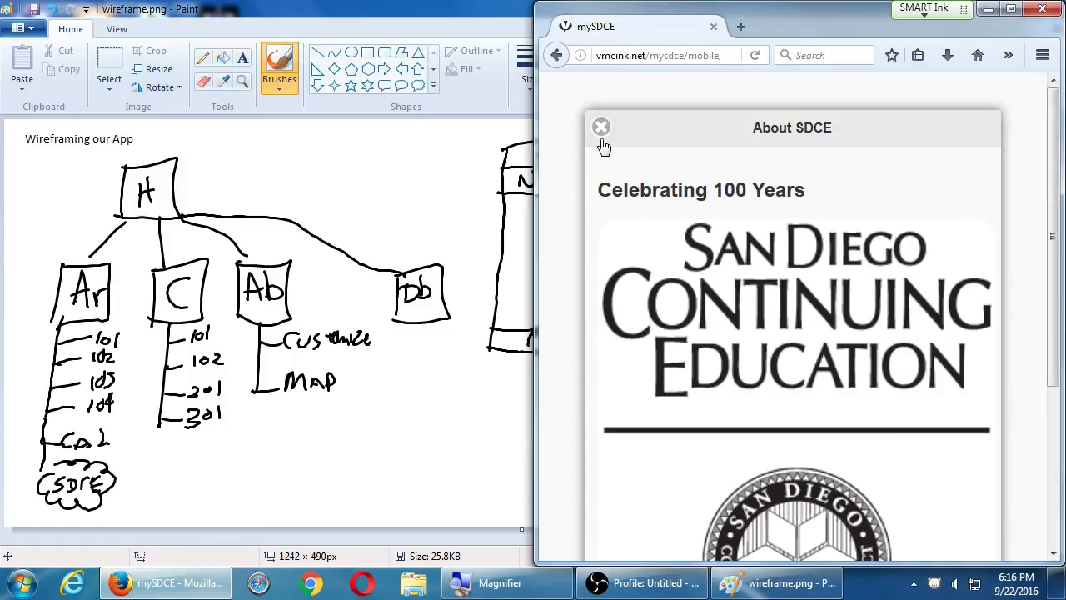
{"action": "left_click", "coordinate": [601, 126]}
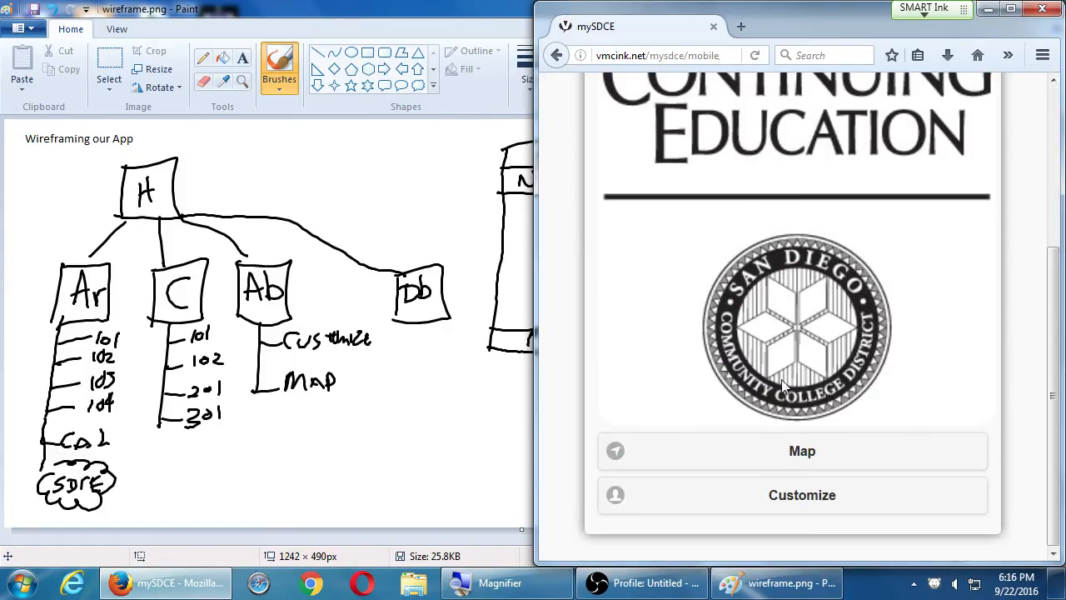
{"action": "mouse_move", "coordinate": [941, 337]}
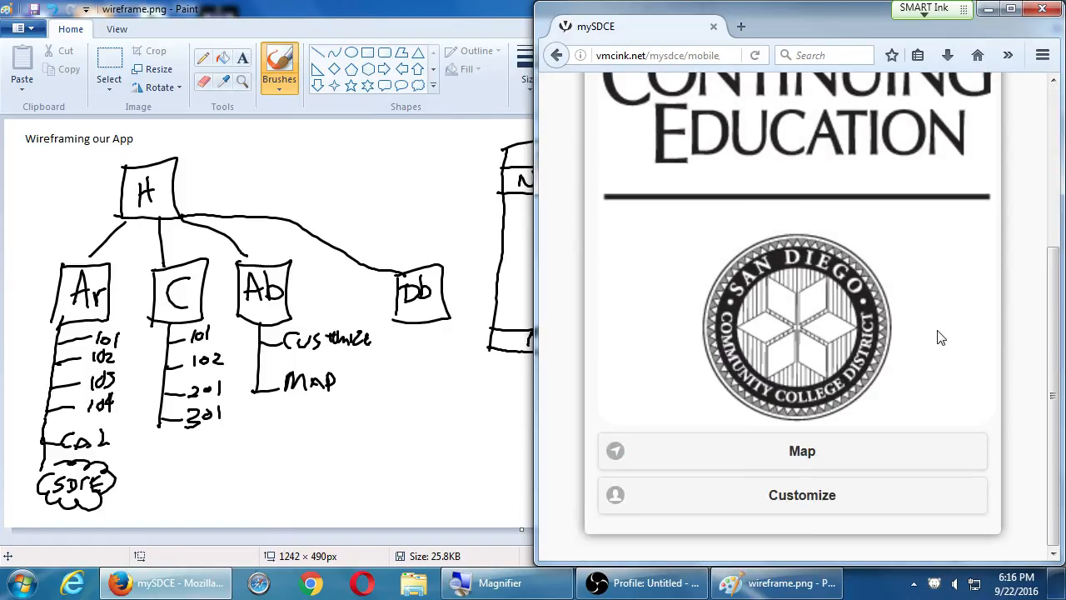
{"action": "mouse_move", "coordinate": [946, 341]}
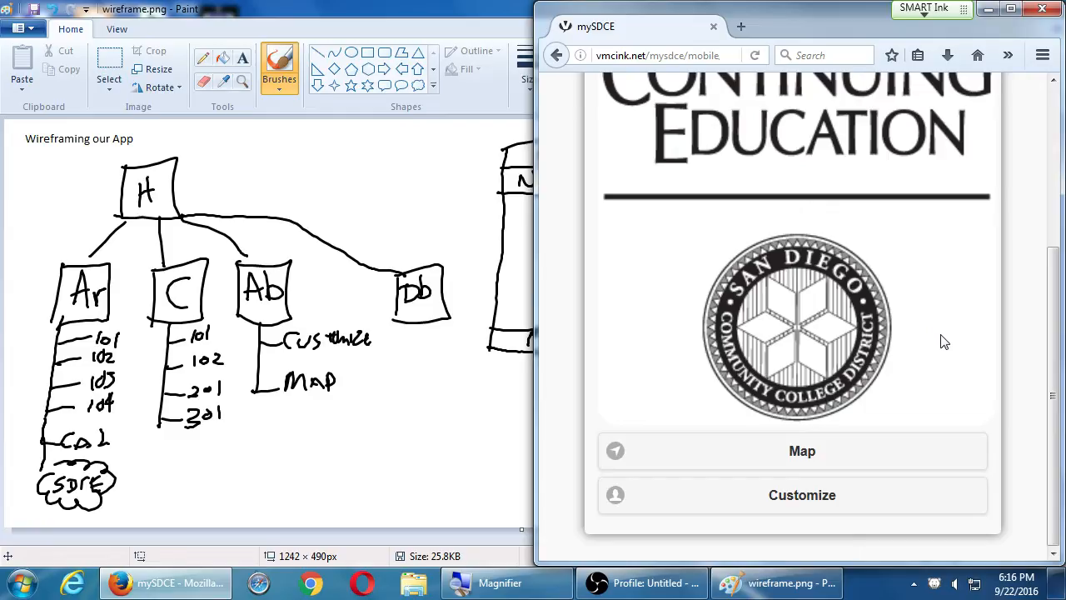
{"action": "mouse_move", "coordinate": [820, 556]}
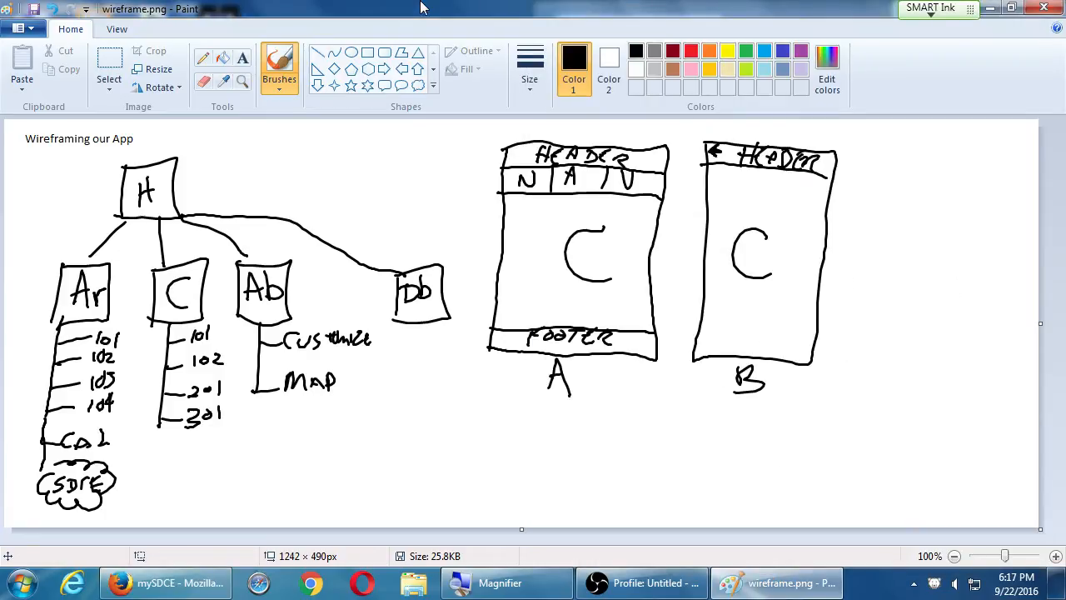
- Draw rounded layout C with an H header, content mark and hatched side and bottom edges
{"action": "left_click_drag", "start_coordinate": [866, 200], "coordinate": [916, 167]}
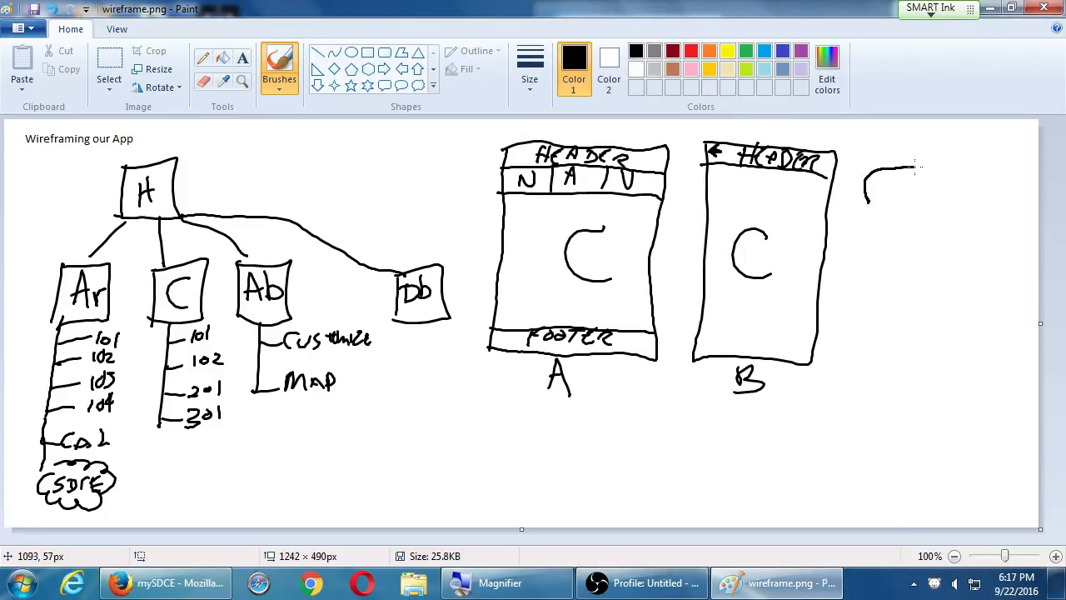
{"action": "left_click_drag", "start_coordinate": [866, 167], "coordinate": [978, 341]}
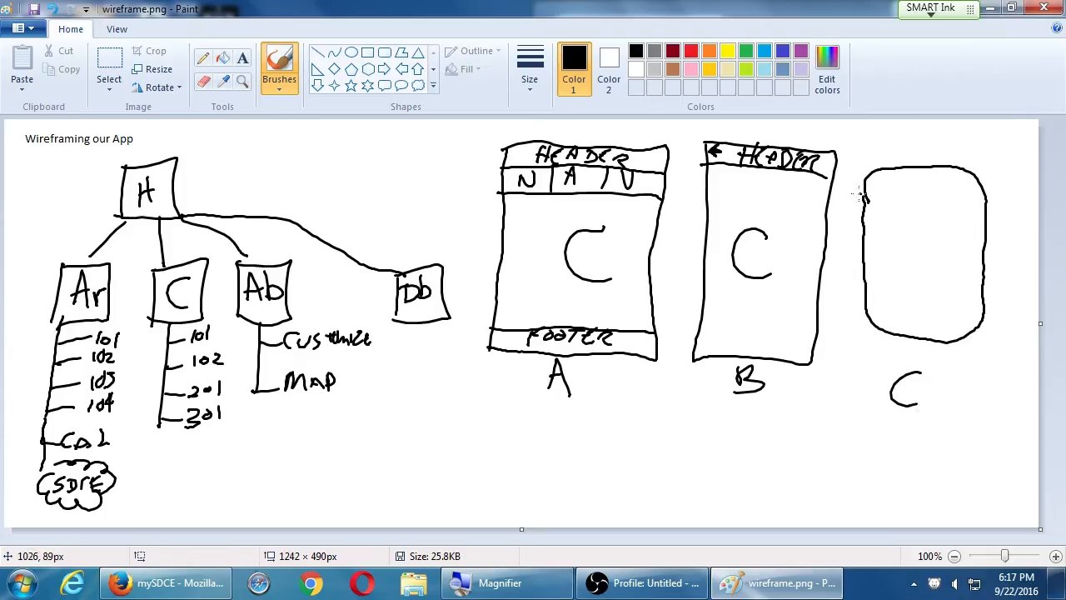
{"action": "left_click_drag", "start_coordinate": [866, 193], "coordinate": [982, 191]}
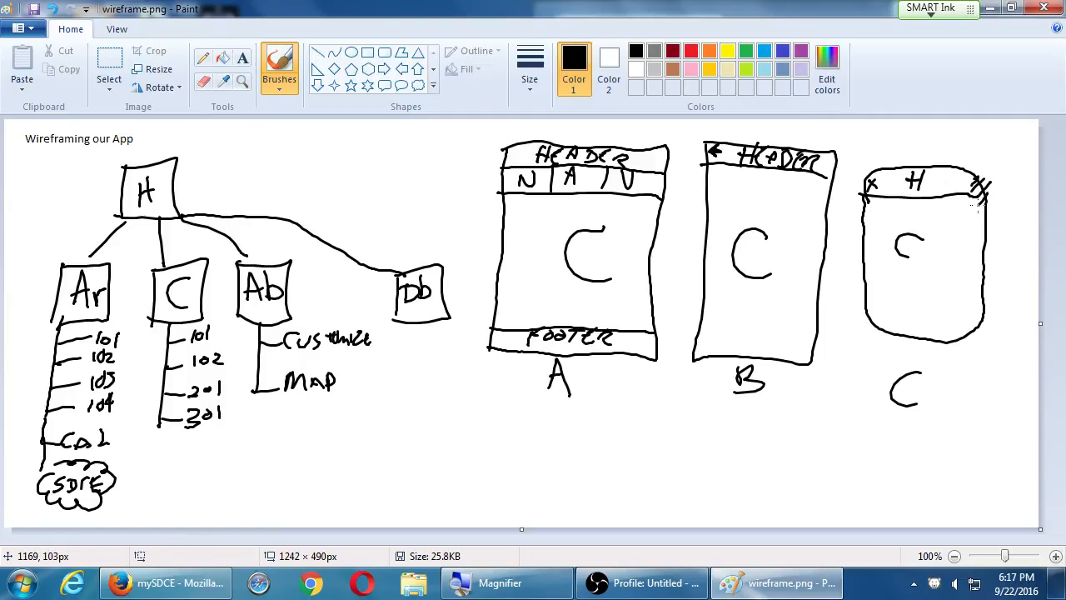
{"action": "left_click_drag", "start_coordinate": [978, 196], "coordinate": [981, 320]}
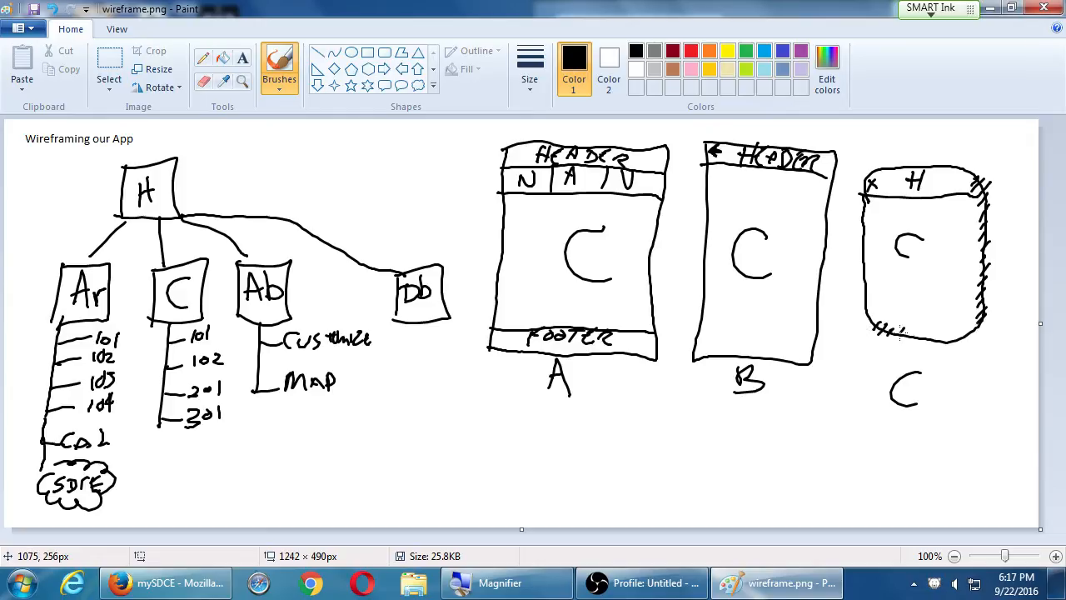
{"action": "left_click_drag", "start_coordinate": [874, 333], "coordinate": [983, 333]}
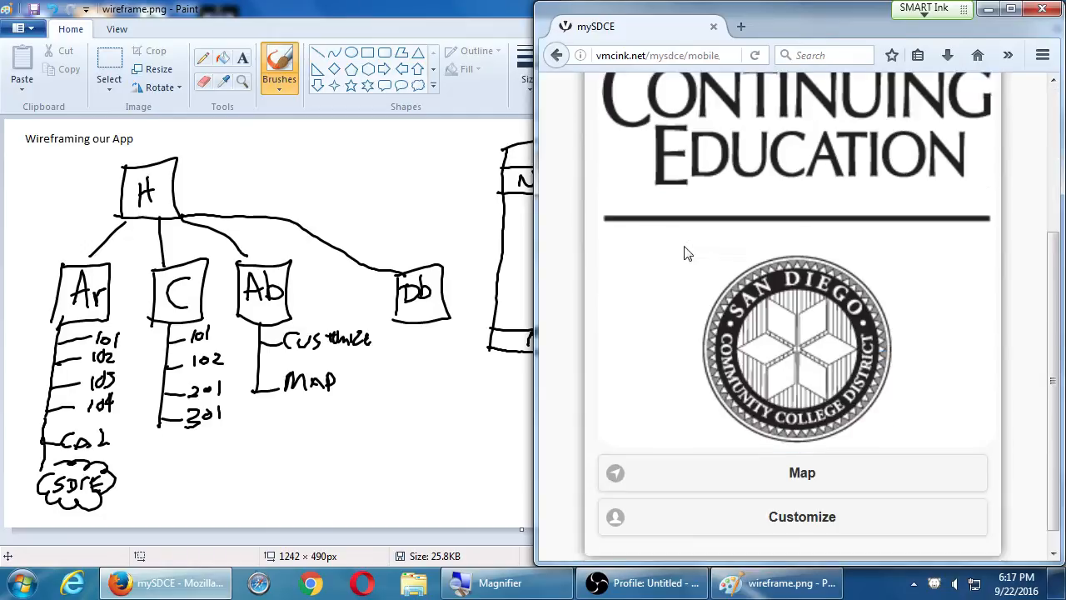
- Open the mobile site's map, go back, and move from the About page to Home
{"action": "left_click", "coordinate": [801, 472]}
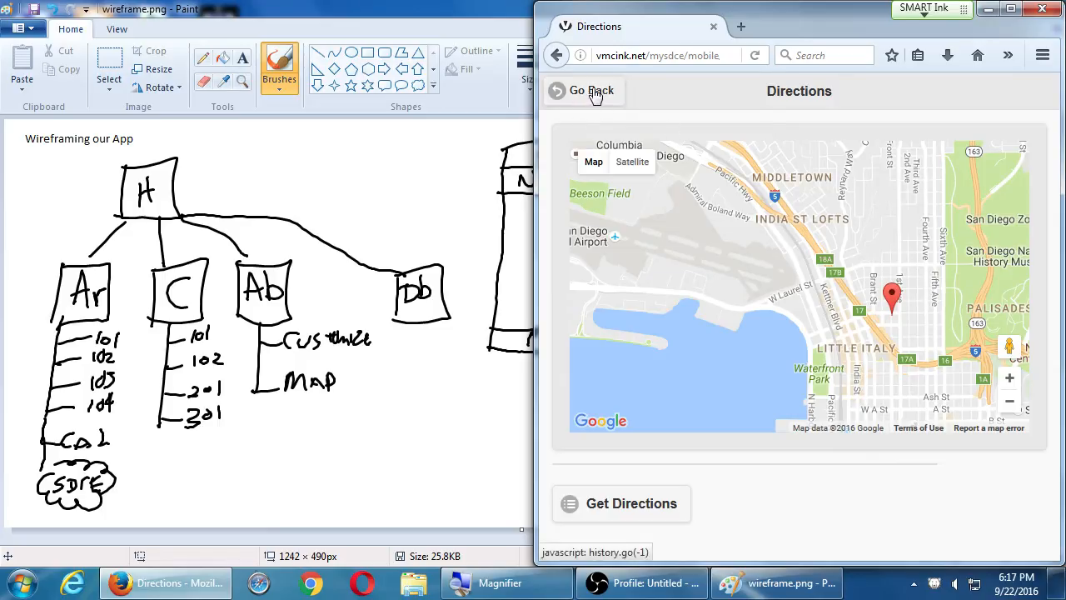
{"action": "left_click", "coordinate": [590, 91]}
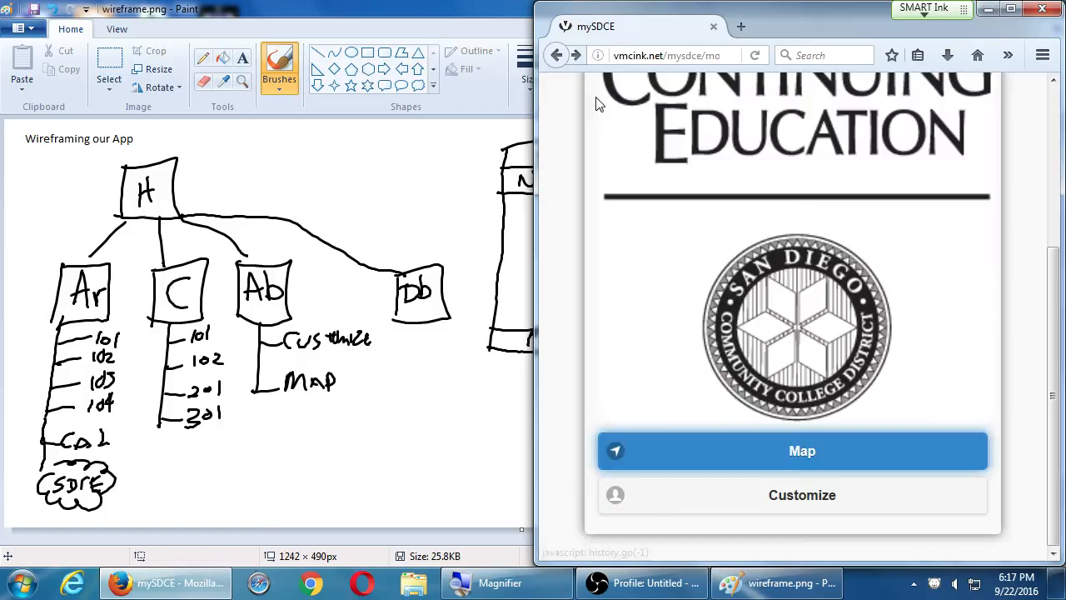
{"action": "left_click", "coordinate": [556, 55]}
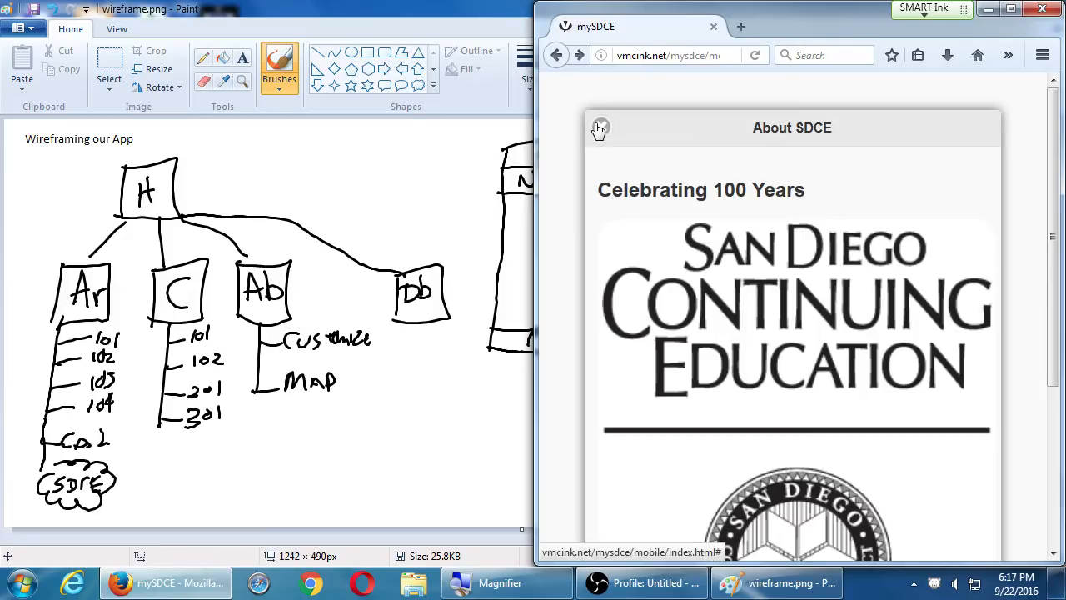
{"action": "left_click", "coordinate": [778, 582]}
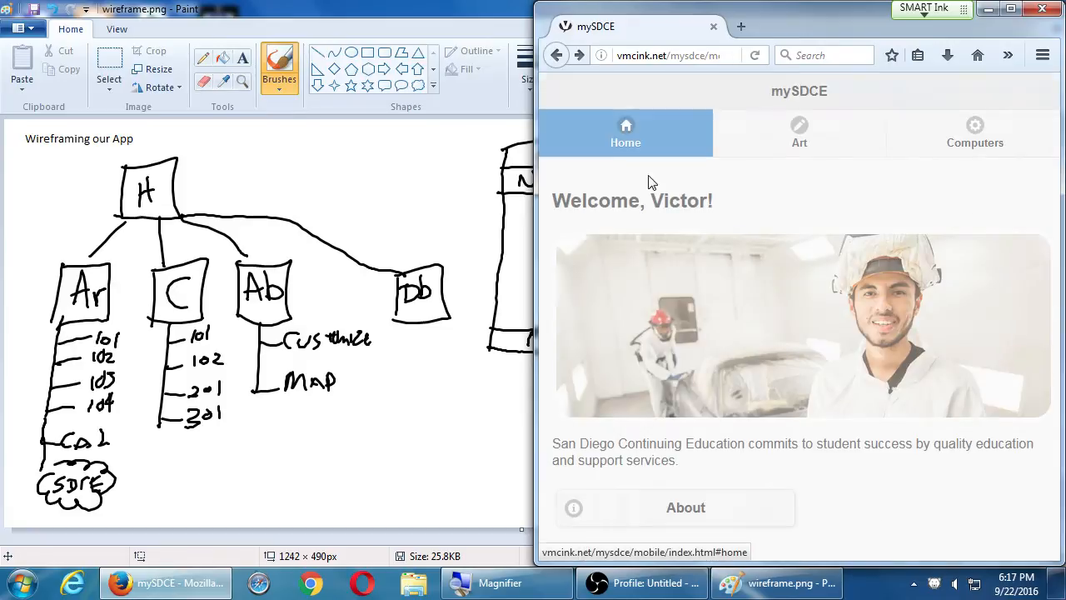
- Open Art classes, expand and collapse ART101, close the art calendar, and return to Paint
{"action": "left_click", "coordinate": [797, 133]}
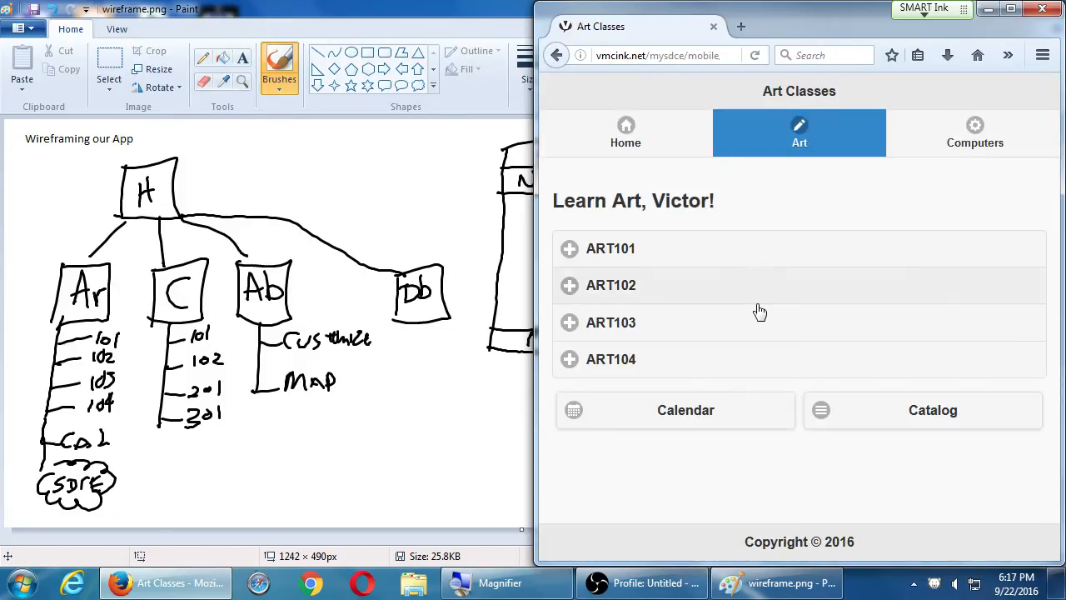
{"action": "left_click", "coordinate": [610, 248]}
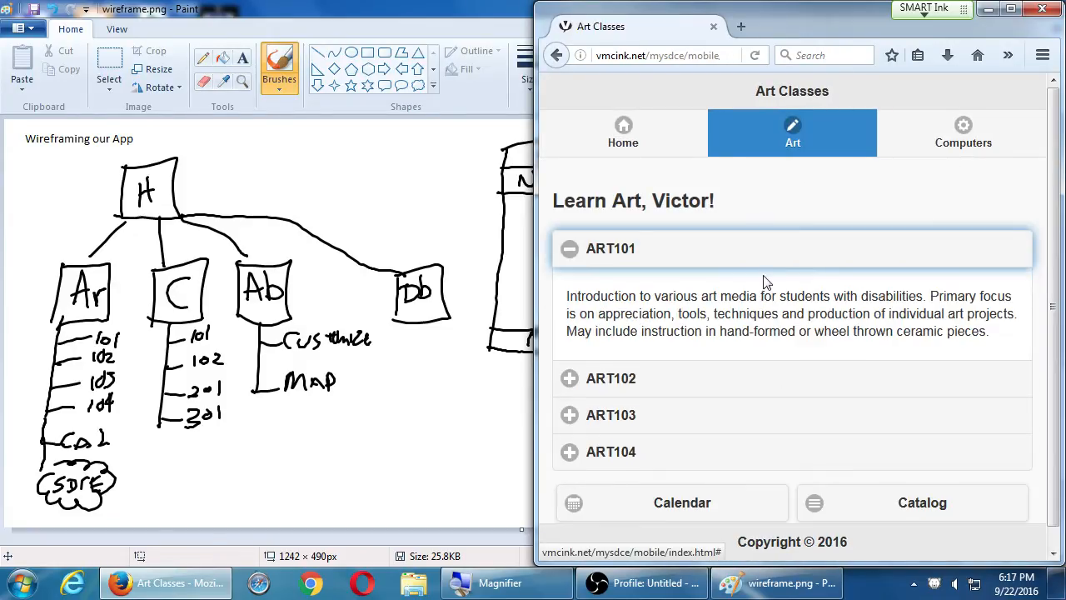
{"action": "left_click", "coordinate": [681, 502]}
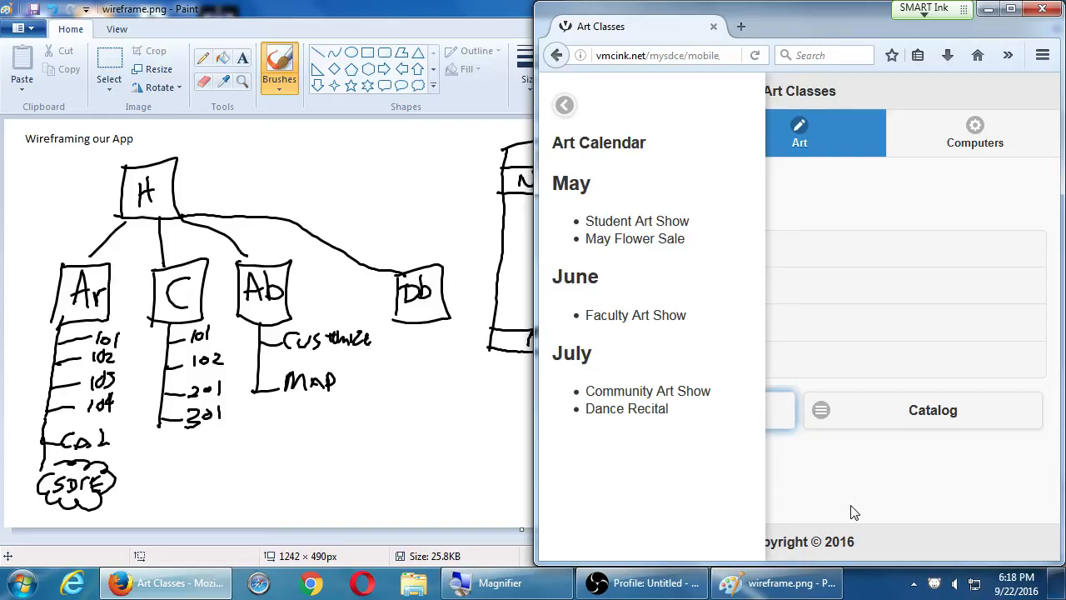
{"action": "mouse_move", "coordinate": [632, 149]}
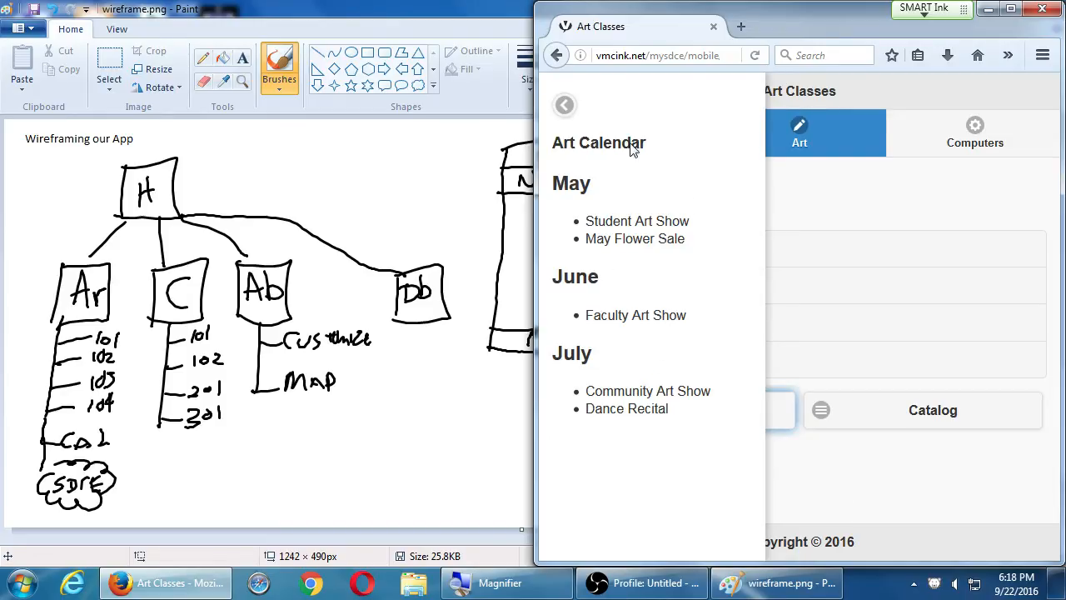
{"action": "mouse_move", "coordinate": [565, 105]}
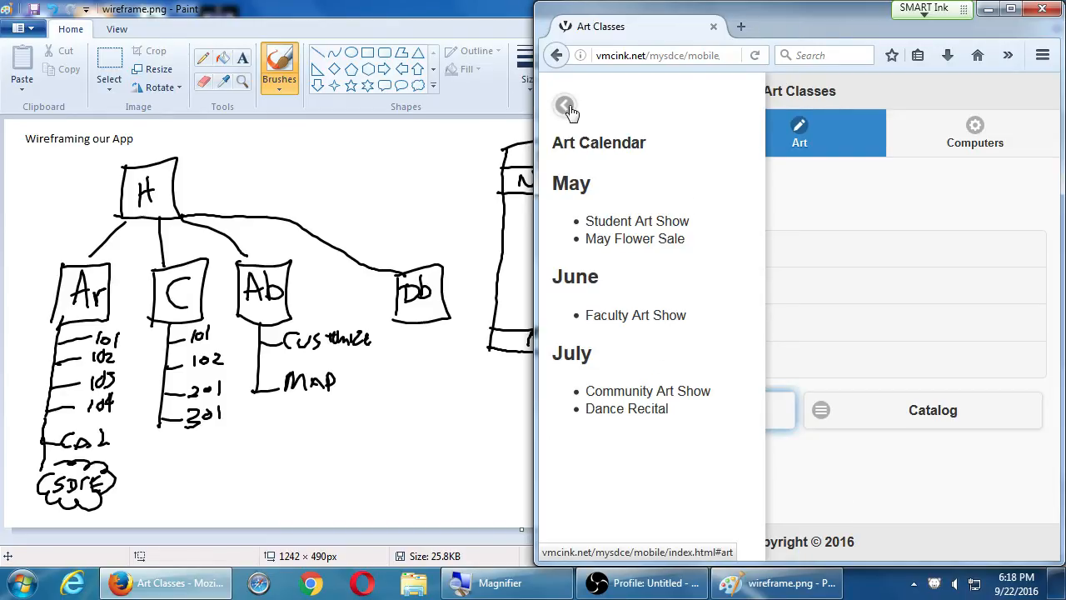
{"action": "left_click", "coordinate": [565, 105]}
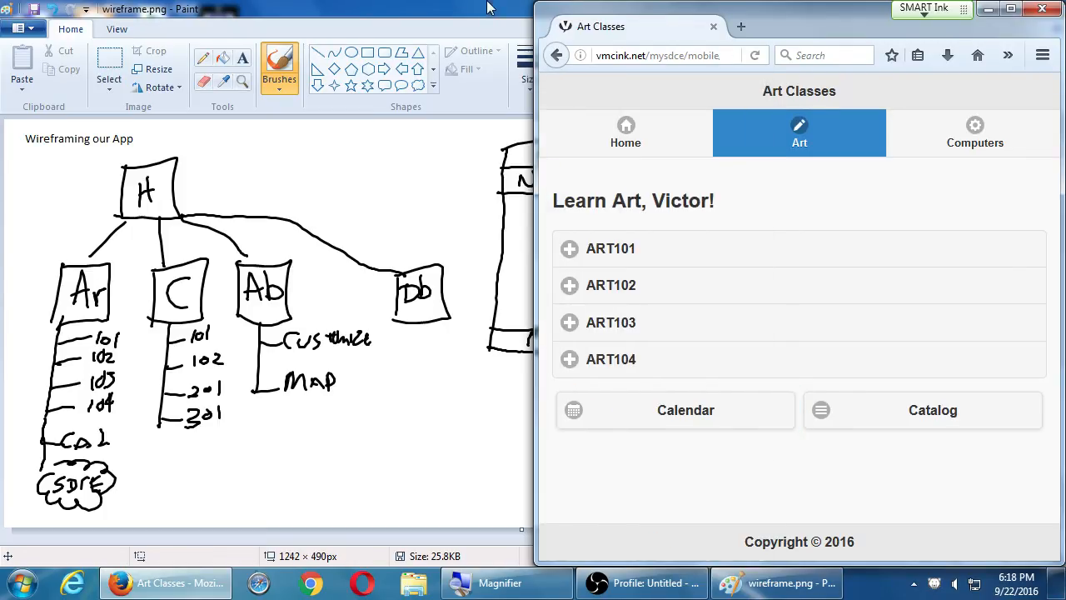
{"action": "left_click", "coordinate": [775, 582]}
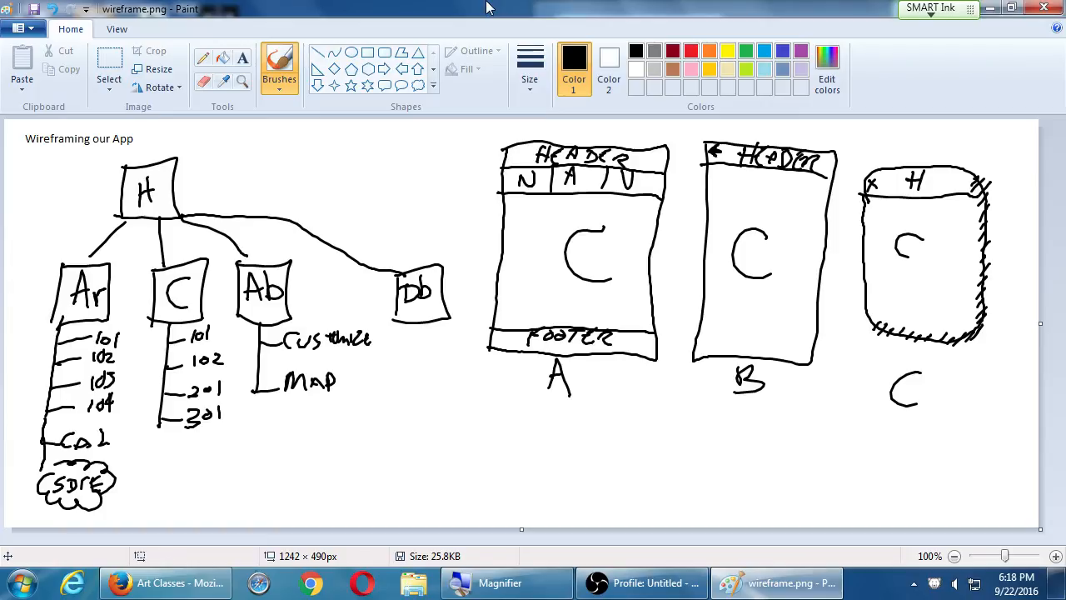
- Draw the narrow slide-out menu panel D below layout A, with list lines inside
{"action": "left_click_drag", "start_coordinate": [619, 383], "coordinate": [618, 454]}
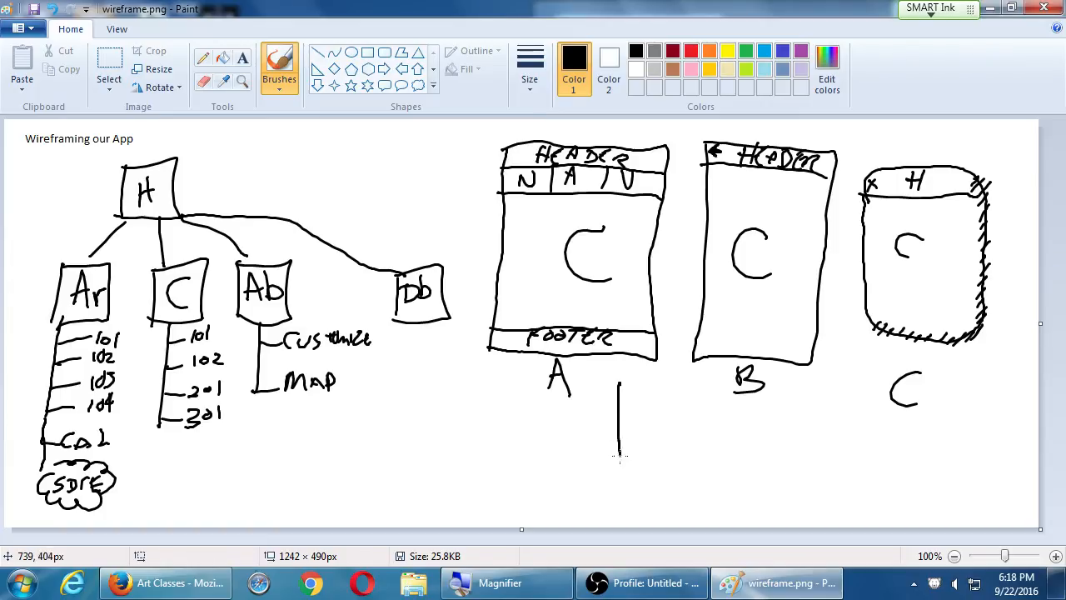
{"action": "left_click_drag", "start_coordinate": [619, 383], "coordinate": [658, 491]}
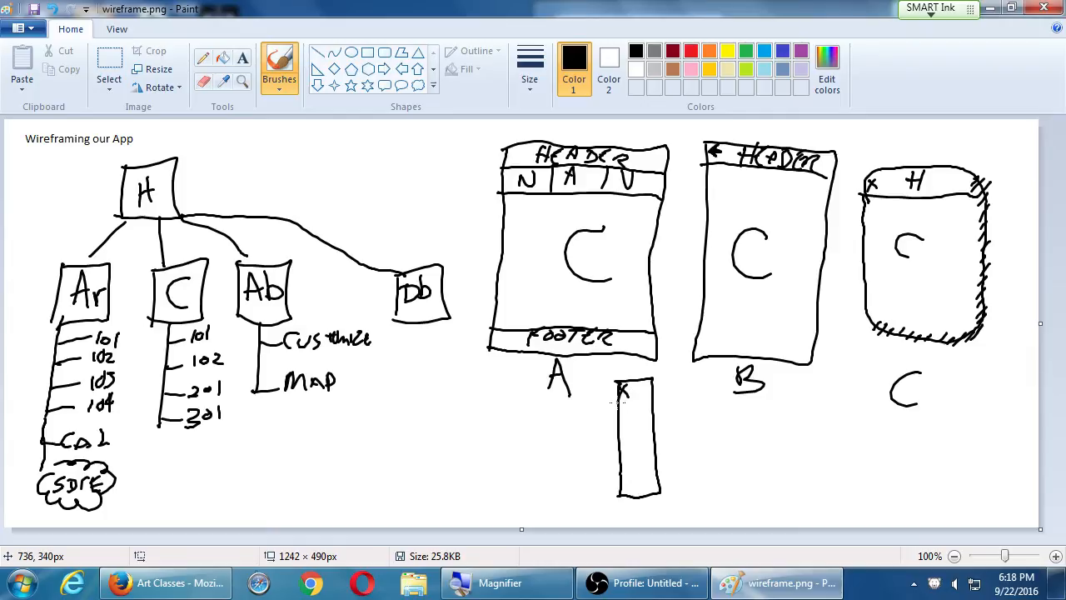
{"action": "left_click_drag", "start_coordinate": [629, 408], "coordinate": [637, 471]}
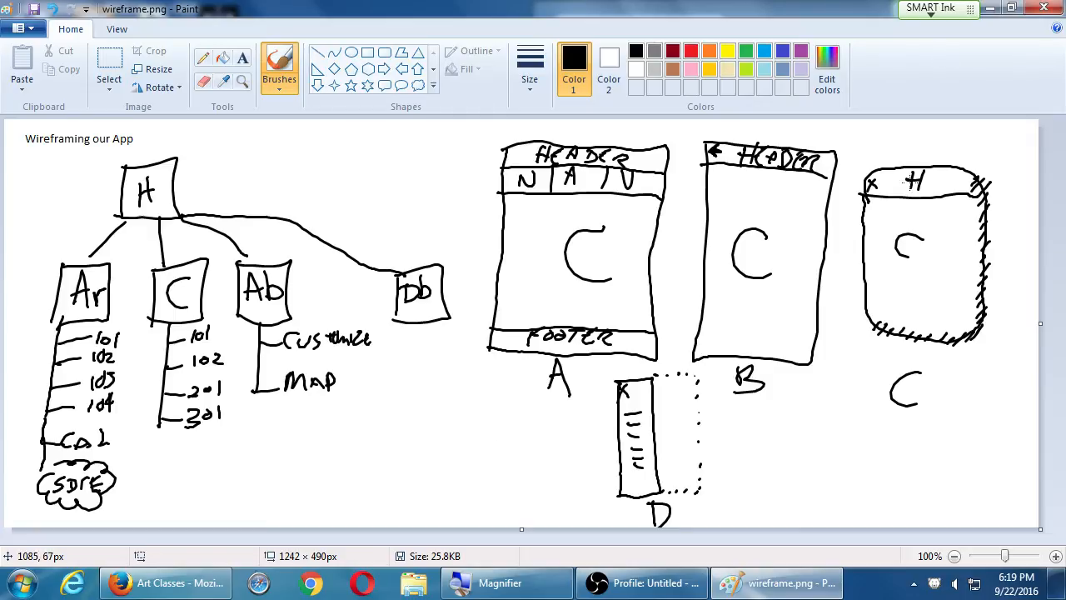
{"action": "mouse_move", "coordinate": [701, 464]}
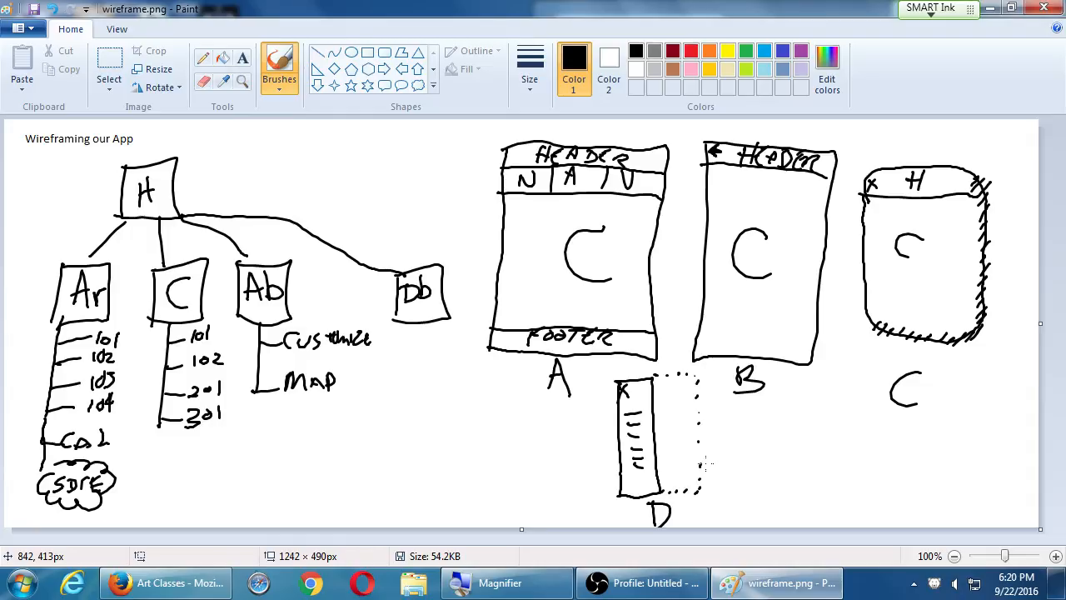
{"action": "mouse_move", "coordinate": [907, 69]}
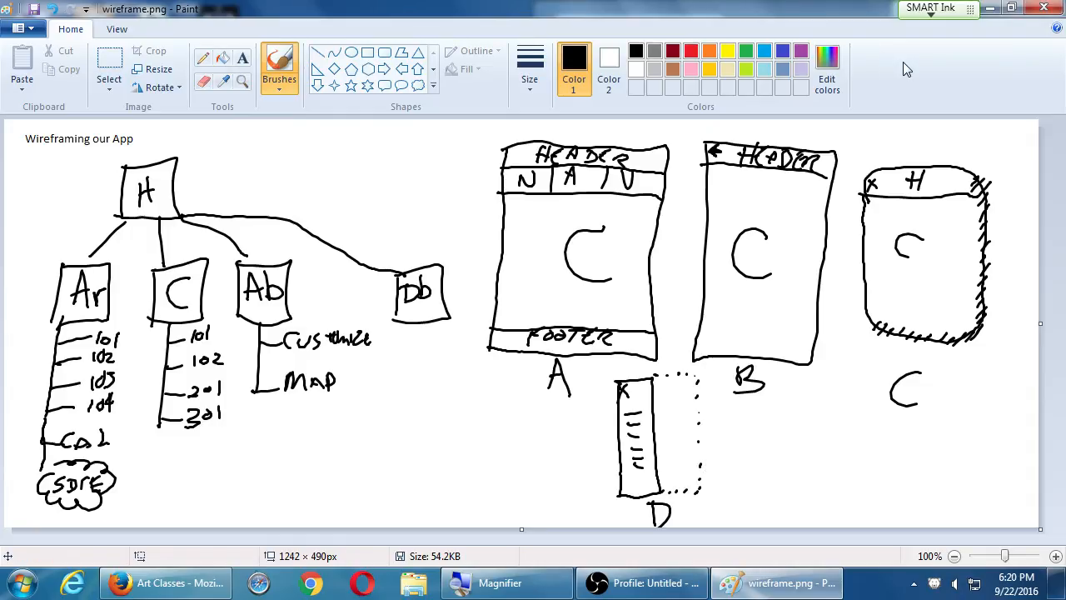
{"action": "mouse_move", "coordinate": [936, 59]}
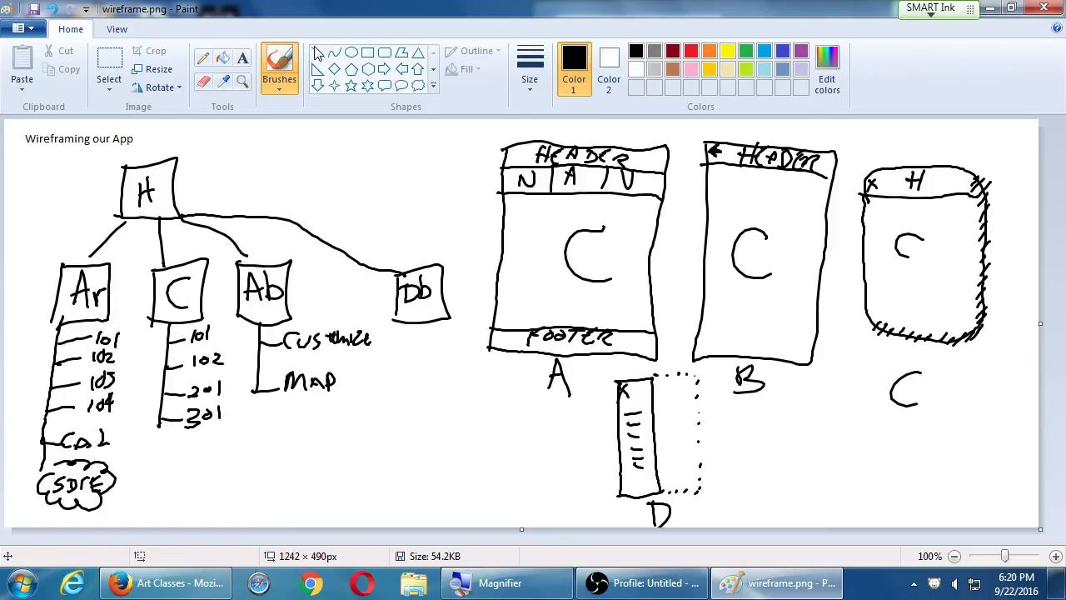
- Add the title 'mySDCE App' above the site map as text
{"action": "left_click", "coordinate": [242, 57]}
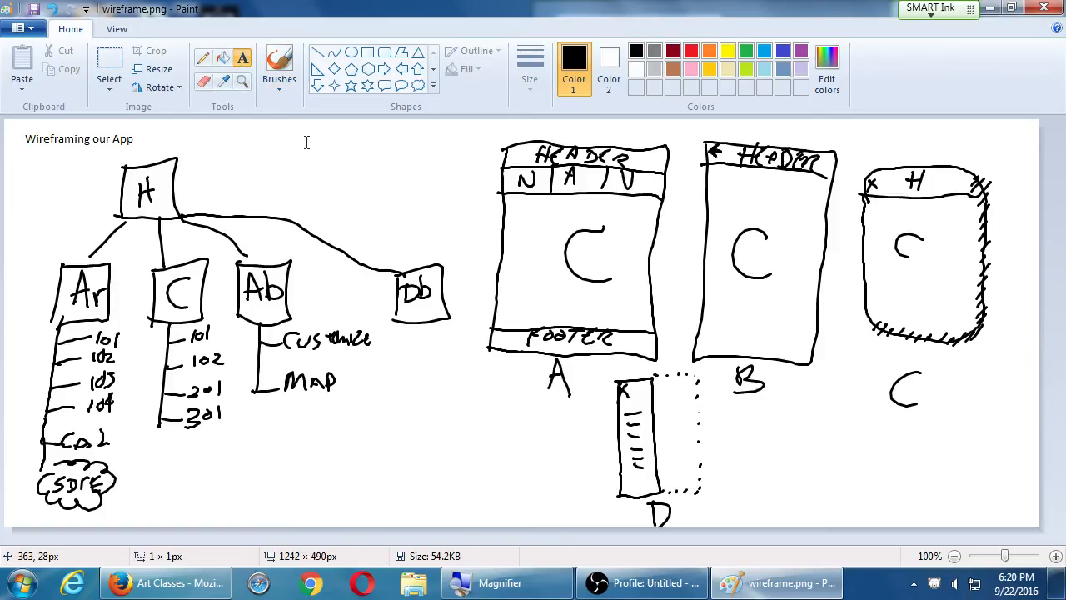
{"action": "type", "text": "mySD"}
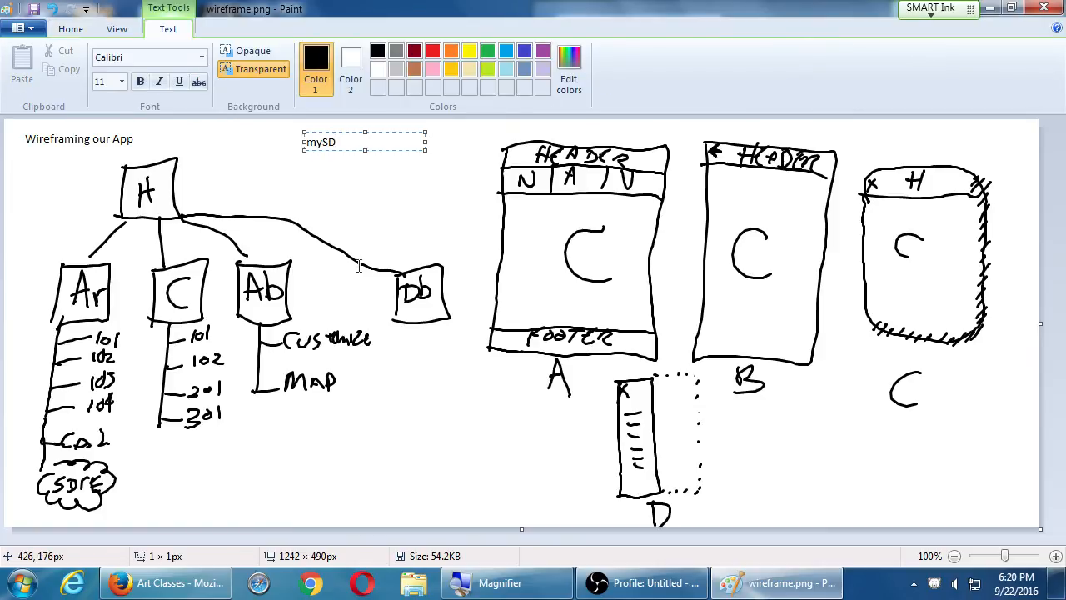
{"action": "type", "text": "CE App"}
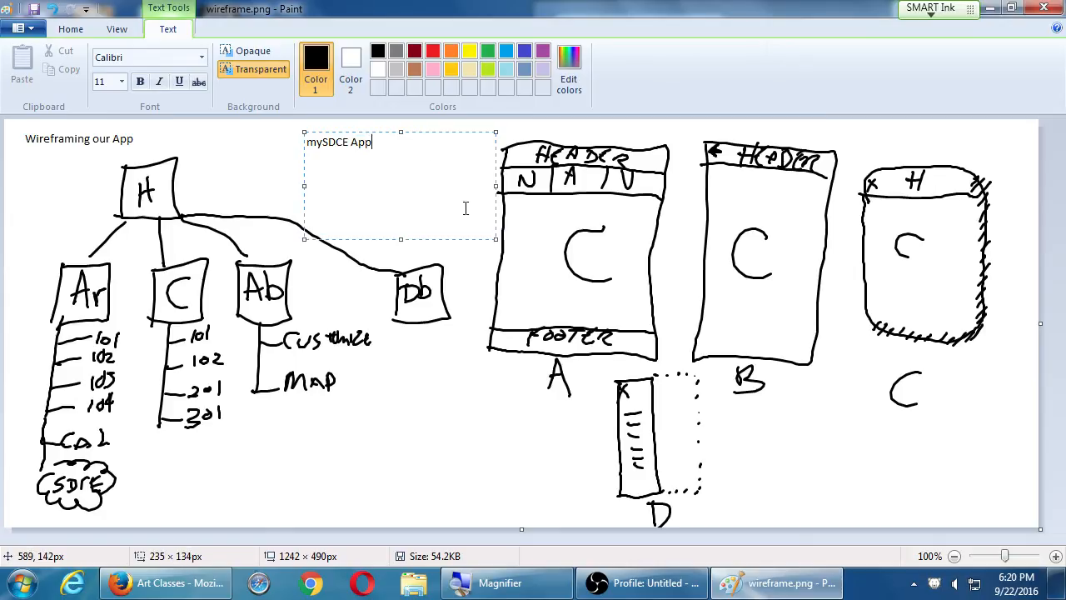
{"action": "left_click", "coordinate": [121, 80]}
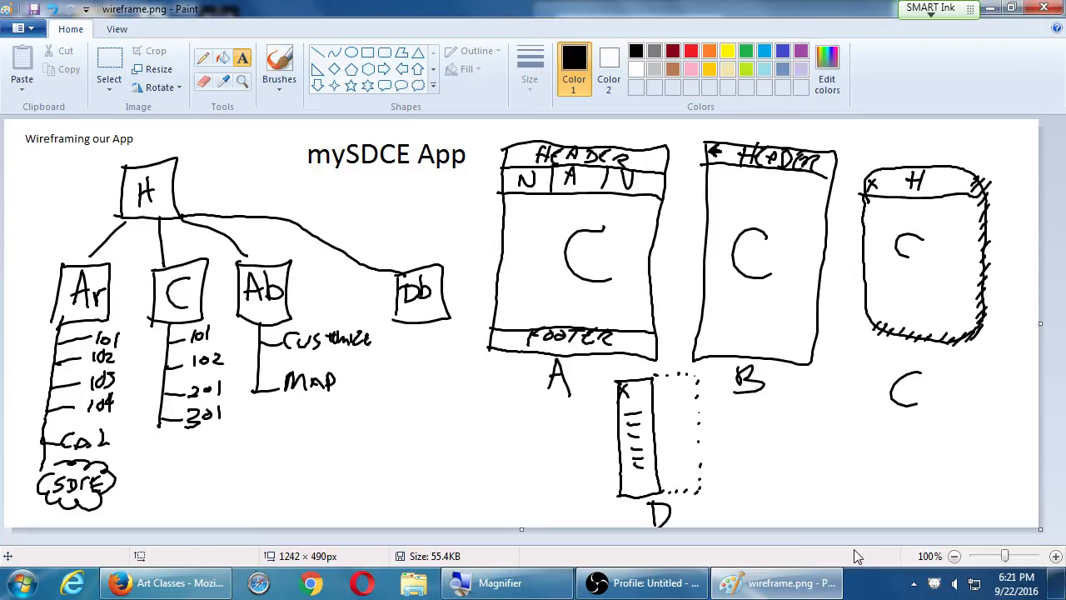
{"action": "mouse_move", "coordinate": [4, 254]}
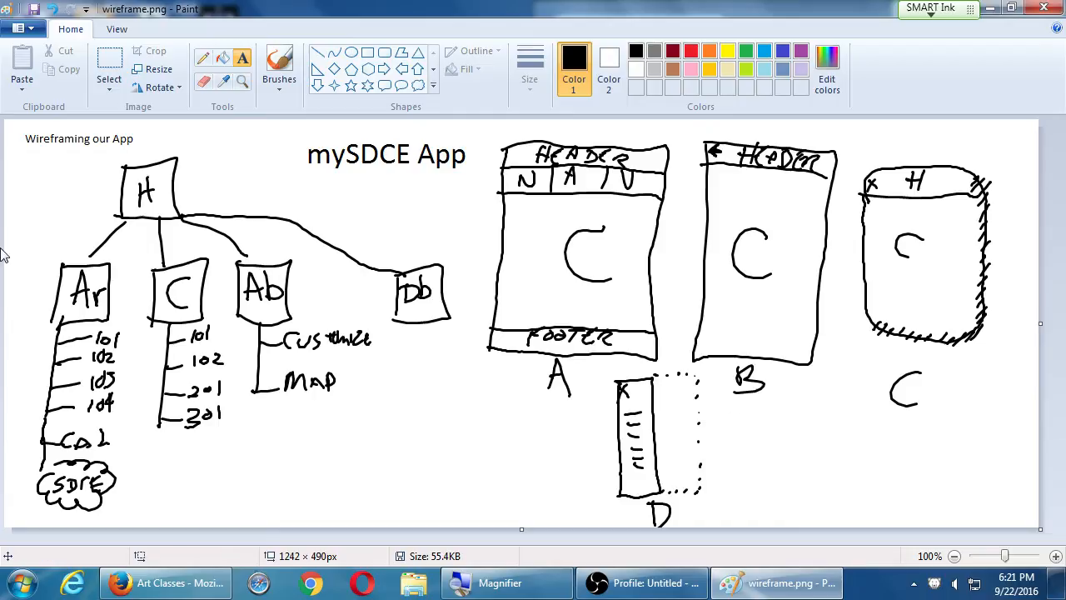
{"action": "mouse_move", "coordinate": [403, 7]}
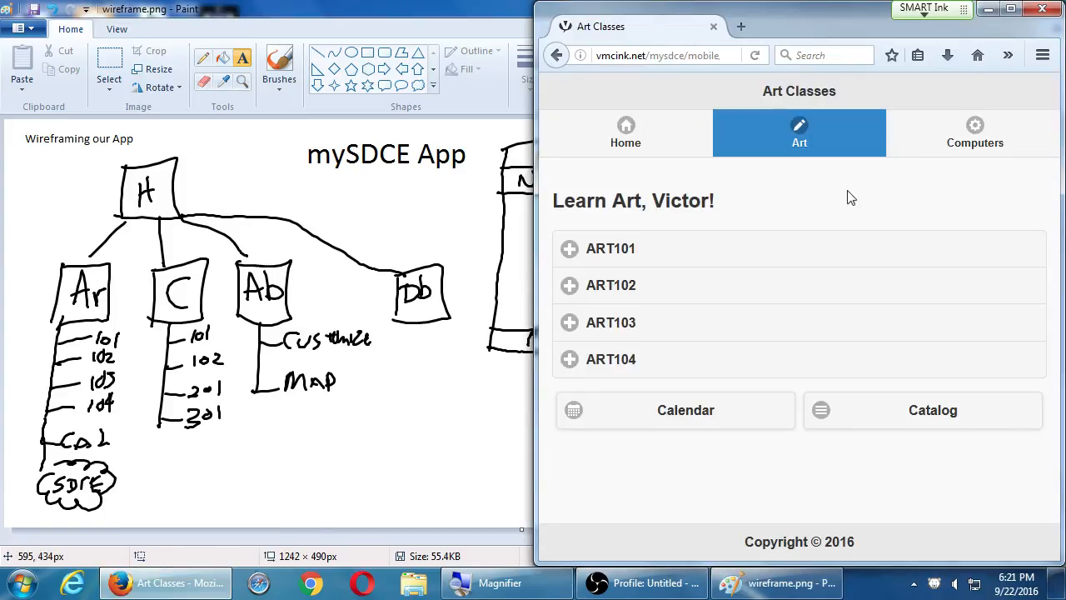
- Go to the mobile app's Home screen, view and scroll its page source, then resize the browser
{"action": "left_click", "coordinate": [625, 133]}
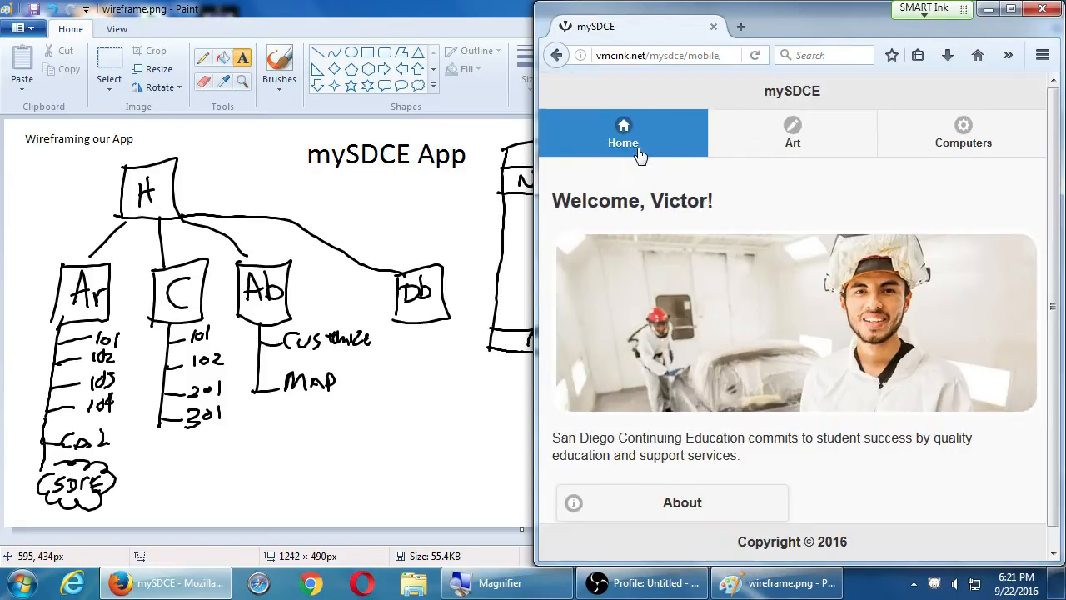
{"action": "mouse_move", "coordinate": [766, 182]}
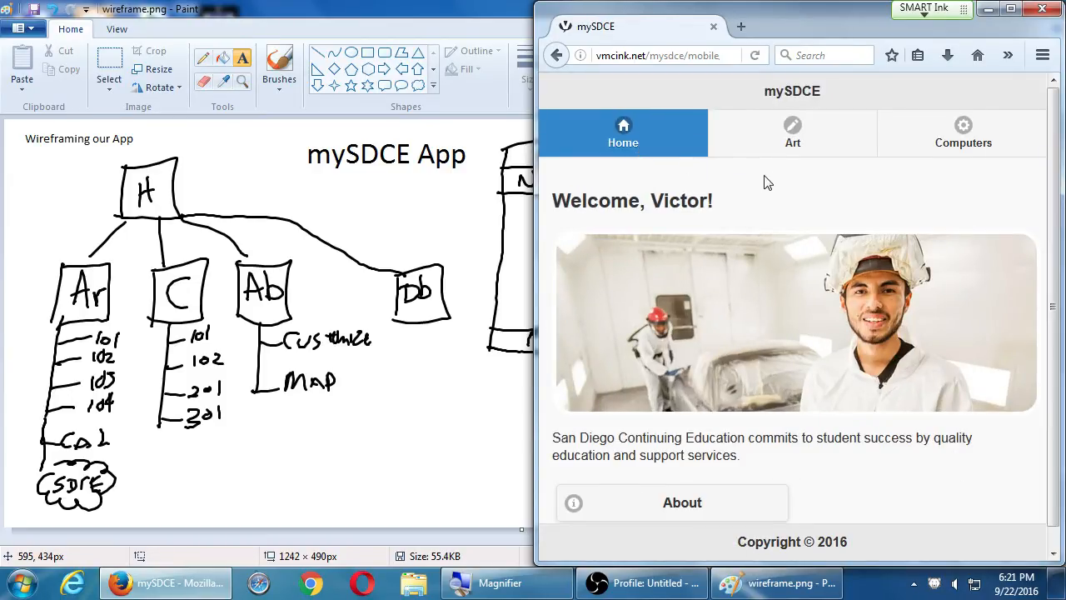
{"action": "left_click", "coordinate": [792, 133]}
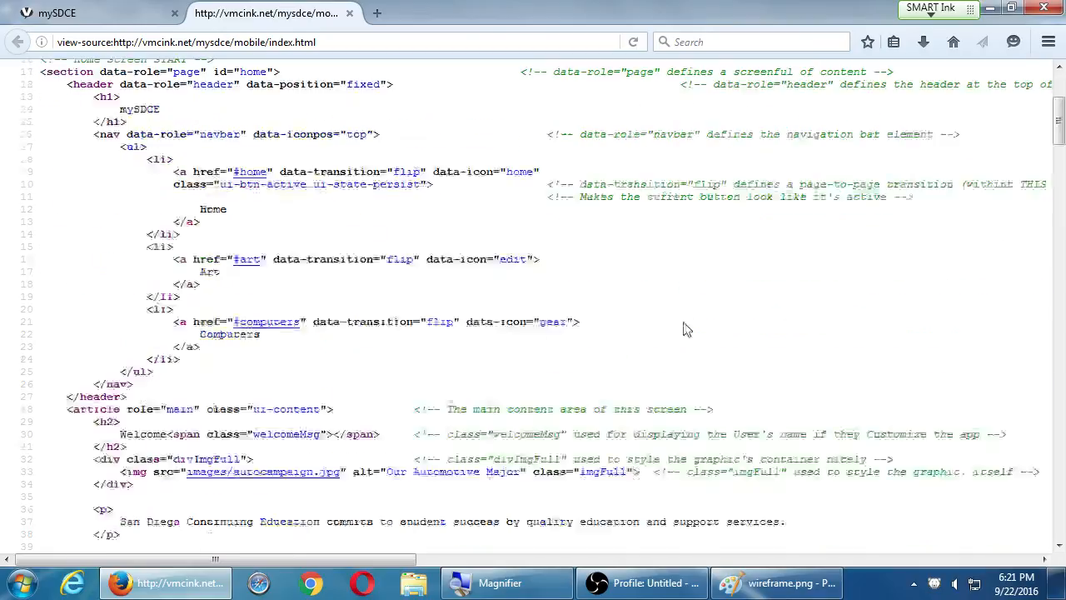
{"action": "scroll", "scroll_direction": "down", "scroll_amount": 3}
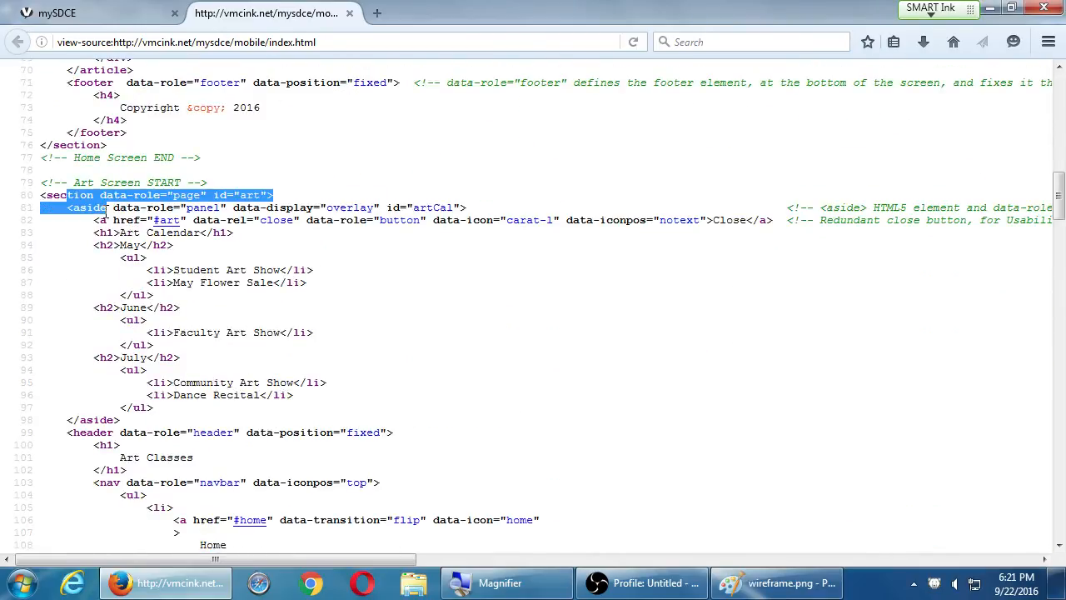
{"action": "left_click", "coordinate": [245, 242]}
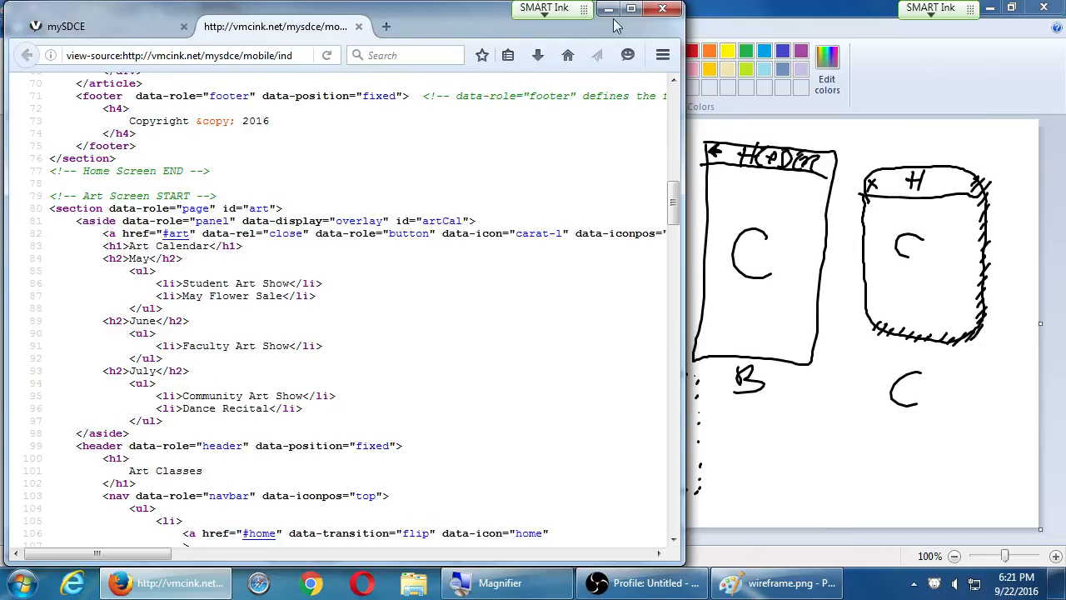
{"action": "left_click", "coordinate": [778, 582]}
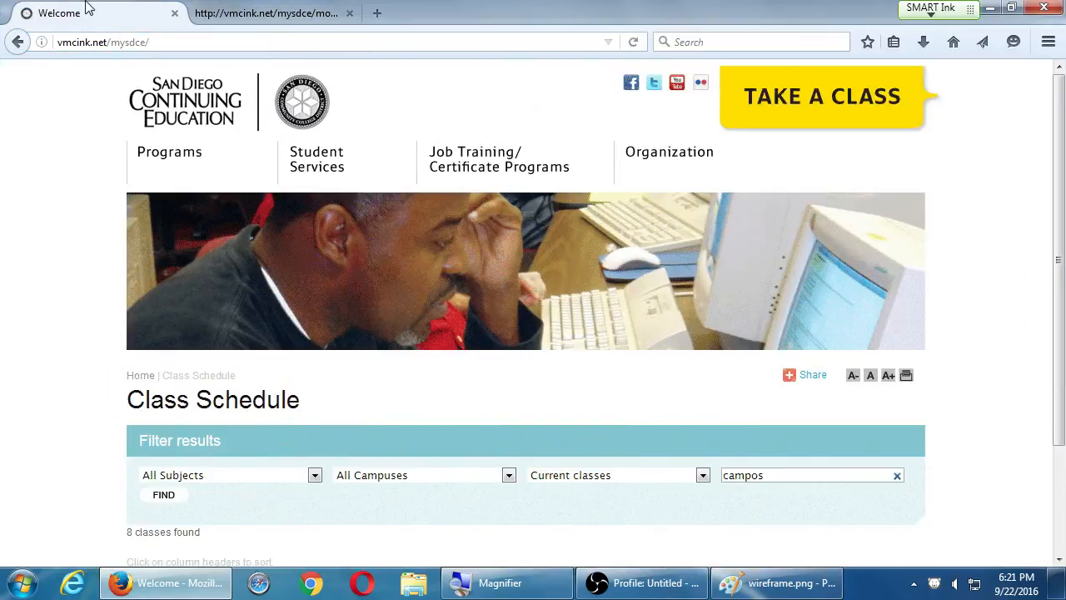
{"action": "mouse_move", "coordinate": [59, 14]}
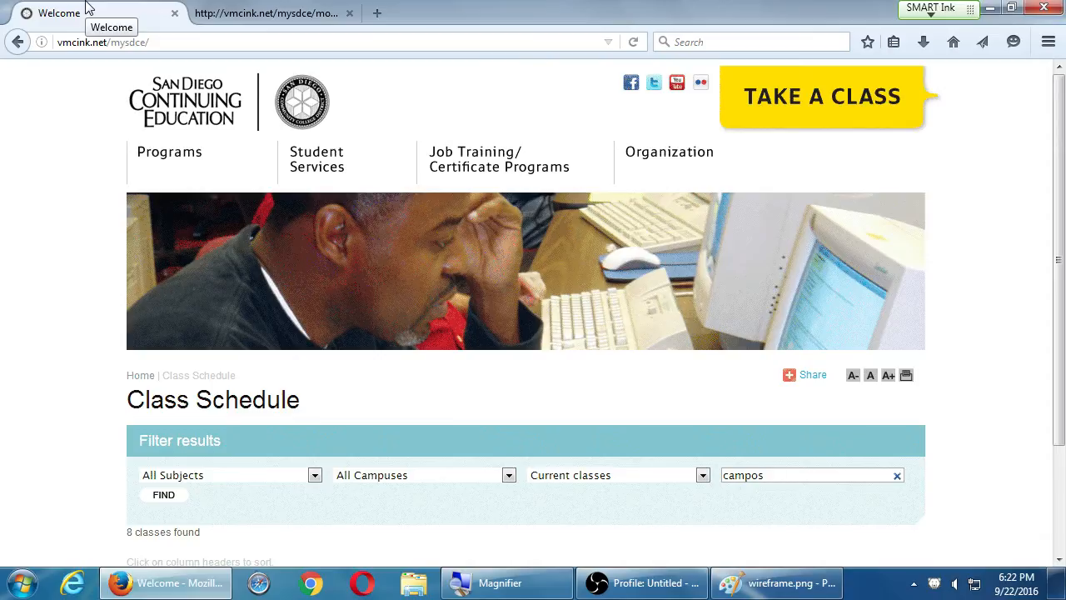
- Scroll down through the mySDCE Class Schedule page in Firefox's first tab
{"action": "scroll", "scroll_direction": "down", "scroll_amount": 3}
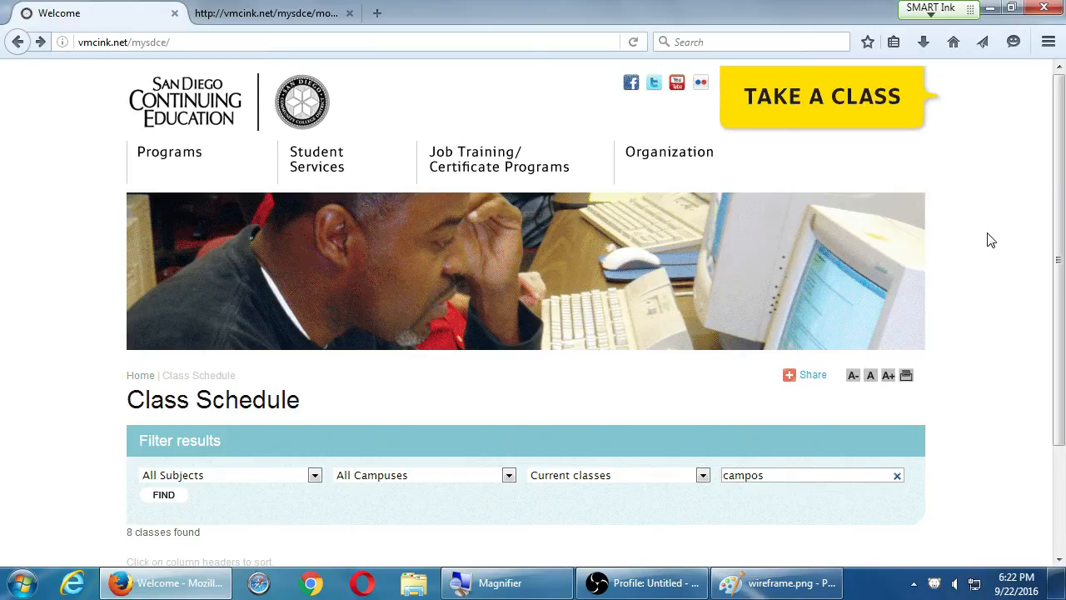
{"action": "mouse_move", "coordinate": [216, 218]}
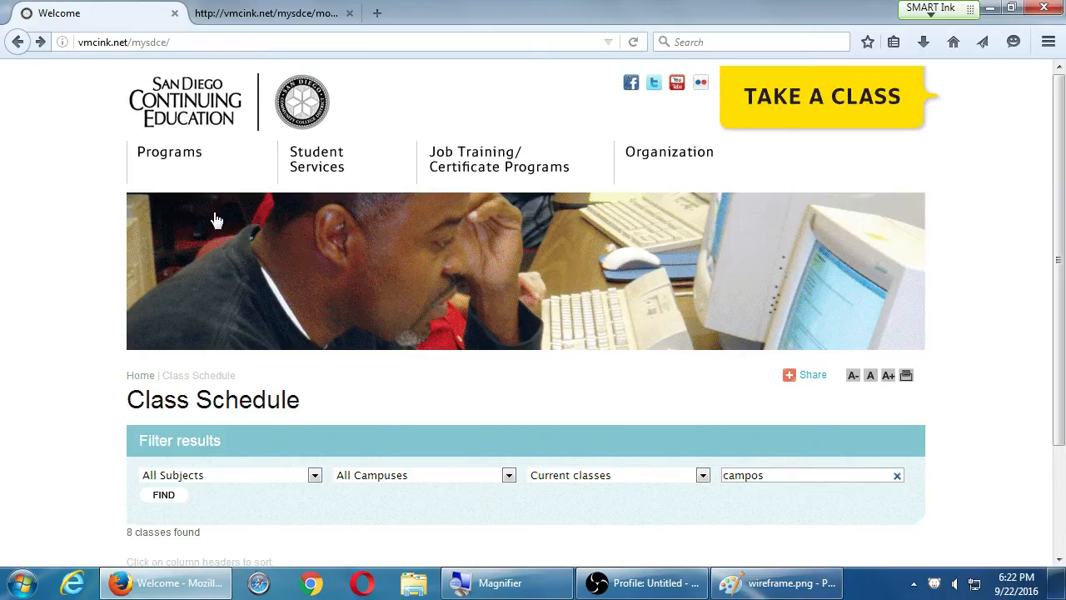
- Zoom out, then move the wireframe down, the site map left, and titles up
{"action": "left_click", "coordinate": [775, 582]}
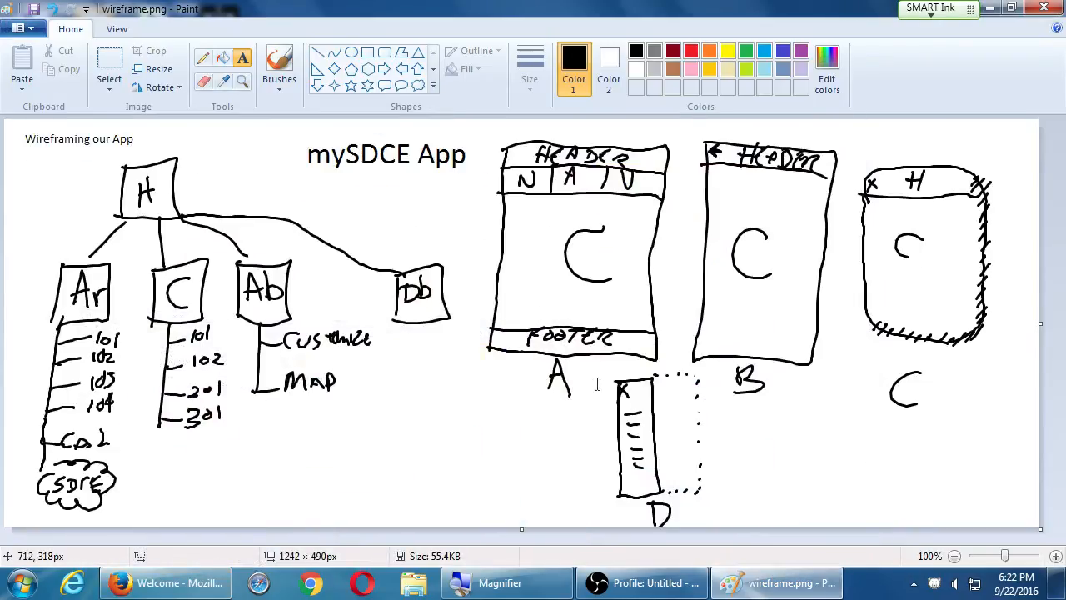
{"action": "left_click", "coordinate": [956, 555]}
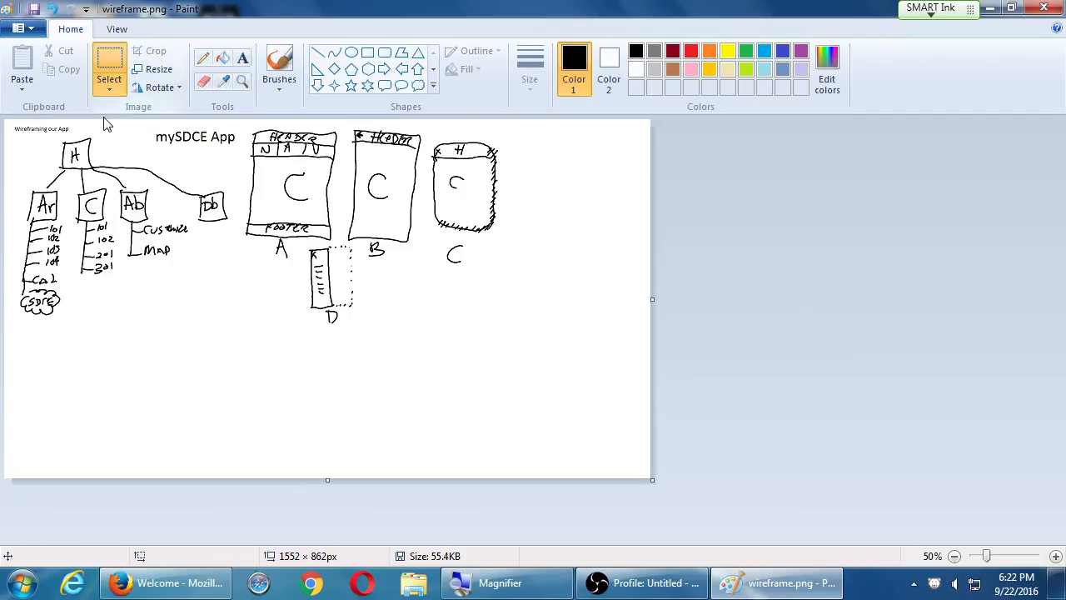
{"action": "mouse_move", "coordinate": [250, 129]}
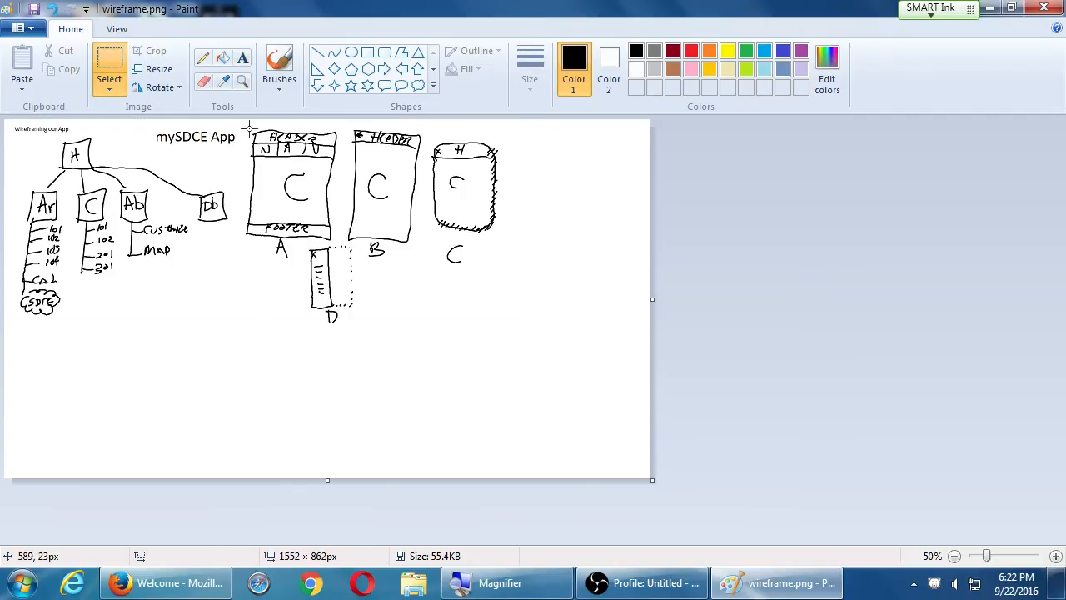
{"action": "left_click_drag", "start_coordinate": [12, 125], "coordinate": [595, 426]}
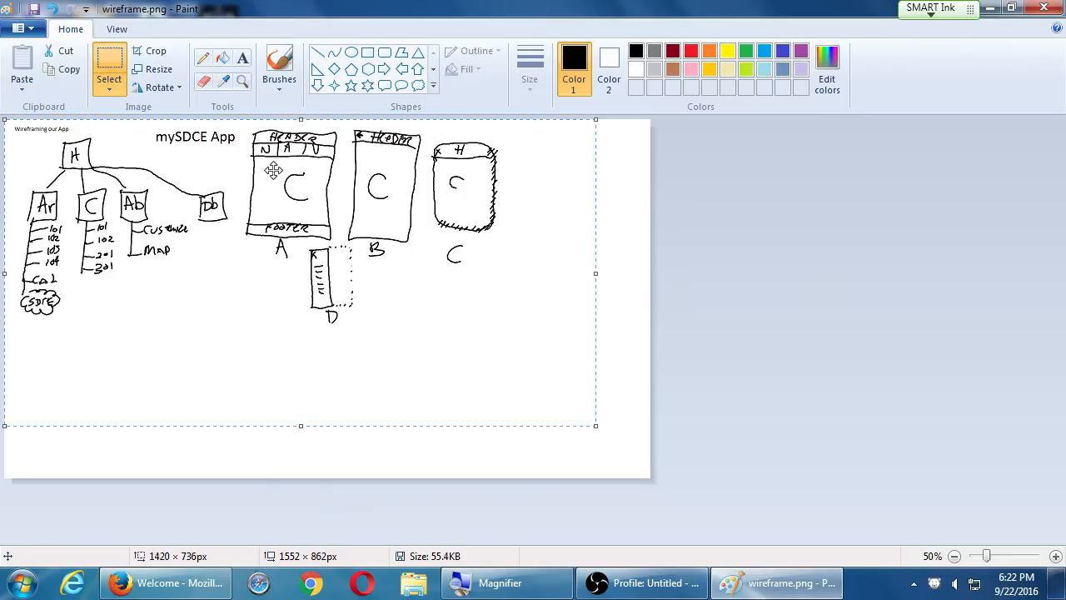
{"action": "left_click_drag", "start_coordinate": [273, 170], "coordinate": [423, 268]}
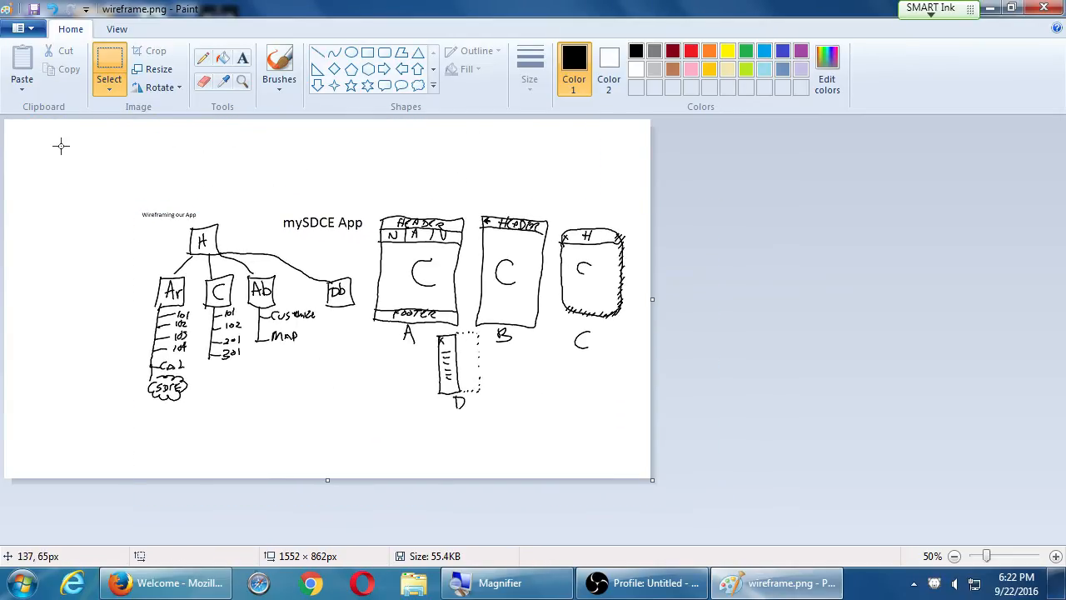
{"action": "left_click_drag", "start_coordinate": [60, 146], "coordinate": [367, 433]}
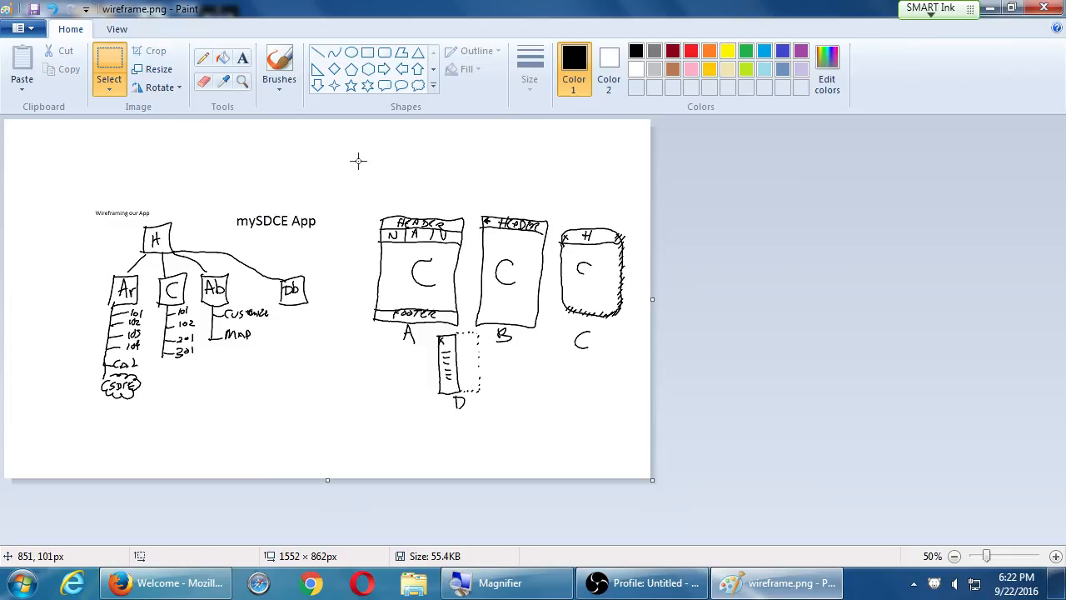
{"action": "left_click_drag", "start_coordinate": [276, 220], "coordinate": [304, 165]}
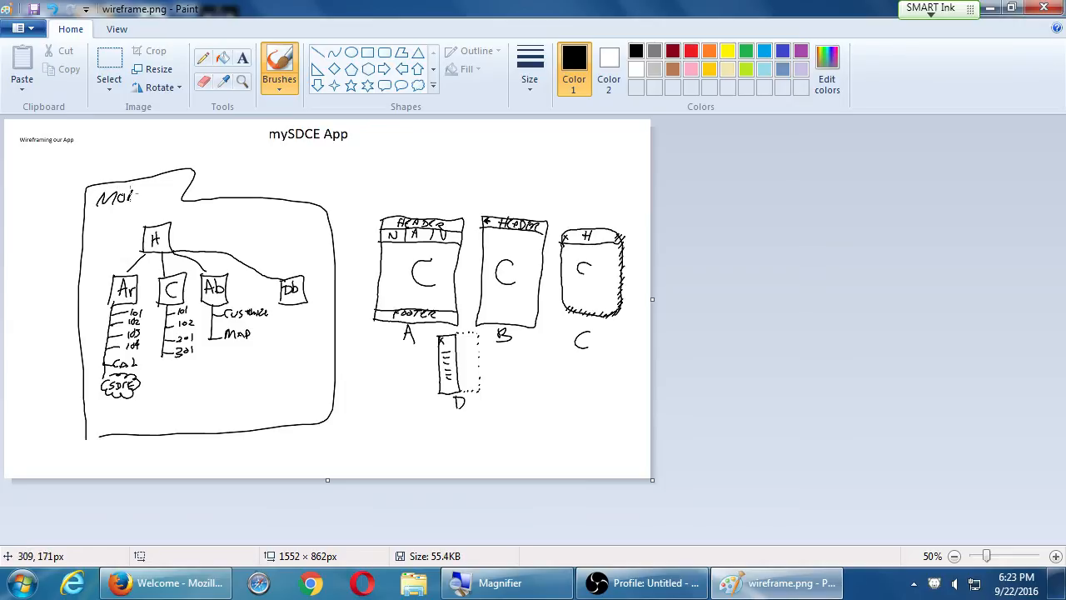
- Label the frame MOBILE, draw a left branch to a bottom bracket, and start DESKTOP
{"action": "left_click_drag", "start_coordinate": [129, 196], "coordinate": [167, 196]}
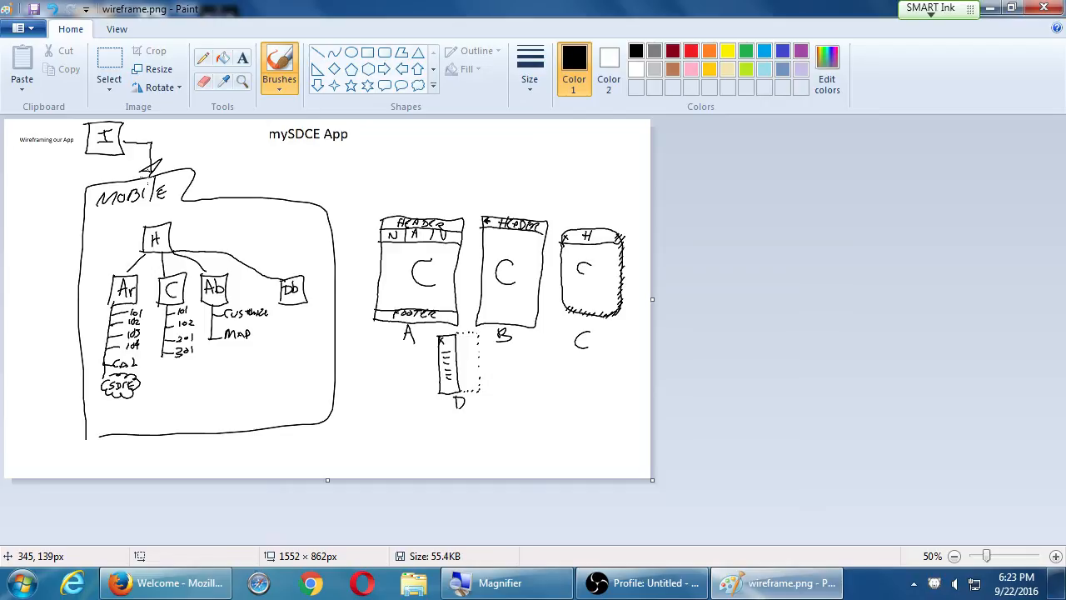
{"action": "left_click_drag", "start_coordinate": [83, 154], "coordinate": [27, 464]}
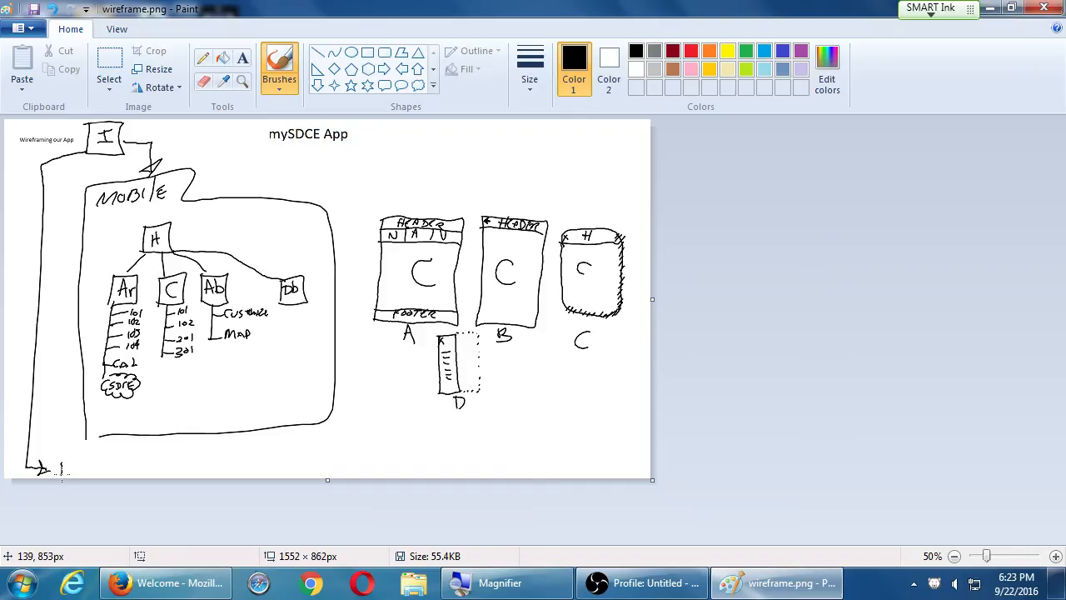
{"action": "left_click_drag", "start_coordinate": [63, 469], "coordinate": [171, 462]}
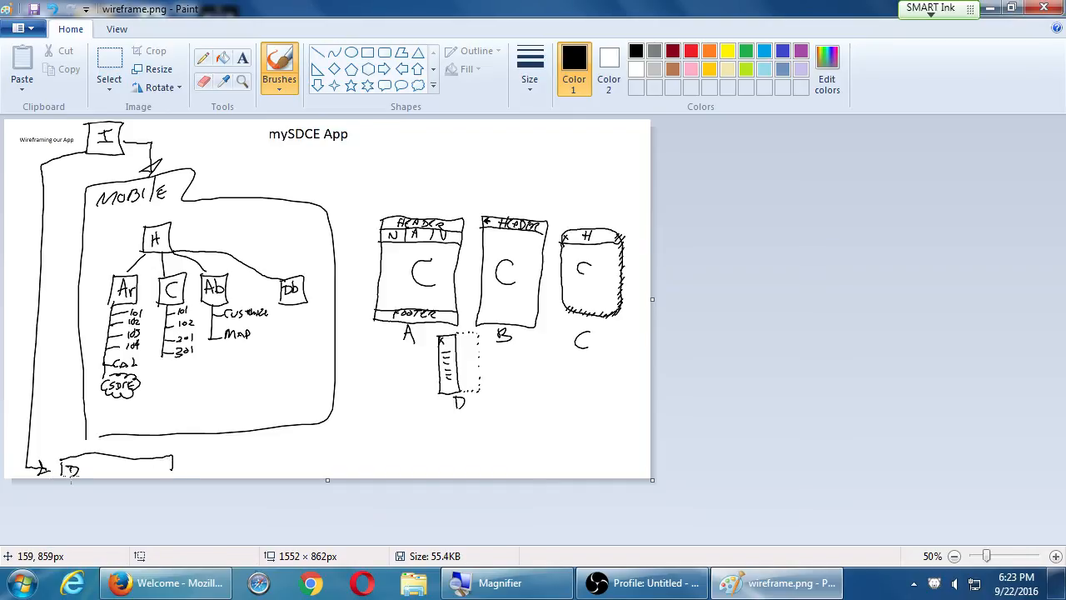
{"action": "type", "text": "DESK"}
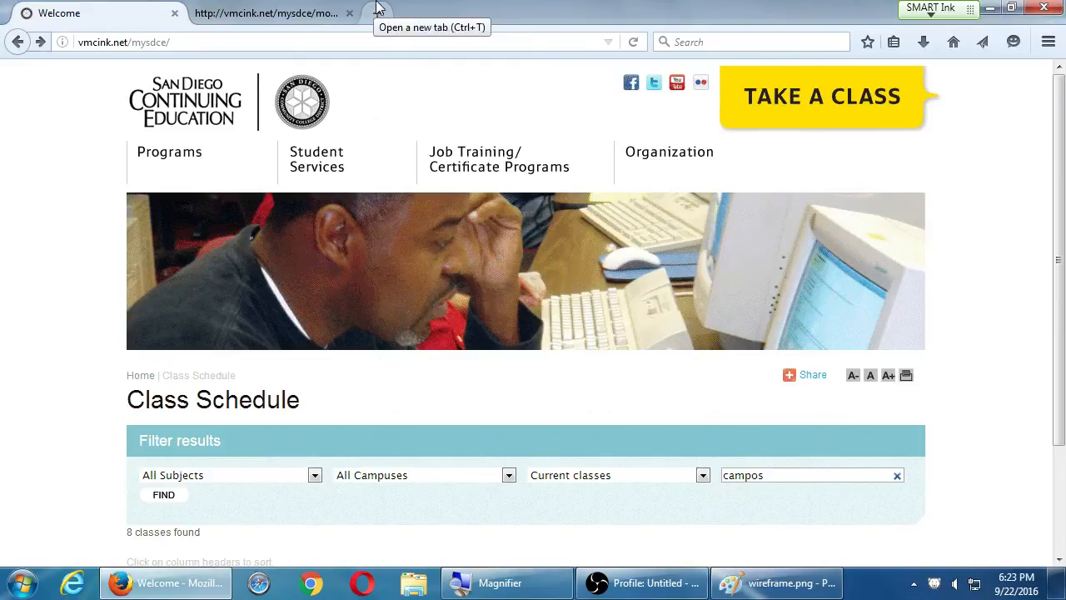
{"action": "mouse_move", "coordinate": [537, 48]}
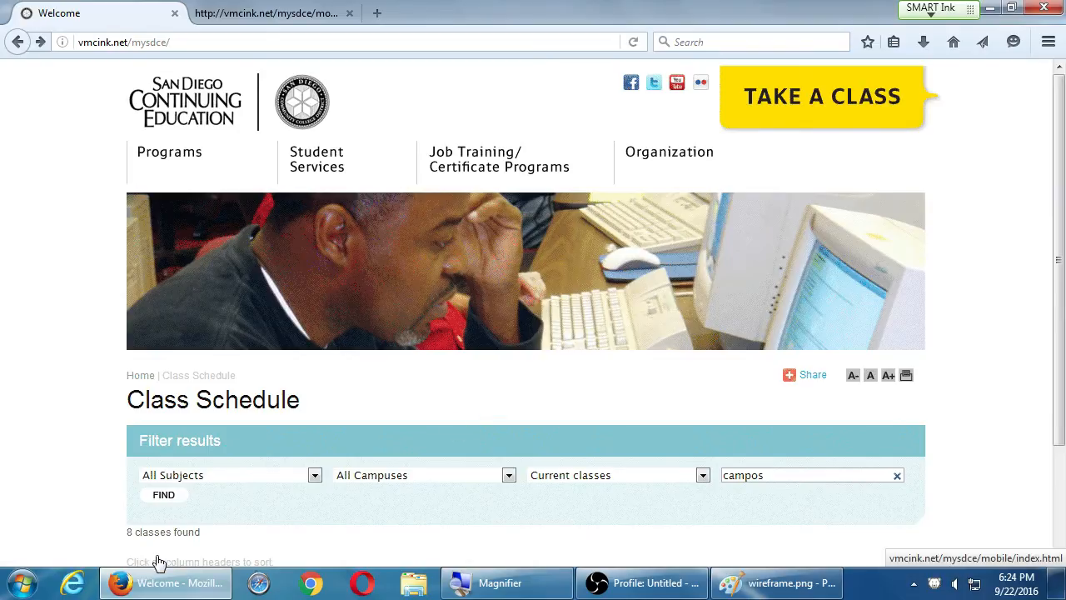
{"action": "left_click", "coordinate": [778, 582]}
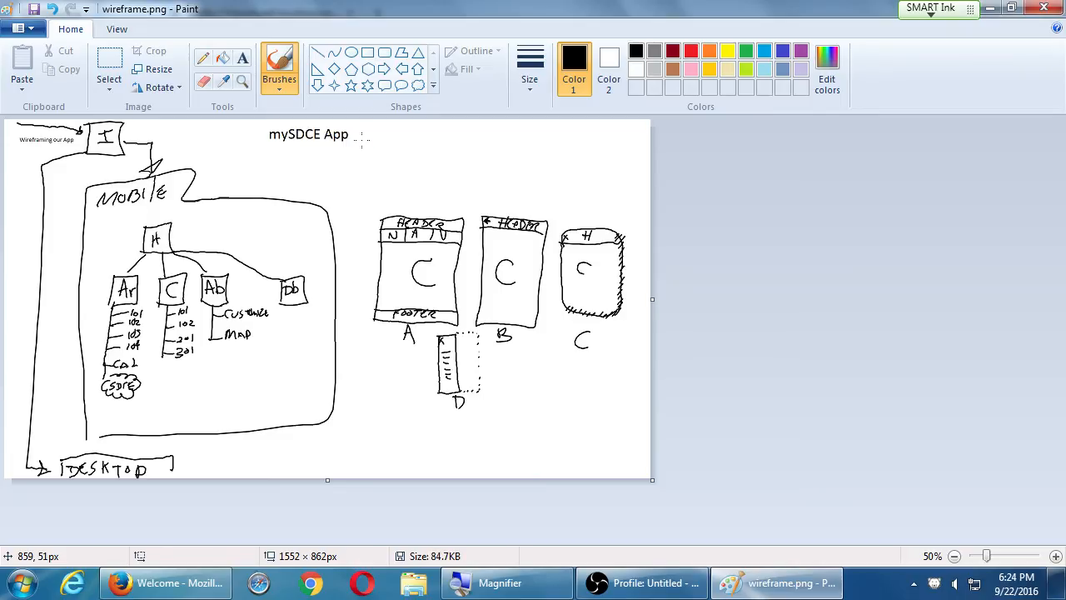
{"action": "mouse_move", "coordinate": [370, 133]}
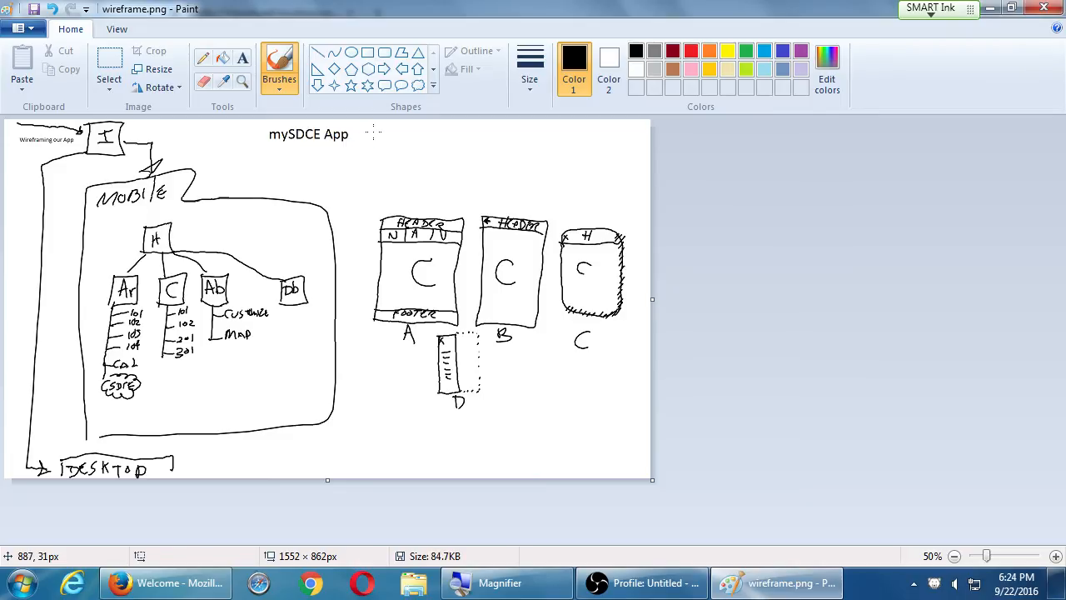
- Open a new blank Notepad window over the Paint wireframe
{"action": "left_click", "coordinate": [15, 582]}
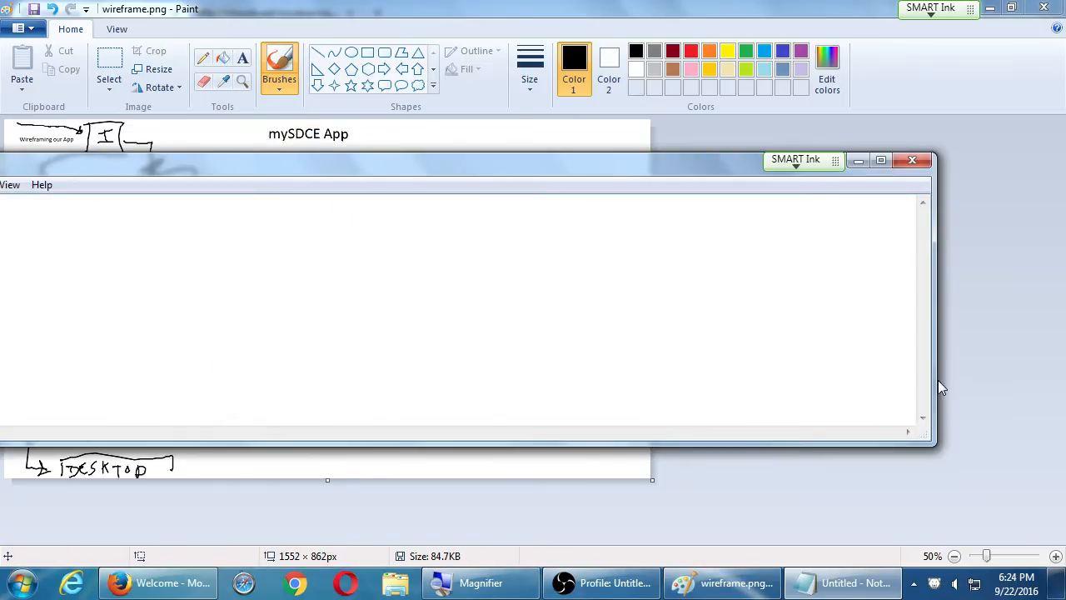
- Save the blank notes as 2016-09-22.txt on the Desktop
{"action": "left_click_drag", "start_coordinate": [795, 159], "coordinate": [469, 159]}
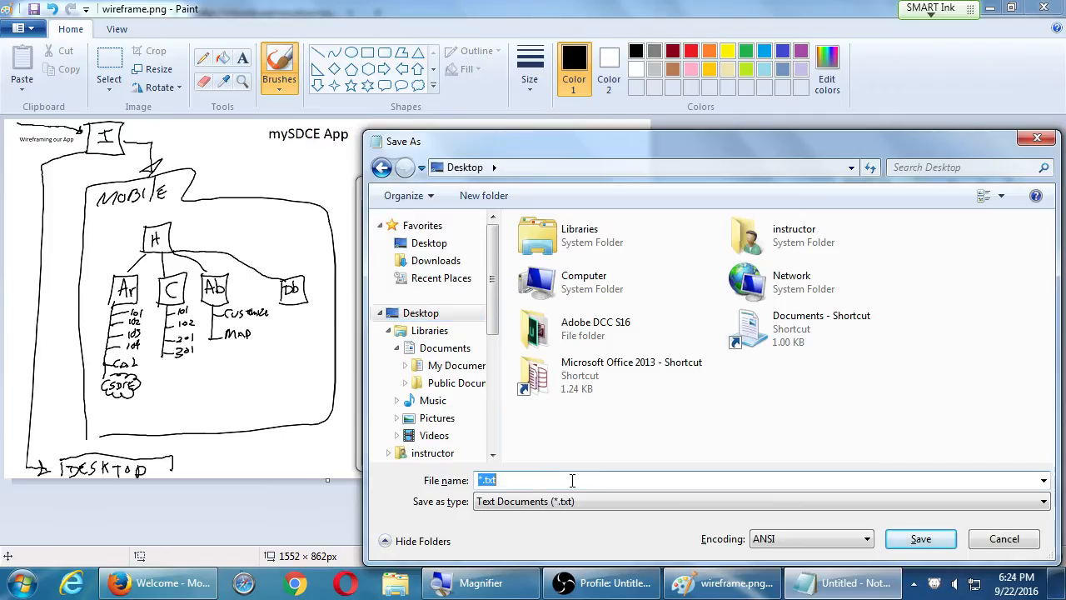
{"action": "type", "text": "2016-09-22"}
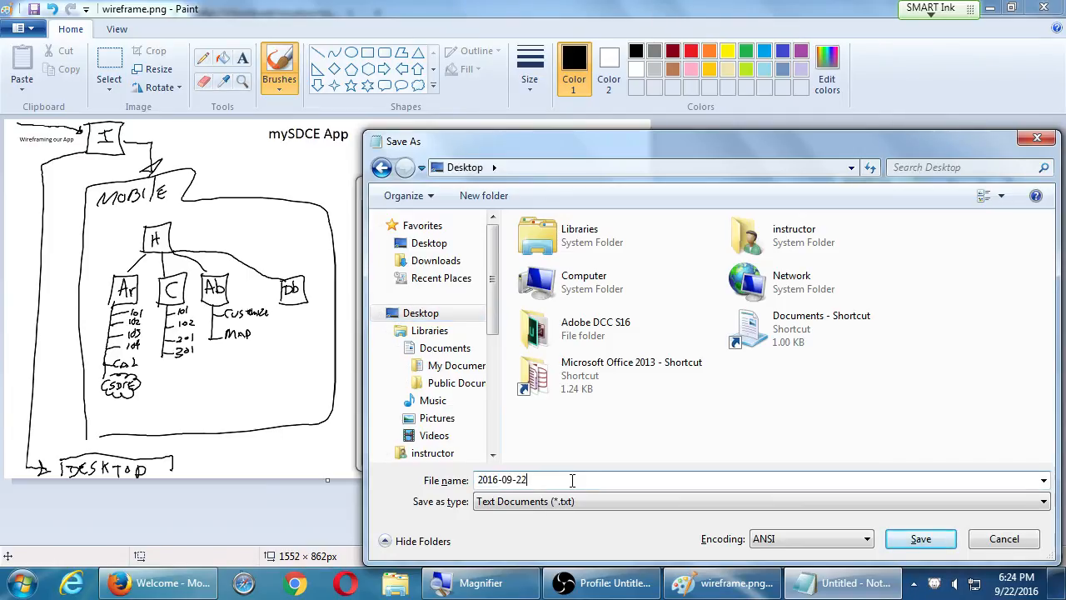
{"action": "left_click", "coordinate": [919, 539]}
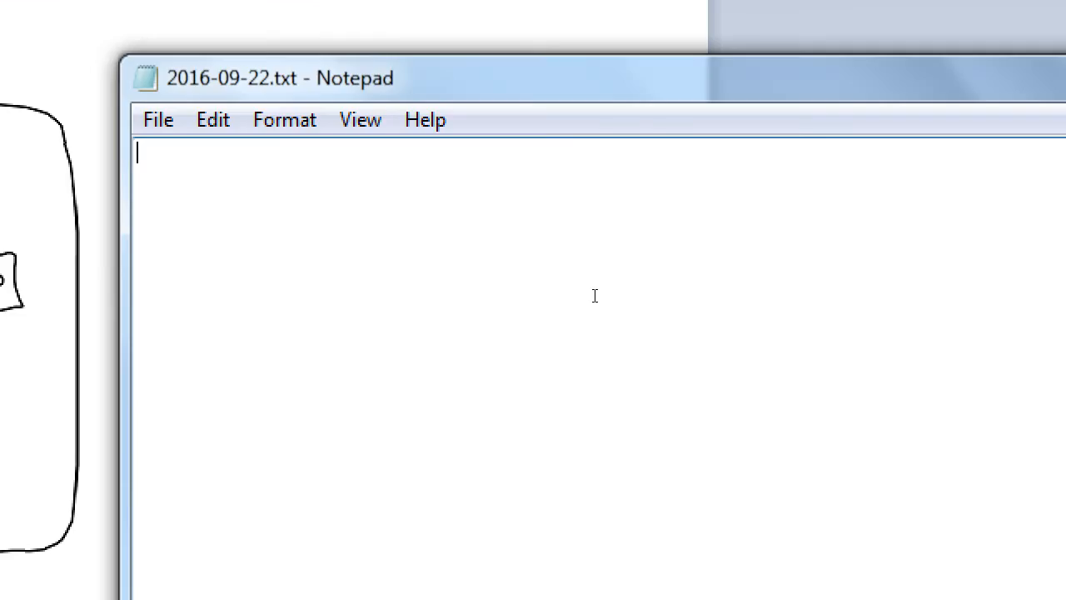
{"action": "mouse_move", "coordinate": [556, 330]}
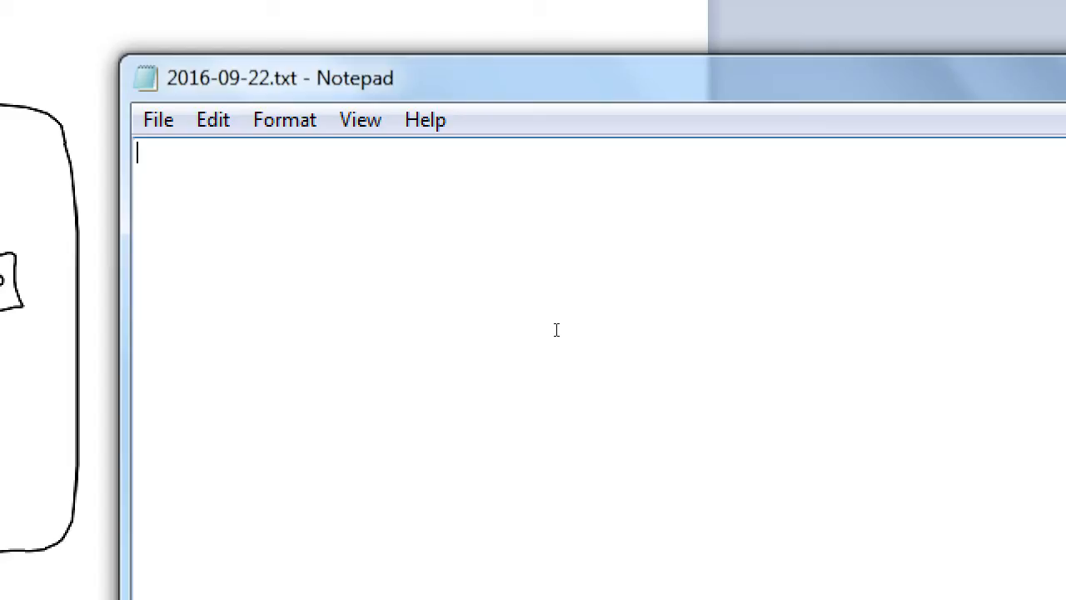
- Type the headings AWD – Adaptive Web Design and RWD – Responsive Web Design
{"action": "type", "text": "A"}
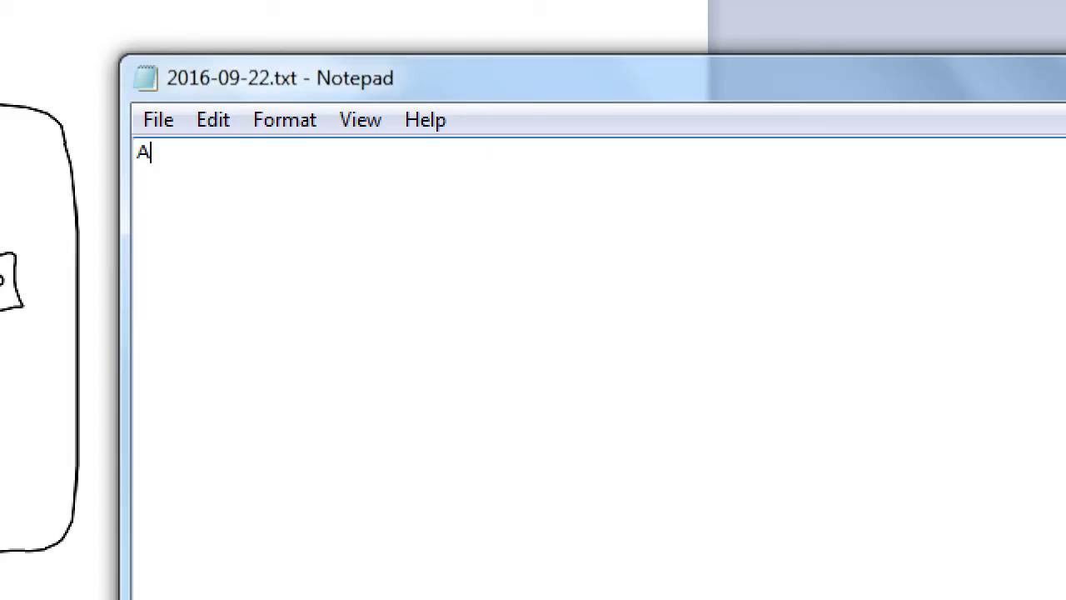
{"action": "type", "text": "WD"}
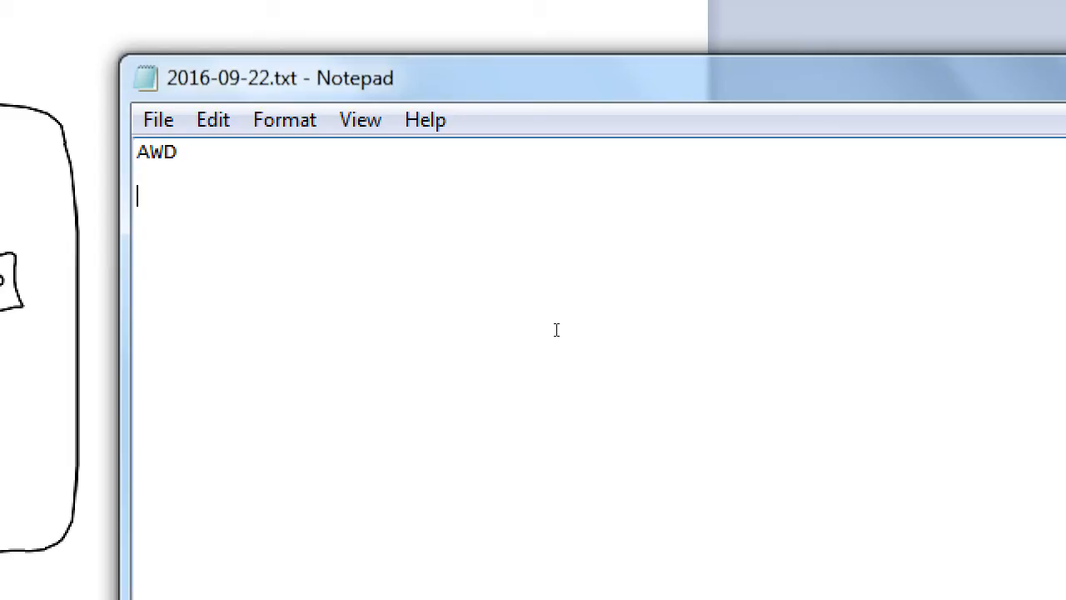
{"action": "type", "text": "RWD -"}
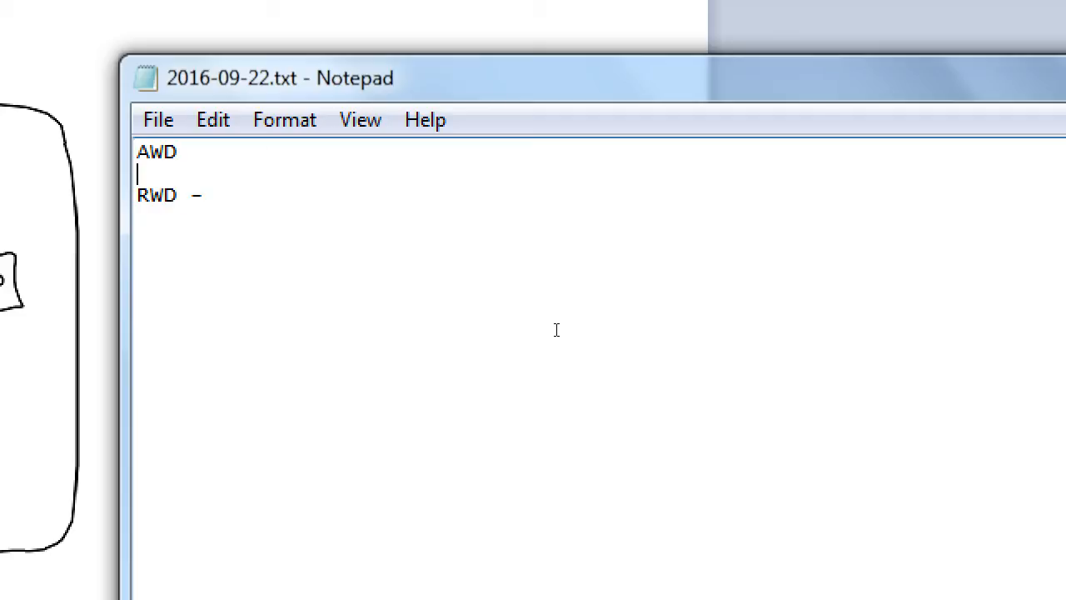
{"action": "type", "text": "-"}
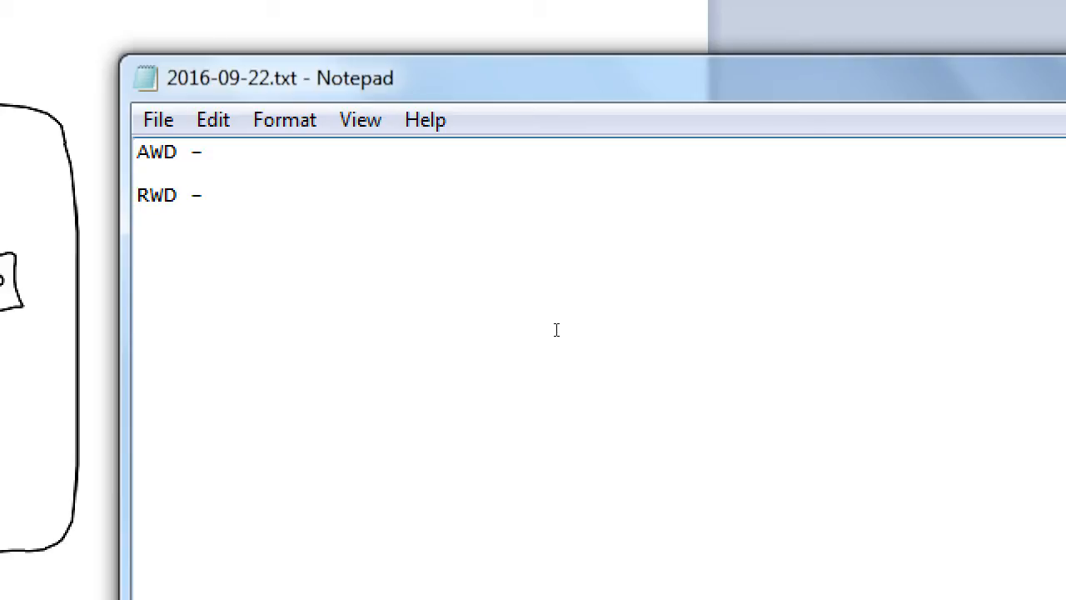
{"action": "type", "text": "Responsi"}
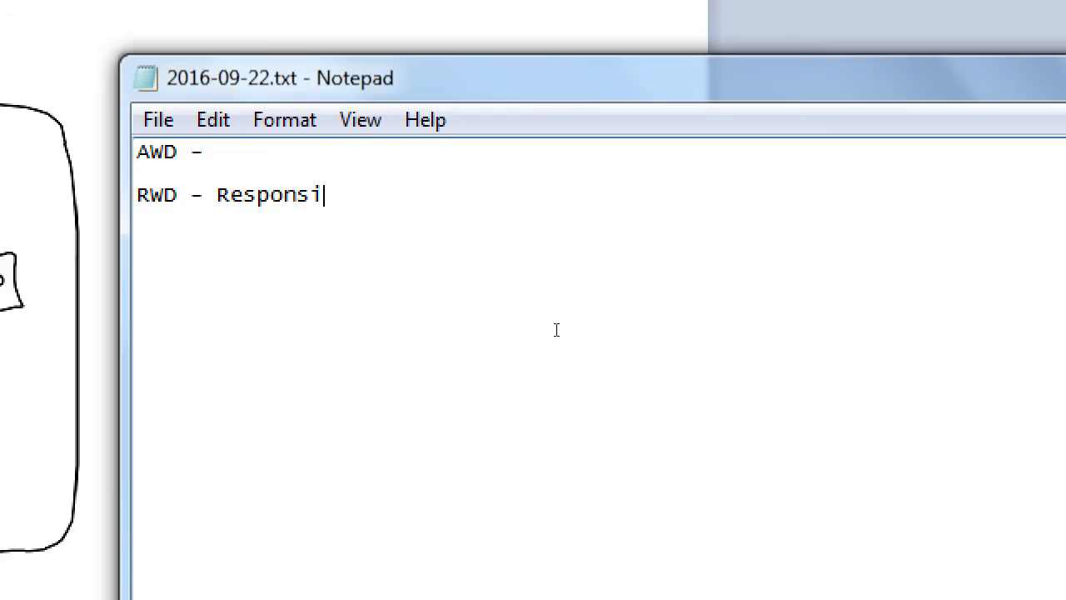
{"action": "type", "text": "ve Web Desig"}
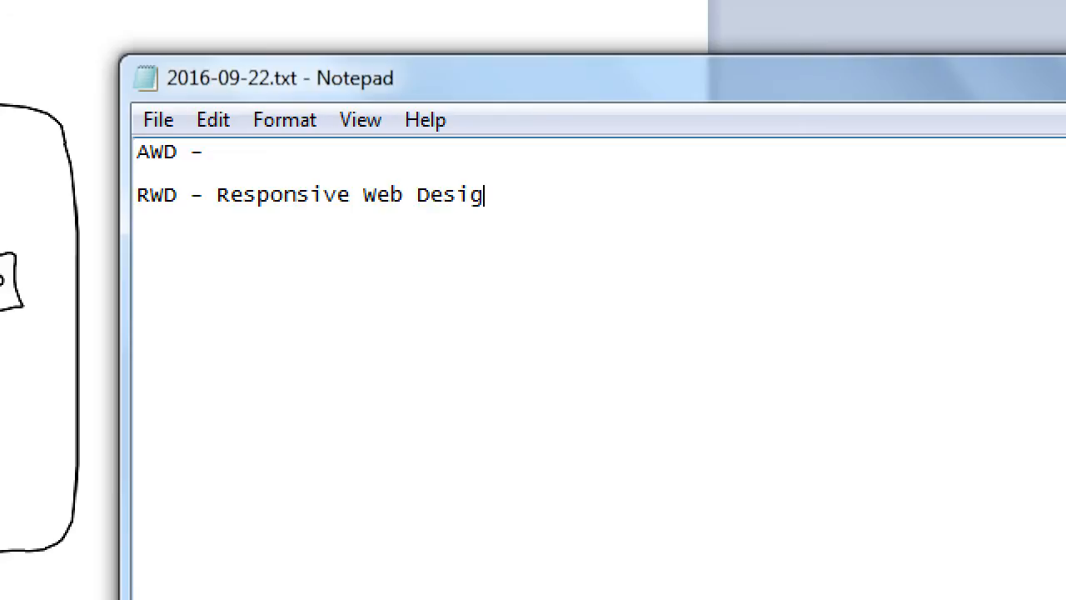
{"action": "type", "text": "n"}
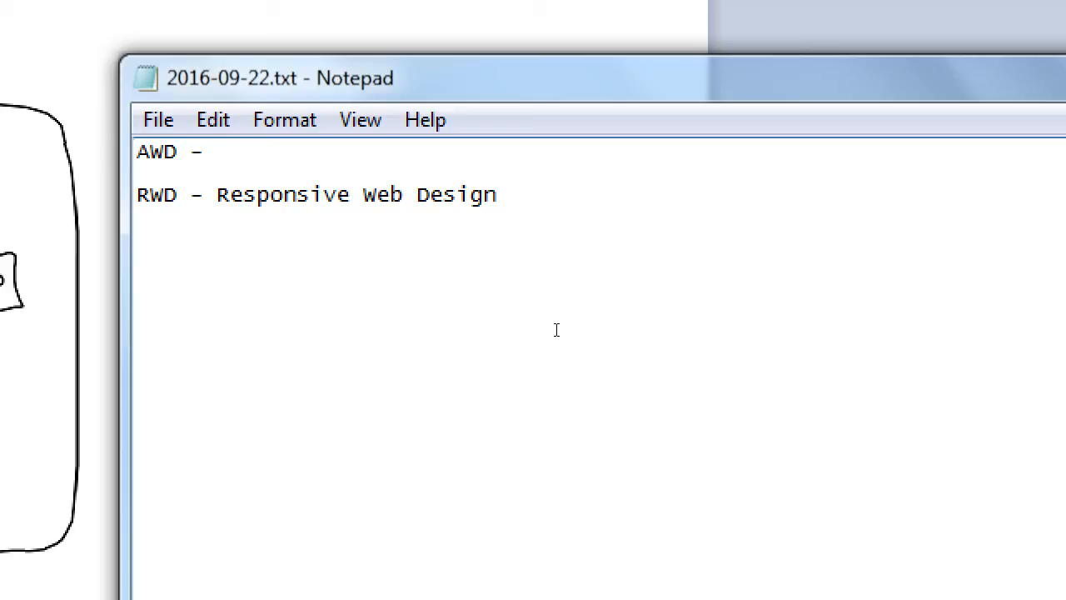
{"action": "type", "text": "Adapti"}
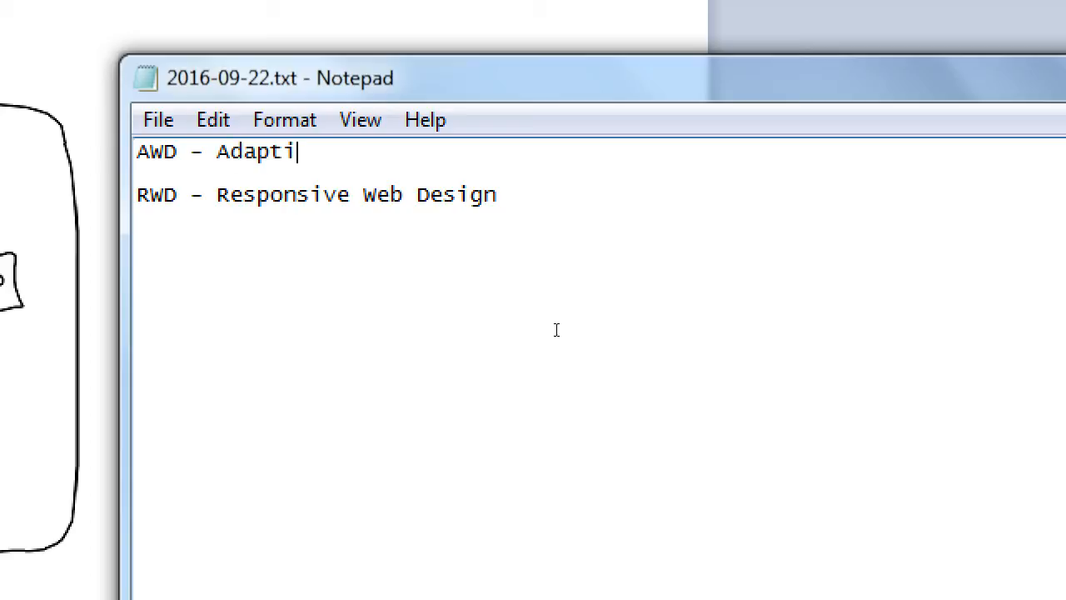
{"action": "type", "text": "ve"}
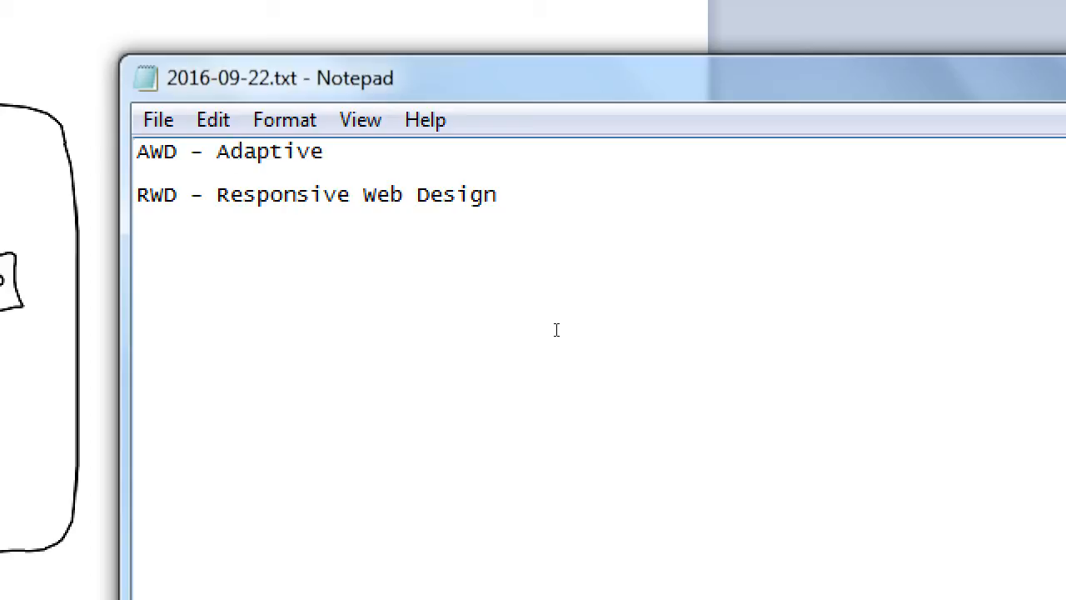
{"action": "type", "text": "Web Design"}
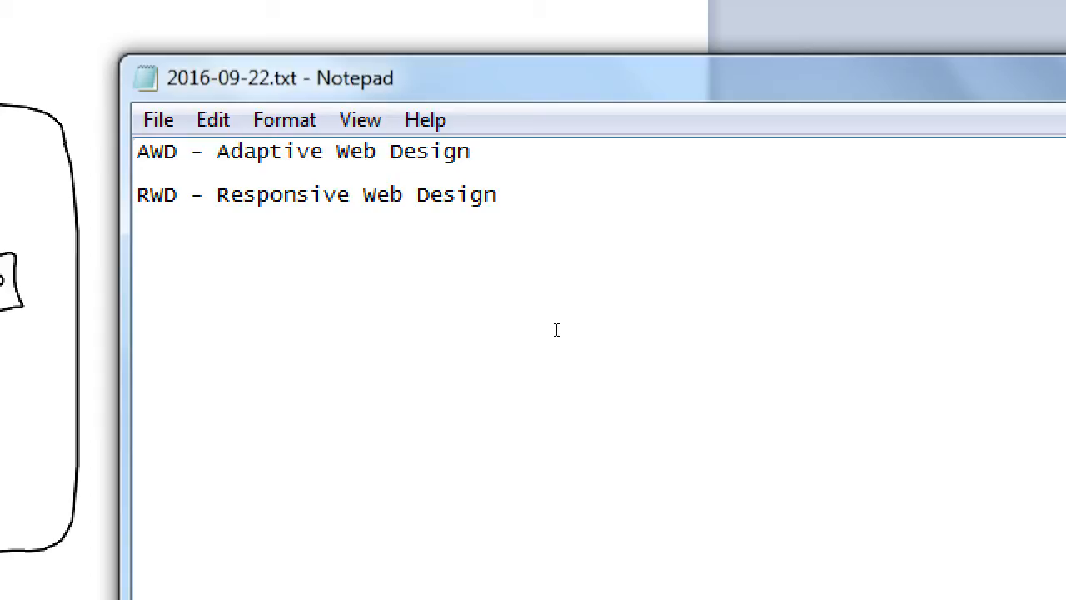
- Add an indented RWD line: one HTML file responds to the screen, growing the interface as needed
{"action": "left_click", "coordinate": [243, 218]}
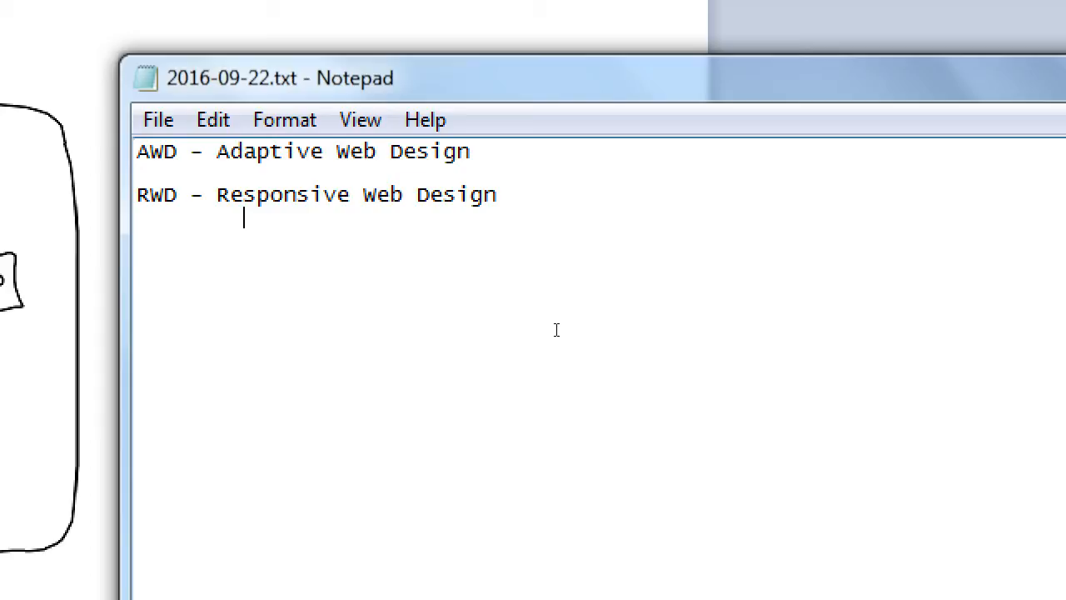
{"action": "type", "text": "One"}
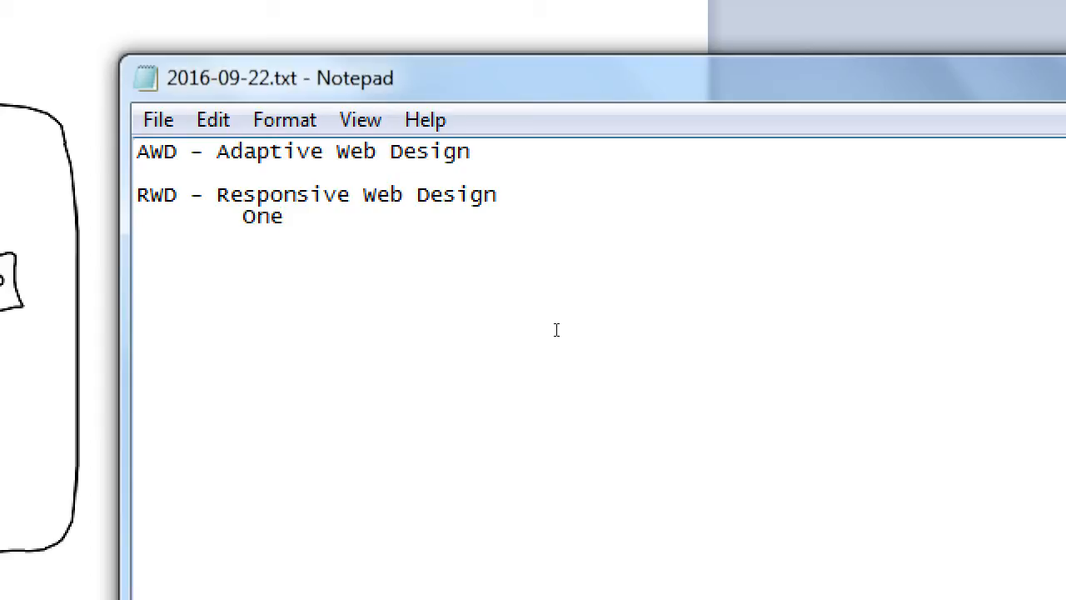
{"action": "type", "text": "HTML file that"}
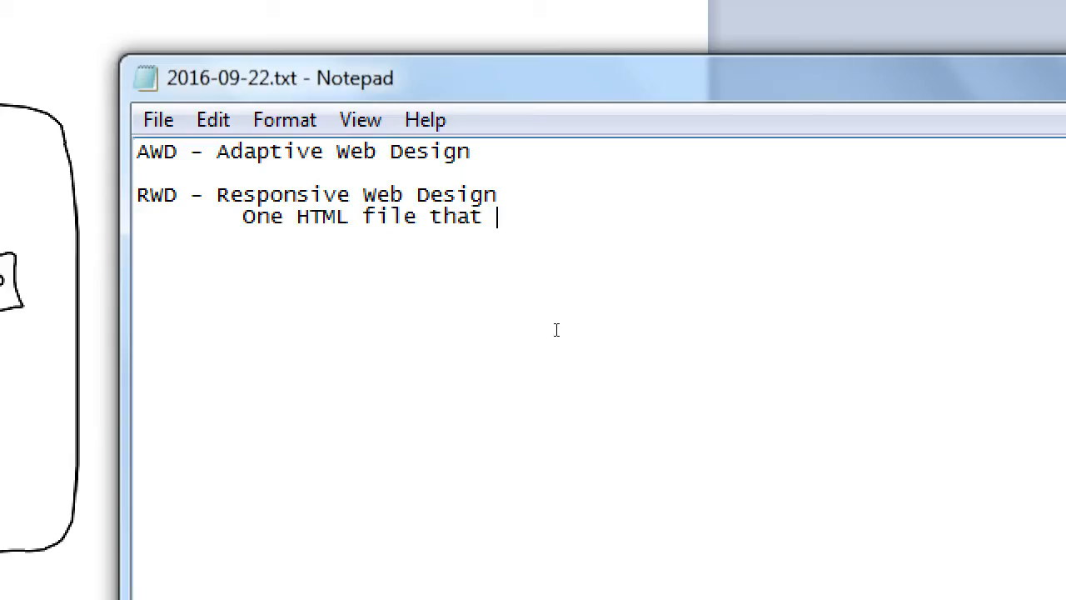
{"action": "type", "text": "responds to the user's sc"}
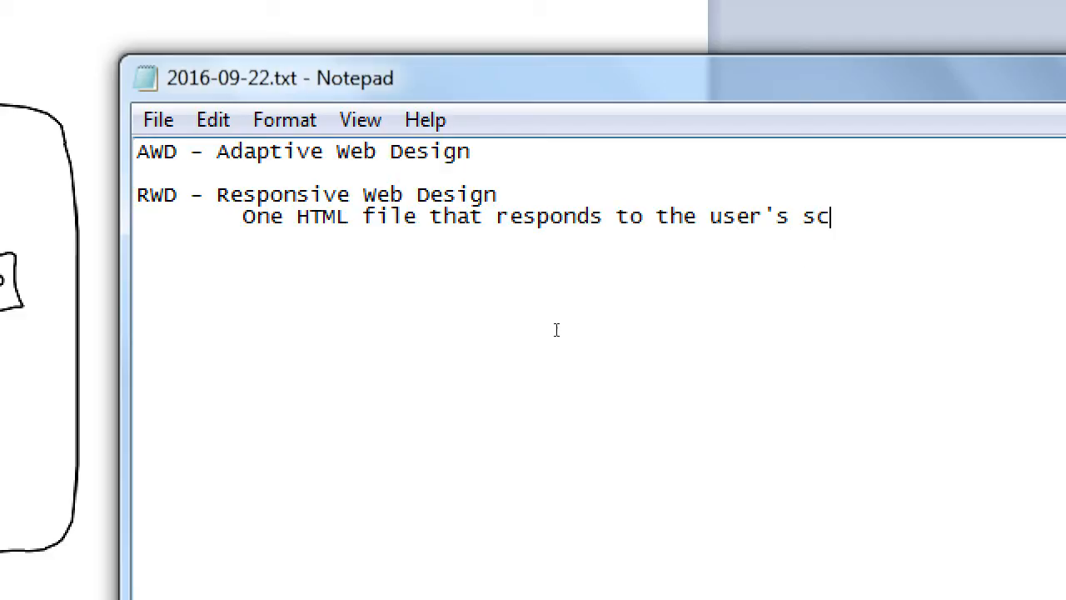
{"action": "type", "text": "reen"}
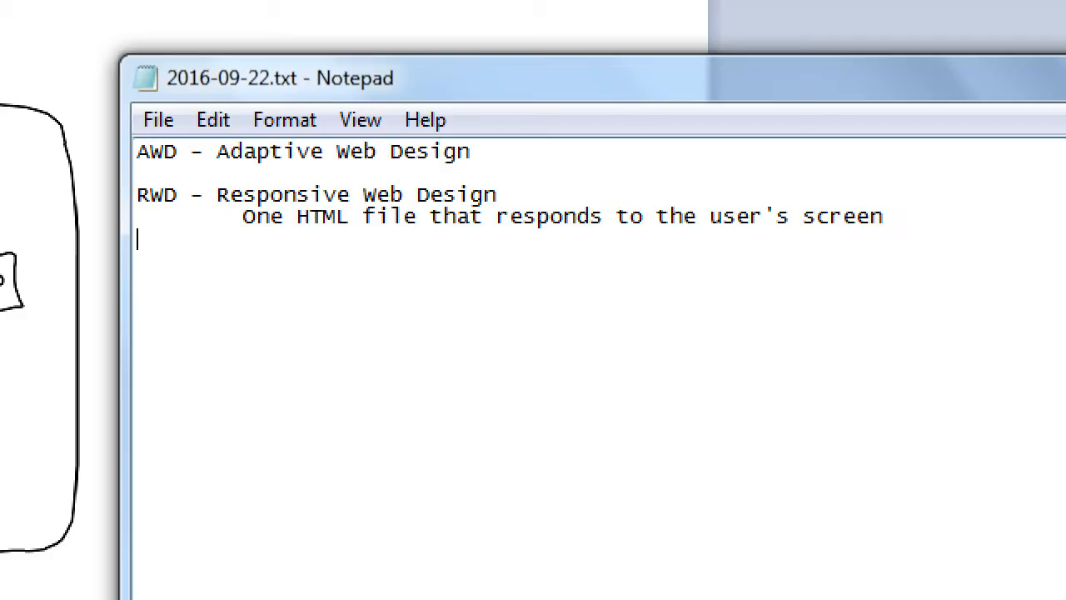
{"action": "type", "text": "(grows and shrinks the i"}
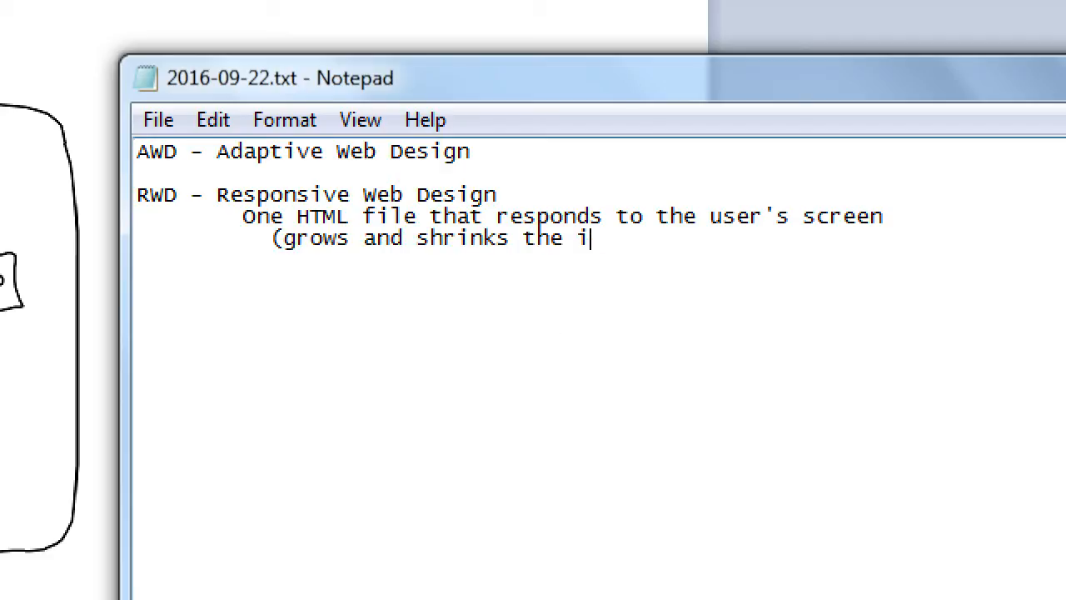
{"action": "type", "text": "nterface as need"}
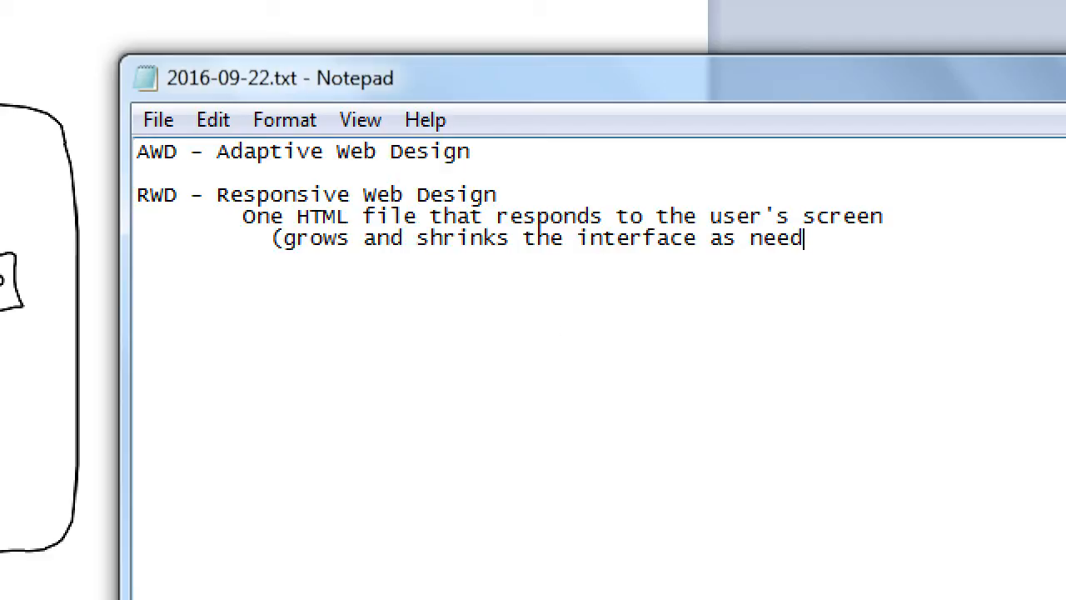
{"action": "type", "text": "ed)"}
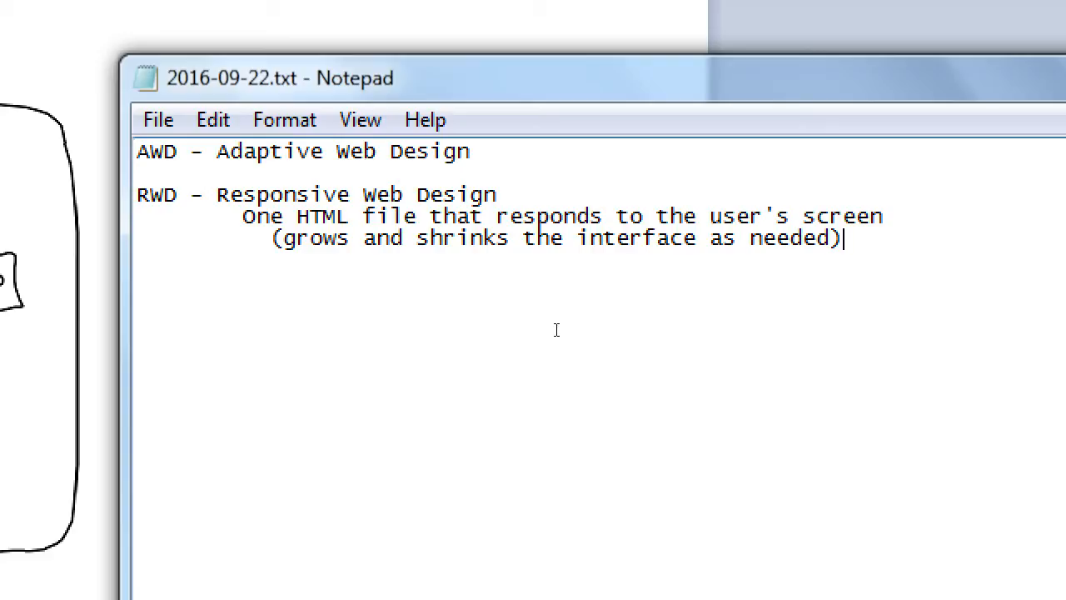
{"action": "mouse_move", "coordinate": [462, 256]}
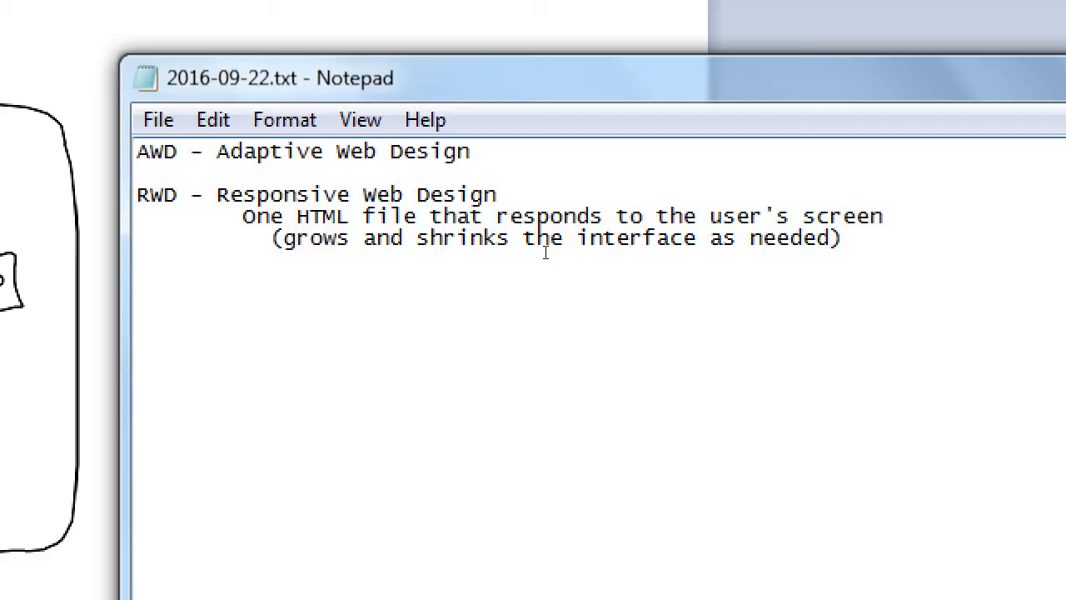
{"action": "left_click", "coordinate": [495, 215]}
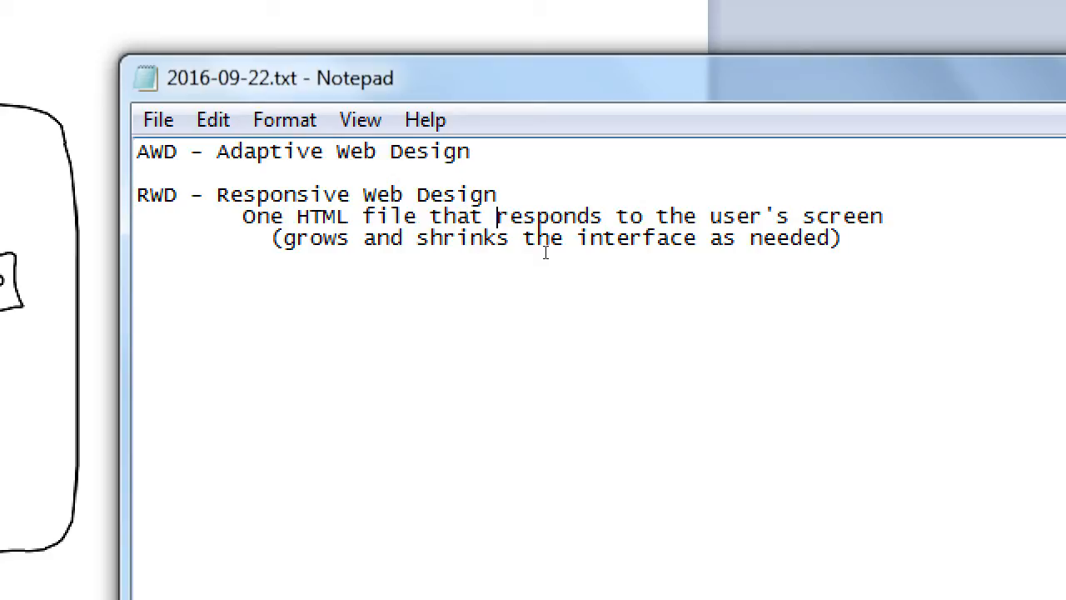
- Under the AWD heading, write 'Different HTML files are served'
{"action": "left_click", "coordinate": [498, 194]}
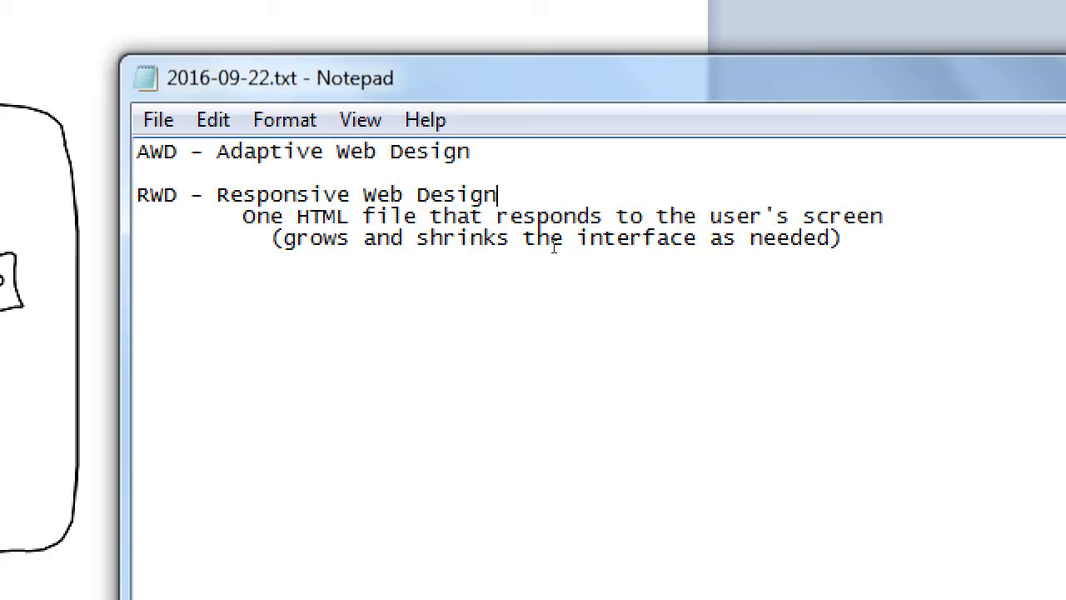
{"action": "mouse_move", "coordinate": [583, 275]}
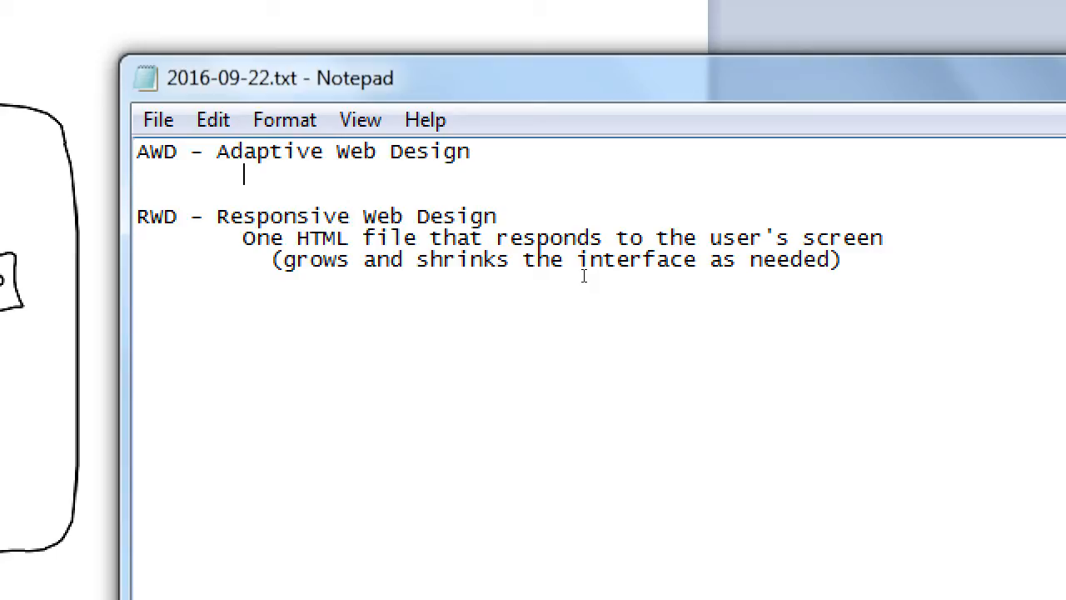
{"action": "type", "text": "D"}
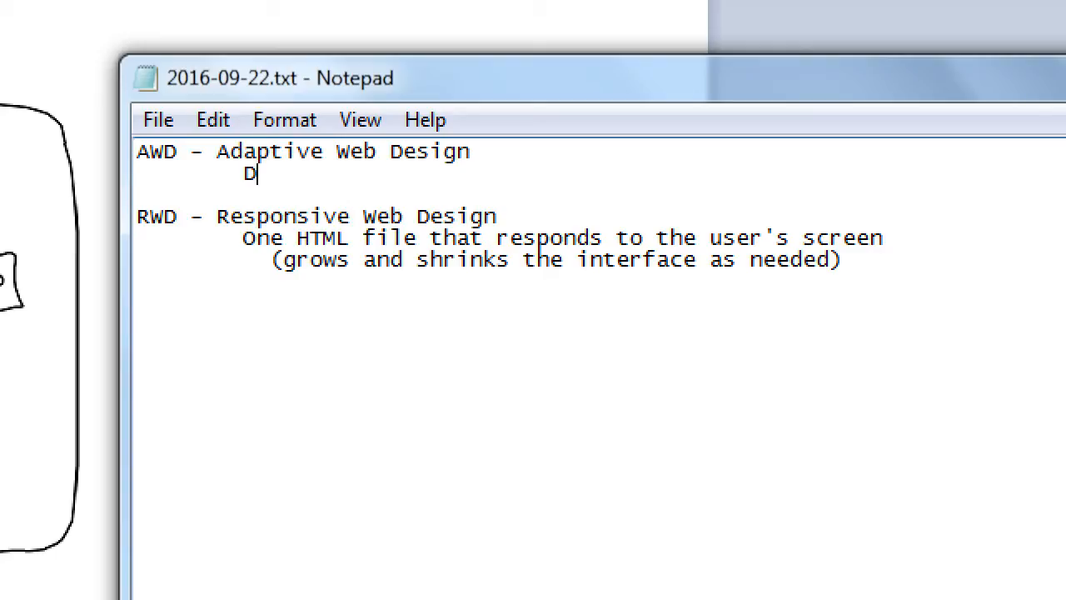
{"action": "type", "text": "ifferent HTML"}
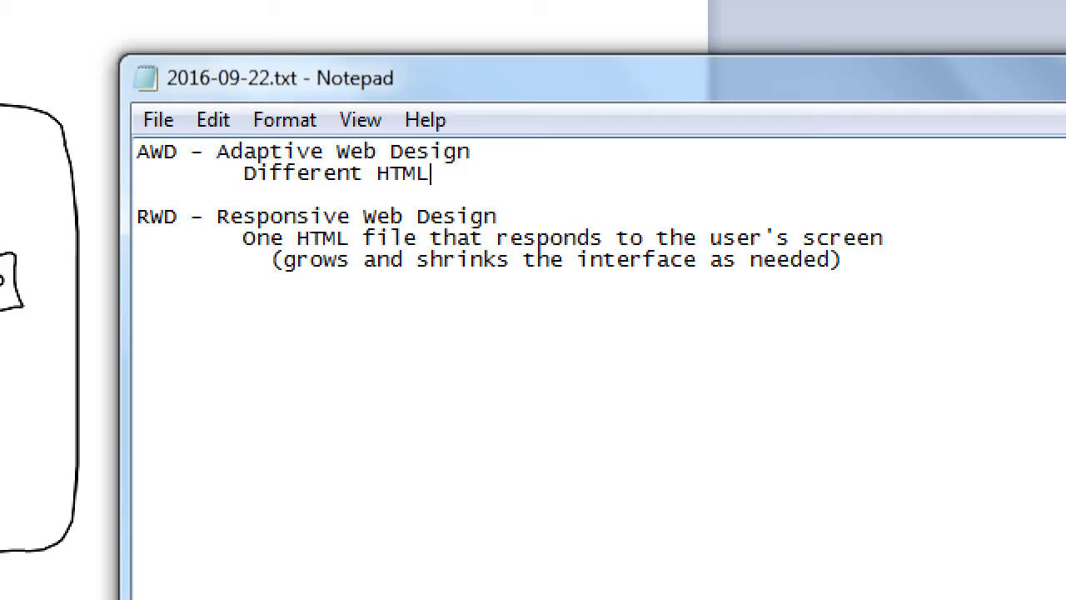
{"action": "type", "text": "files are serve"}
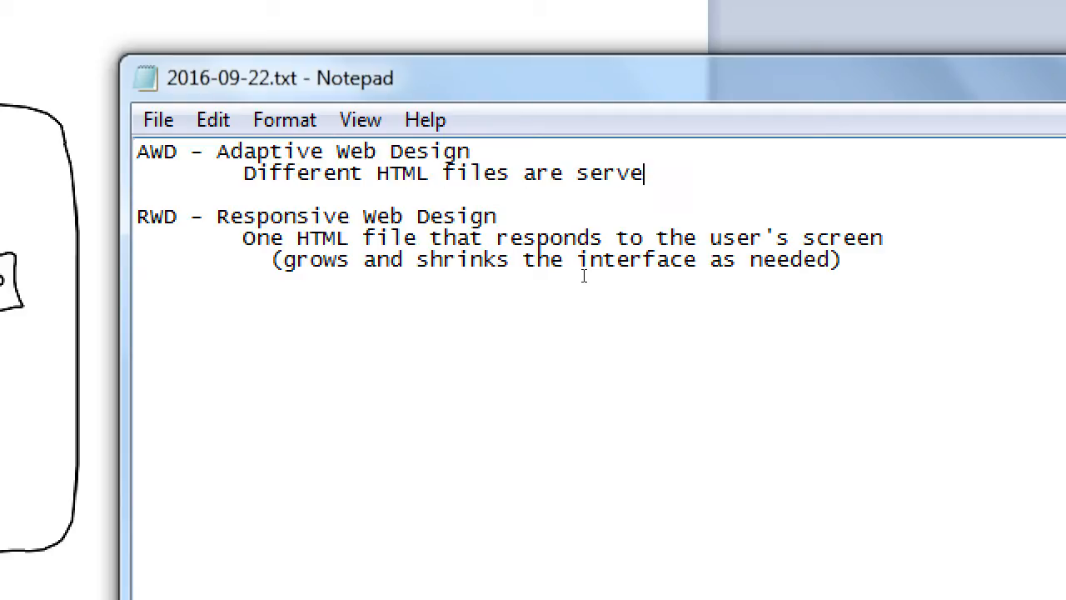
{"action": "type", "text": "d to the user as needed"}
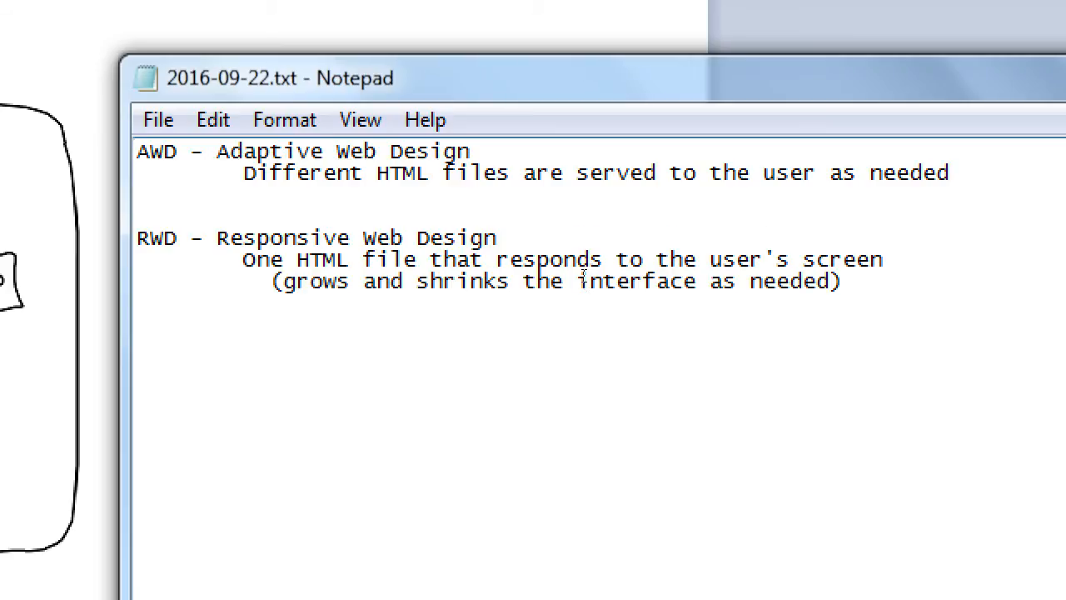
- Add the AWD con line 'Con: More files to work with'
{"action": "type", "text": "Con"}
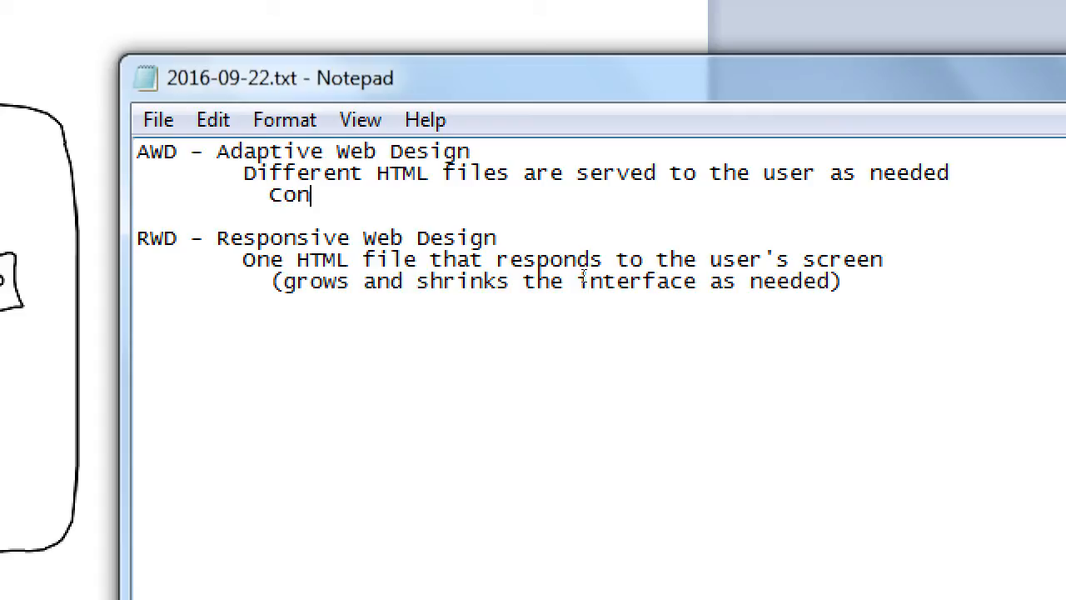
{"action": "type", "text": ":"}
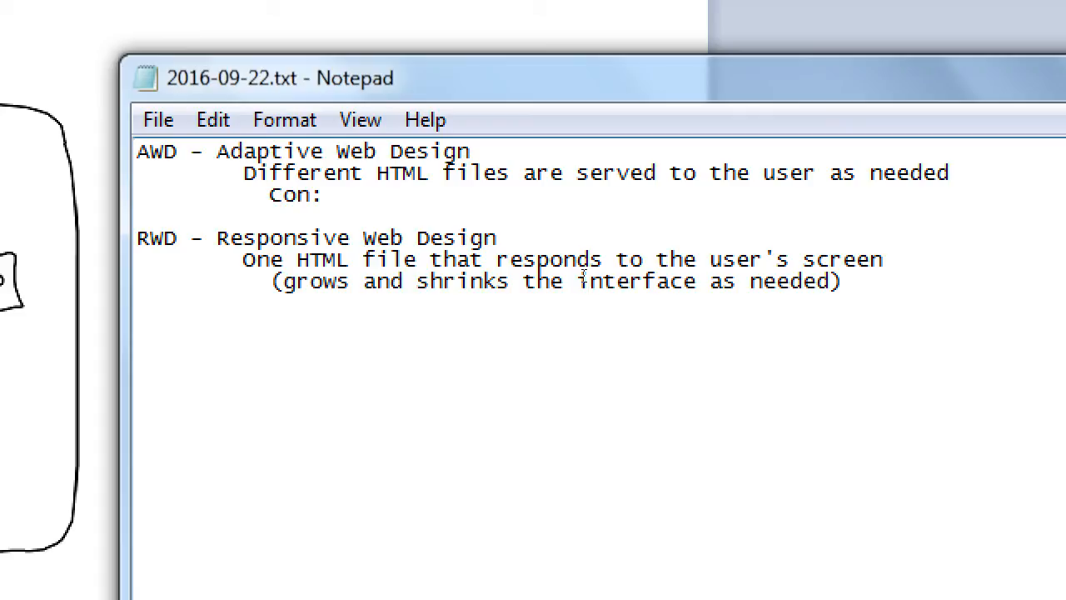
{"action": "type", "text": "More fil"}
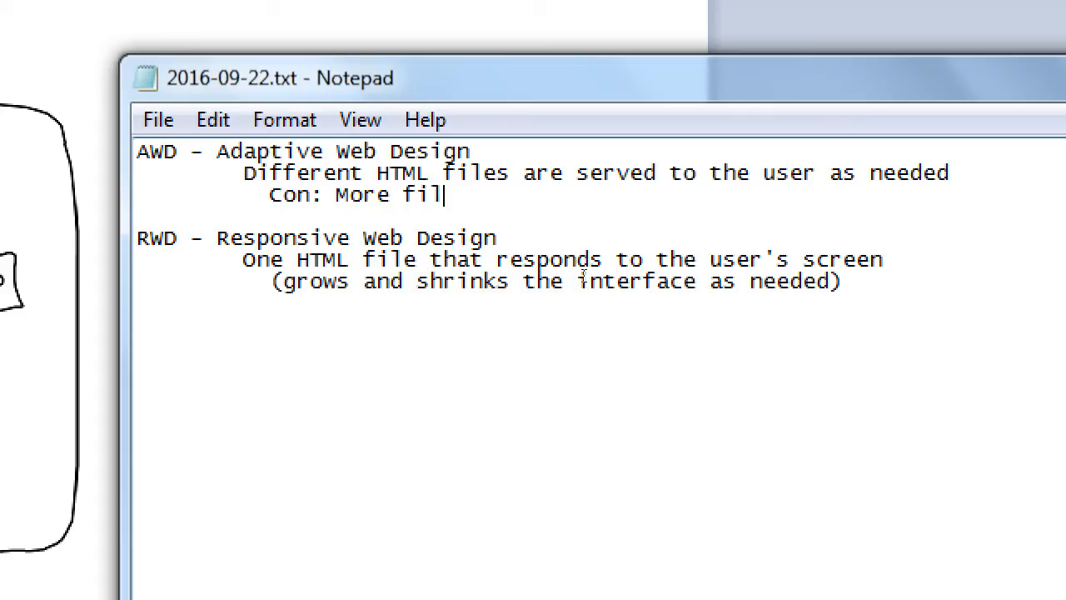
{"action": "type", "text": "es to wor"}
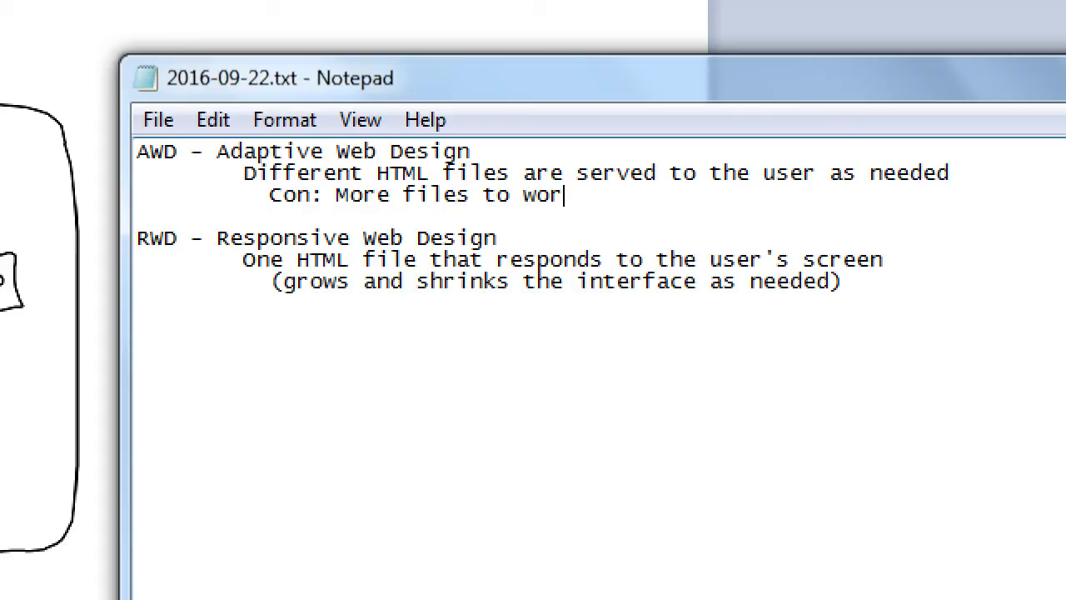
{"action": "type", "text": "k with"}
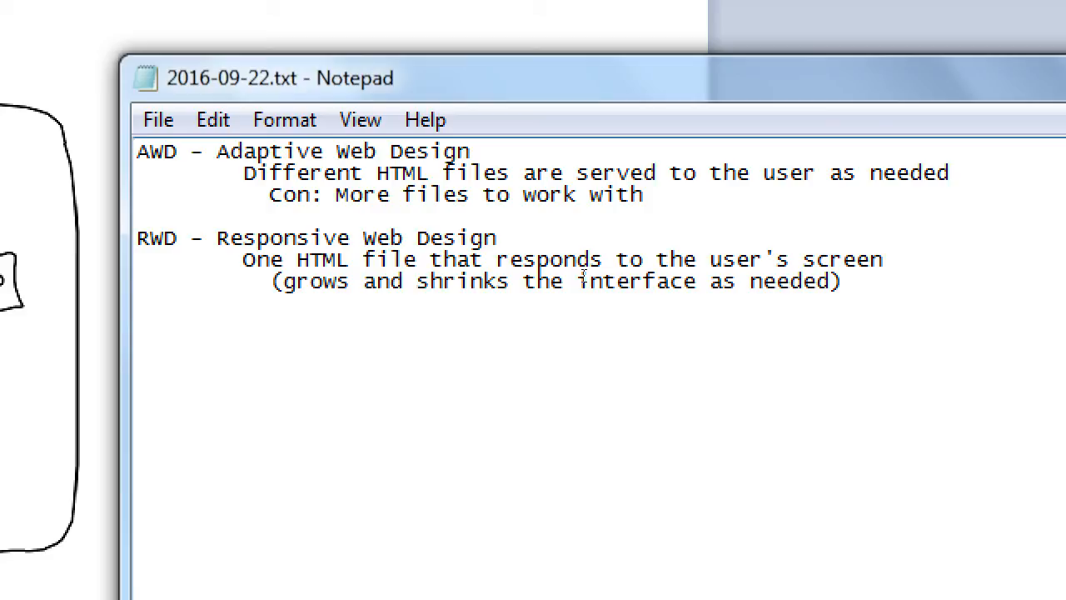
- Add the AWD pro 'Most targeted method (most accurate)' and select the con line
{"action": "left_click", "coordinate": [641, 194]}
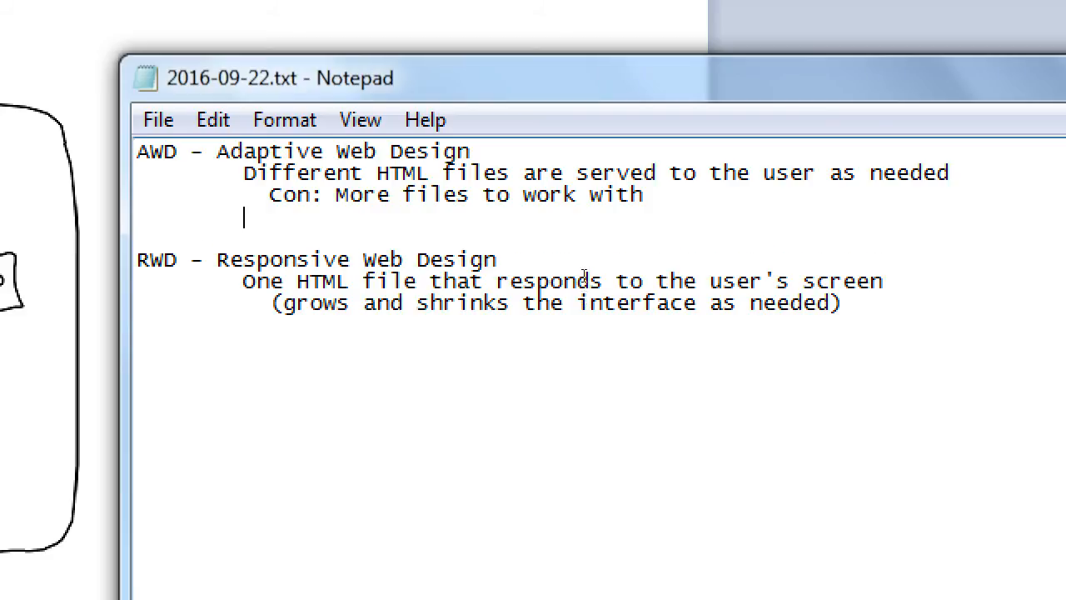
{"action": "type", "text": "Pro:"}
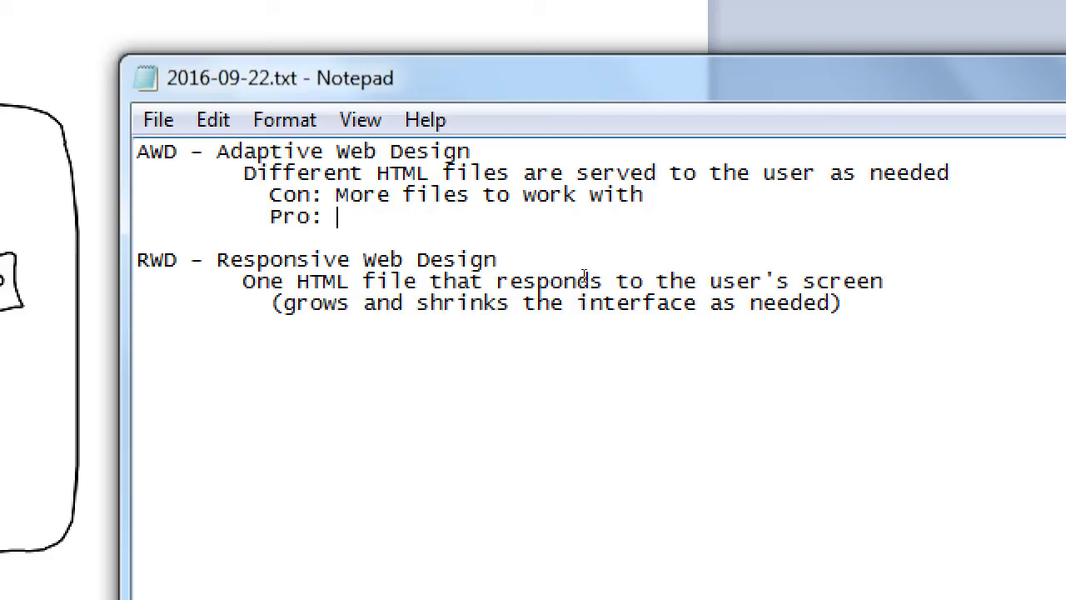
{"action": "type", "text": "M"}
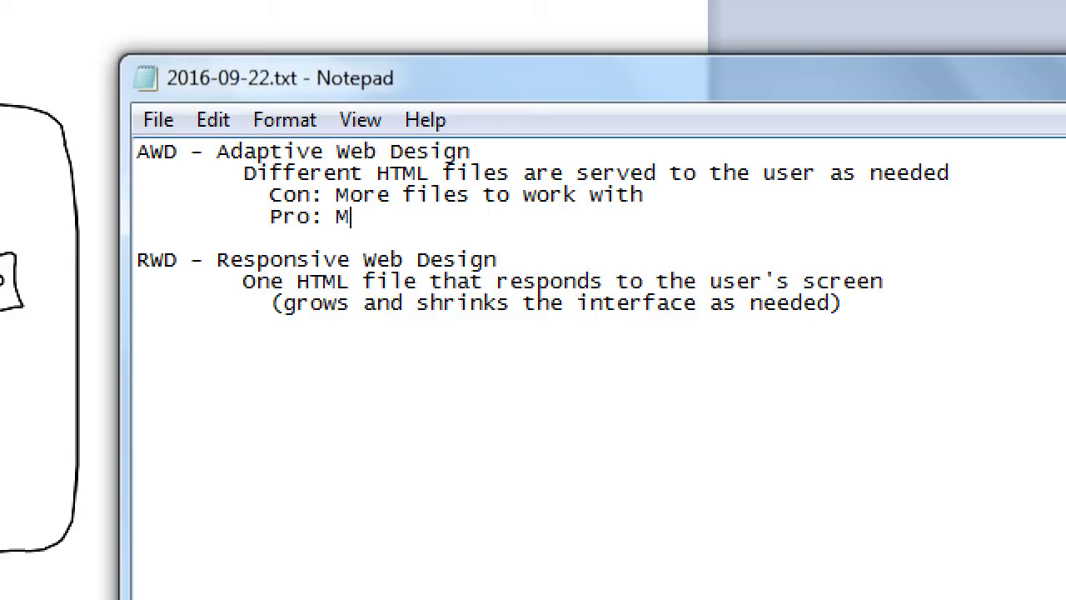
{"action": "type", "text": "ost"}
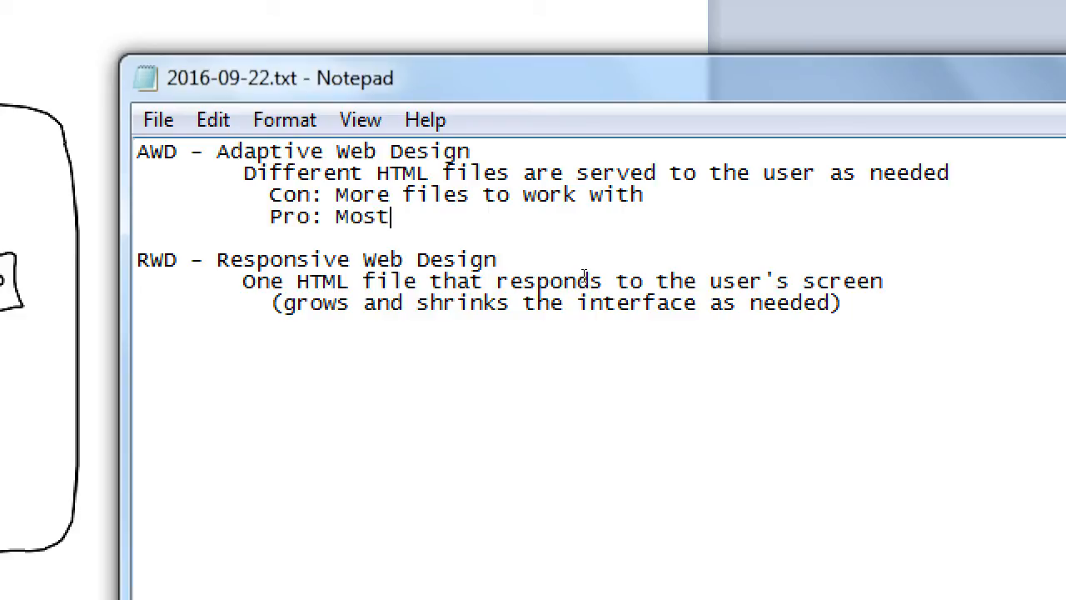
{"action": "type", "text": "ra"}
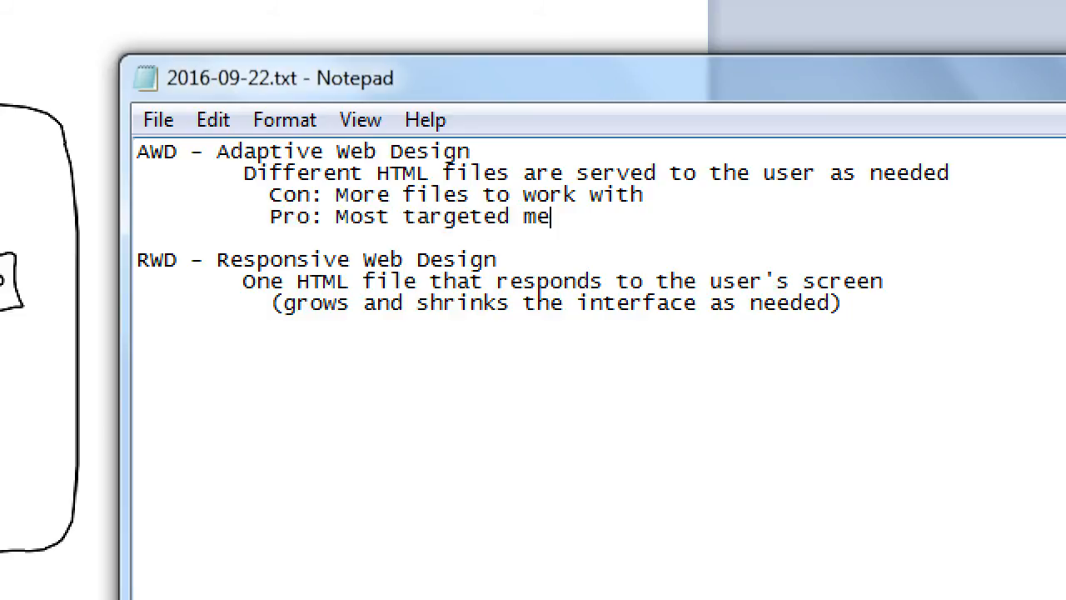
{"action": "type", "text": "thod (mo"}
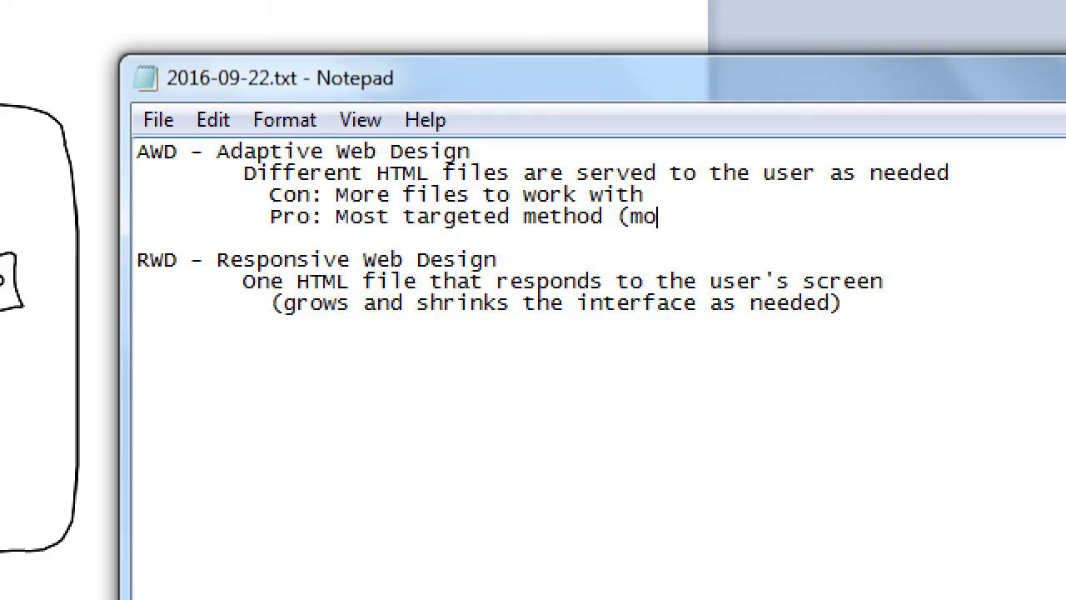
{"action": "type", "text": "st accurate)"}
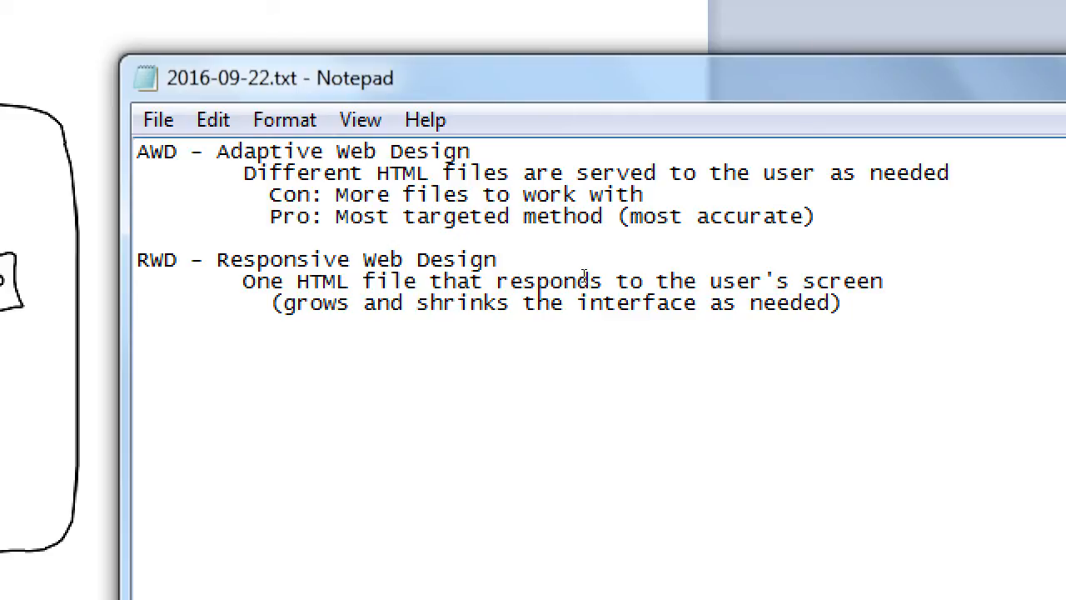
{"action": "left_click", "coordinate": [818, 217]}
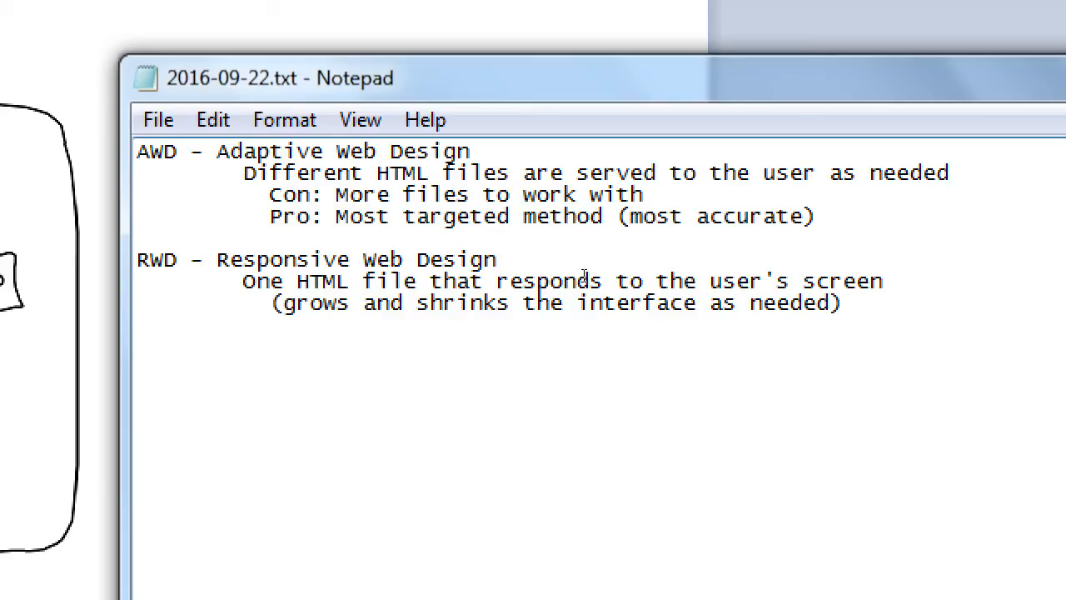
{"action": "left_click_drag", "start_coordinate": [404, 194], "coordinate": [643, 194]}
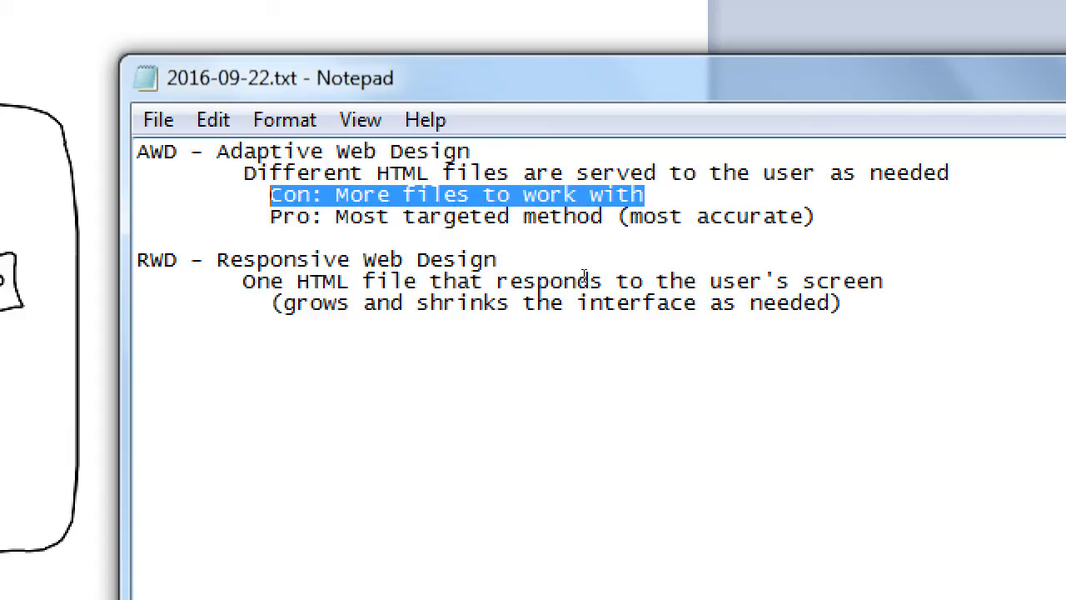
- Add the RWD con 'One size fits all, doesn't always fit all'
{"action": "left_click", "coordinate": [842, 302]}
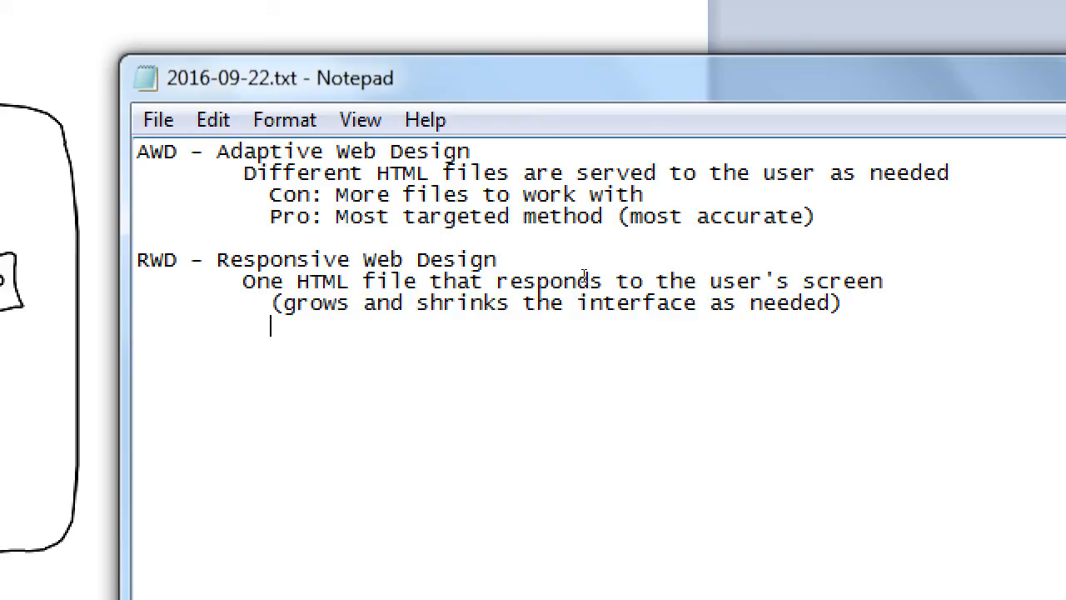
{"action": "type", "text": "Co"}
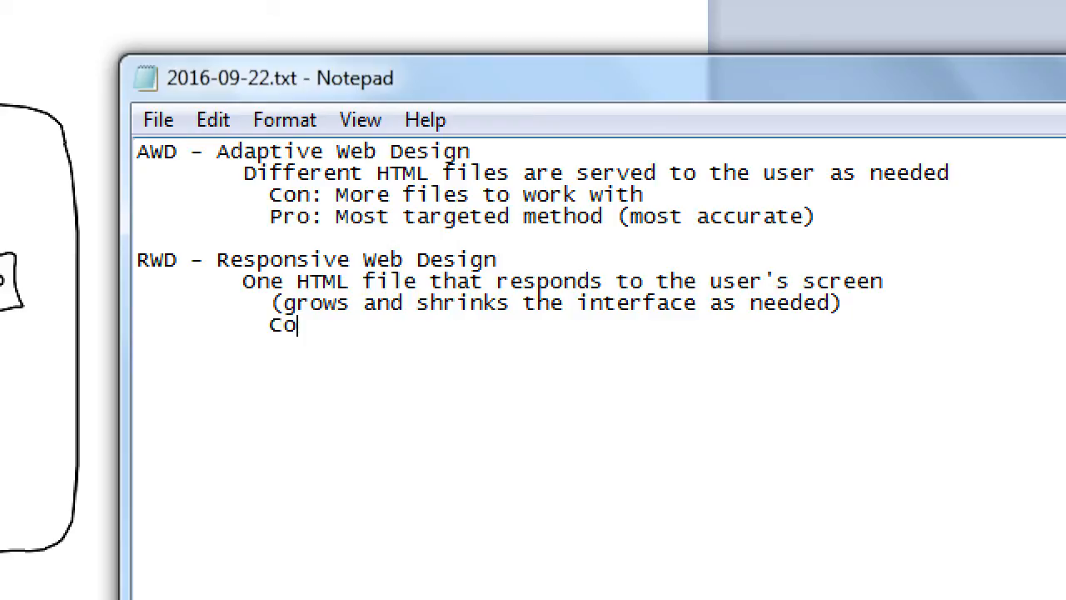
{"action": "type", "text": "n: One size"}
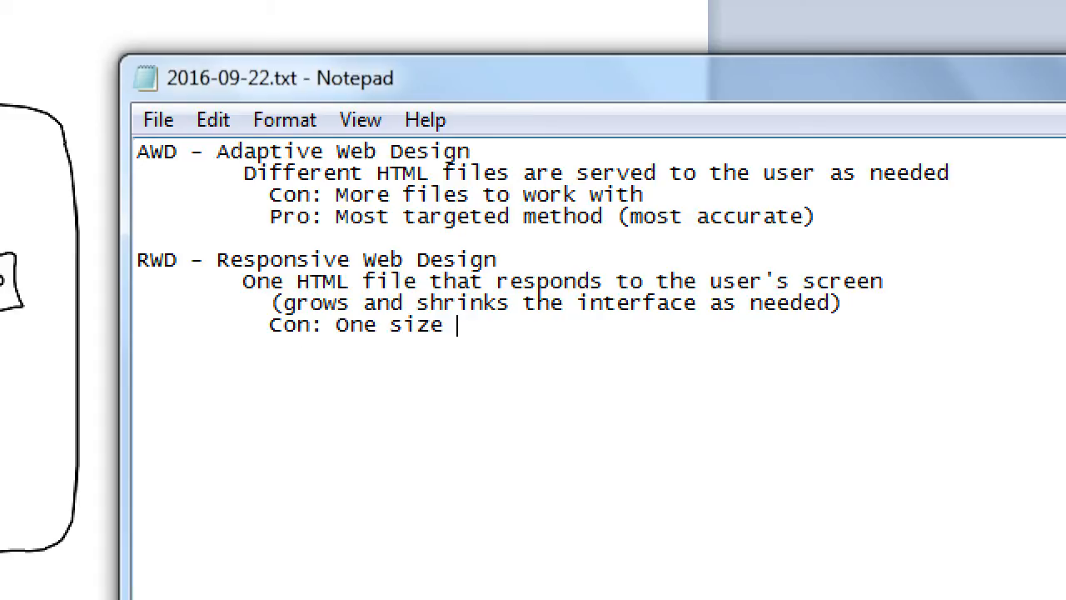
{"action": "type", "text": "fits all, doesn't a"}
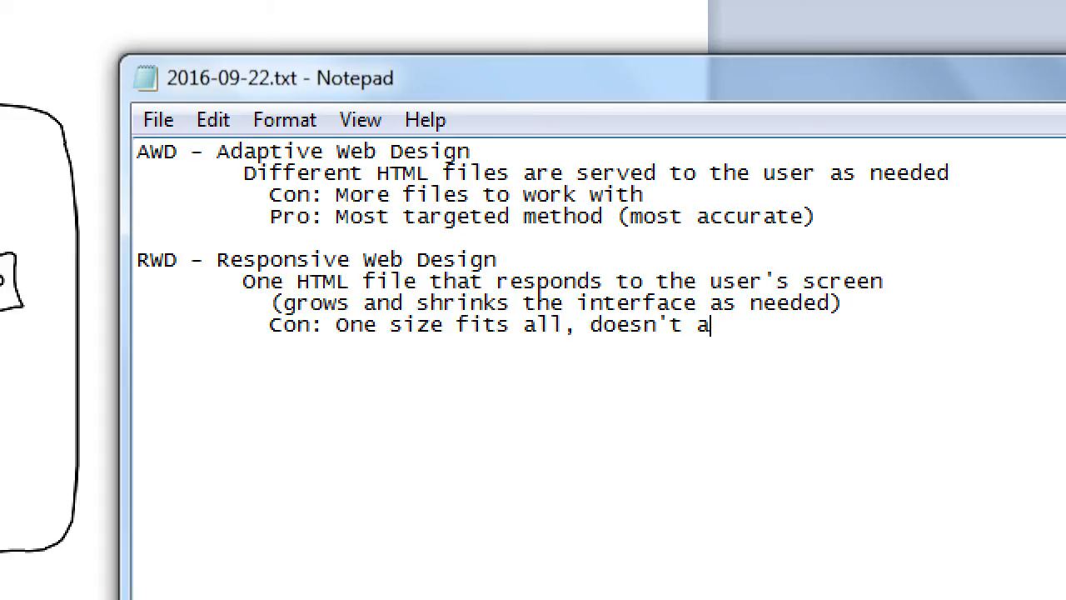
{"action": "type", "text": "lways"}
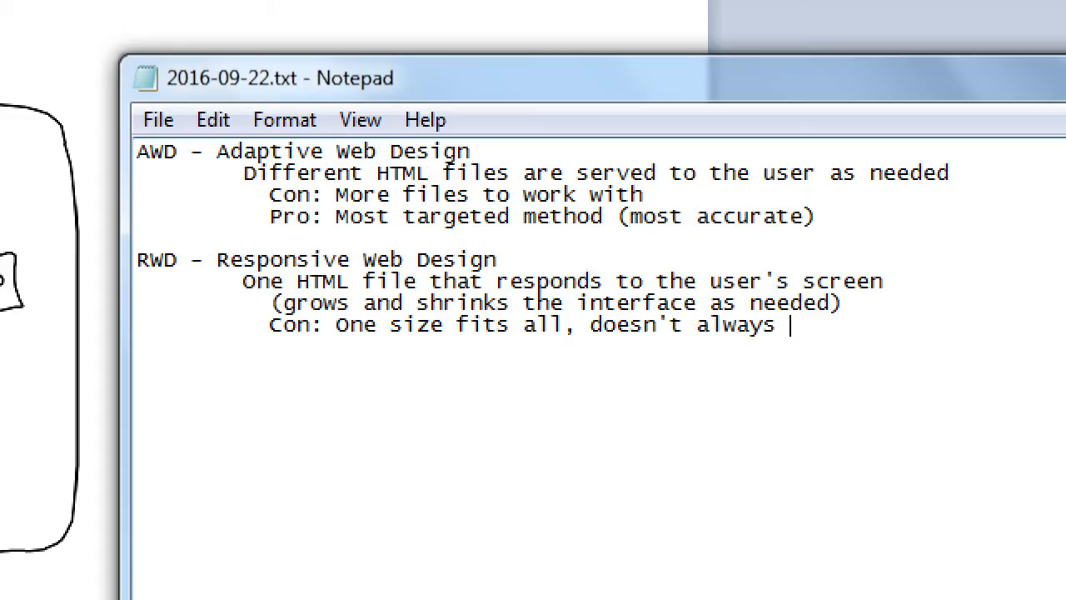
{"action": "type", "text": "fit all"}
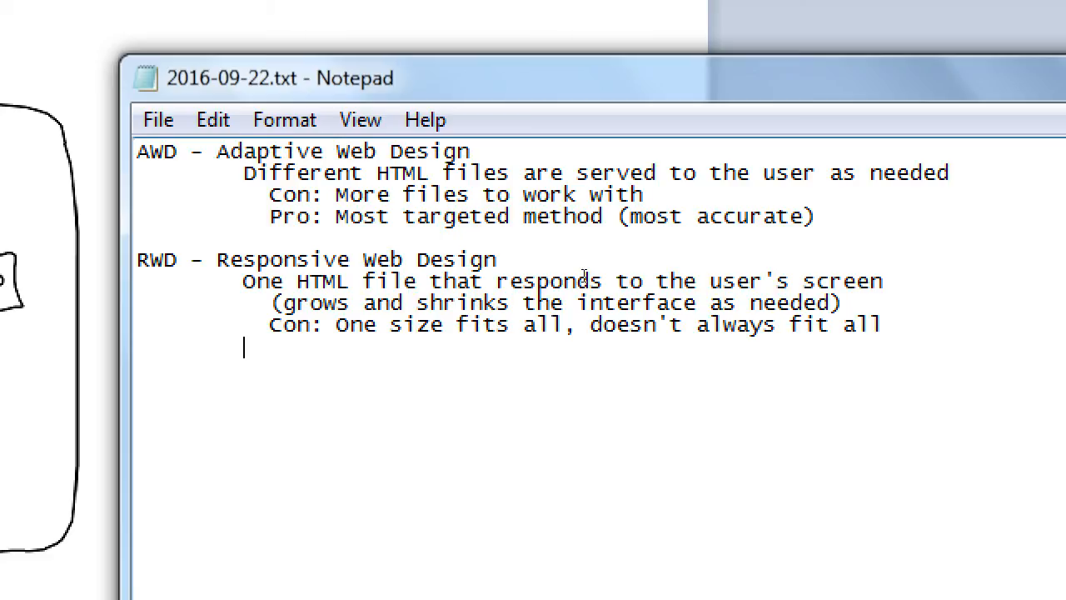
- Add the RWD pro 'If done right, less work overall'
{"action": "type", "text": "Pro: If"}
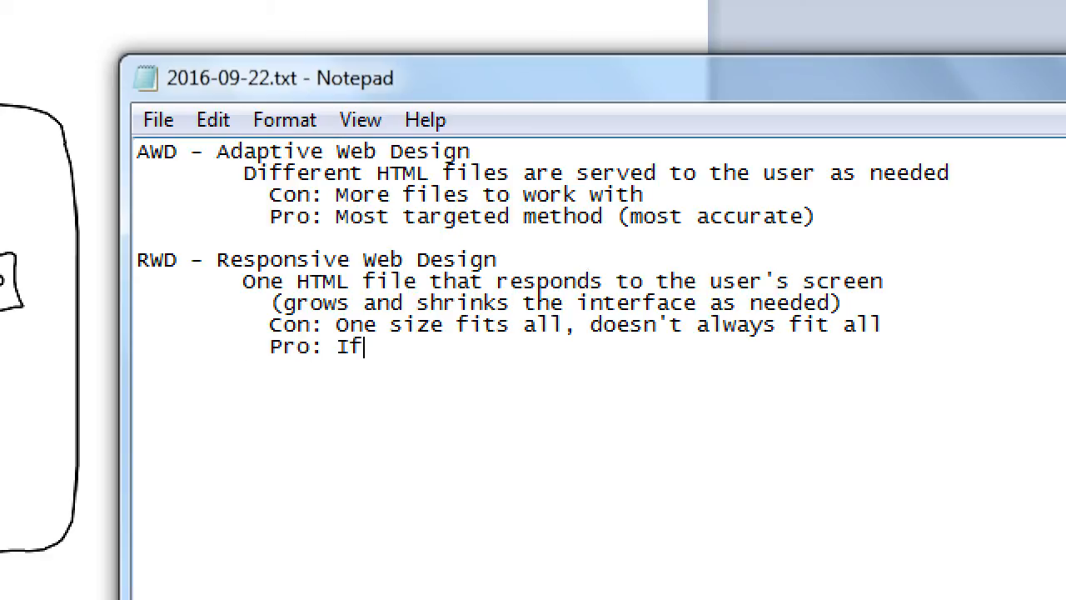
{"action": "type", "text": "done right,"}
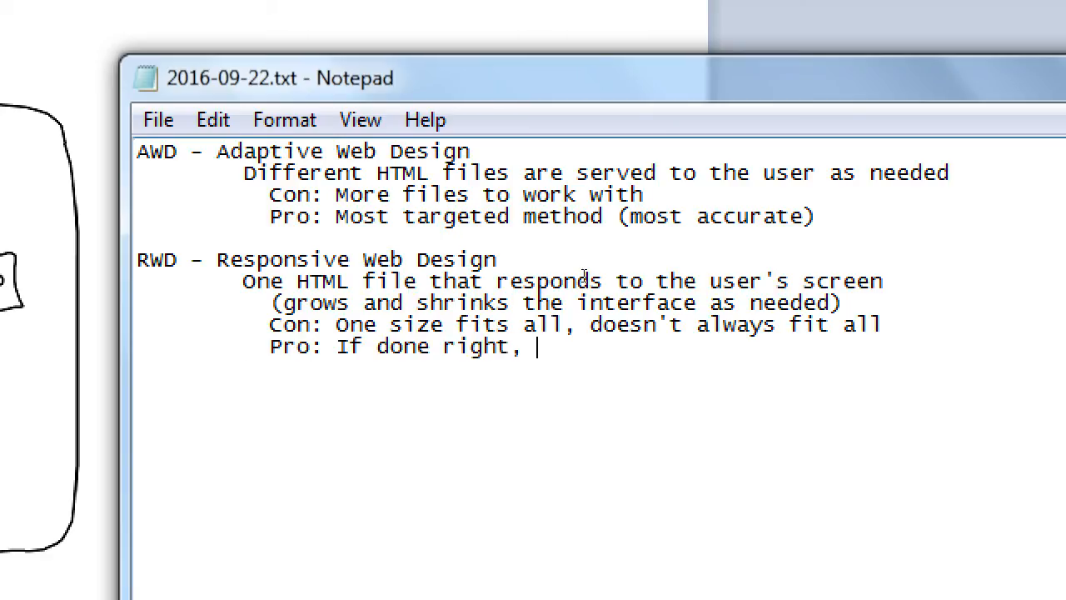
{"action": "type", "text": "less work ovre"}
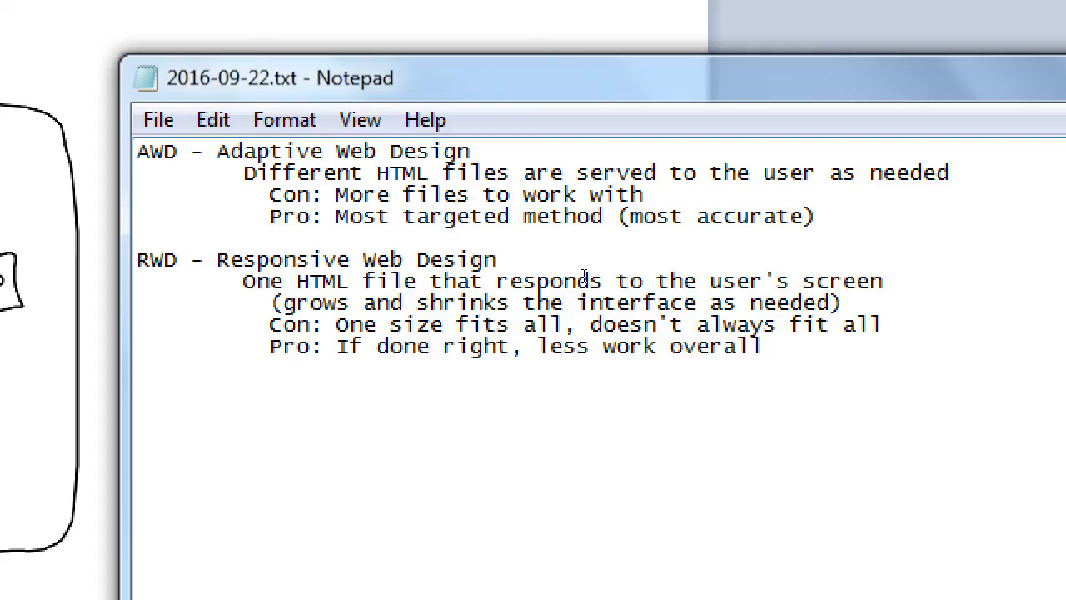
- Restore Notepad from full screen and move it up over the Paint wireframe
{"action": "double_click", "coordinate": [349, 346]}
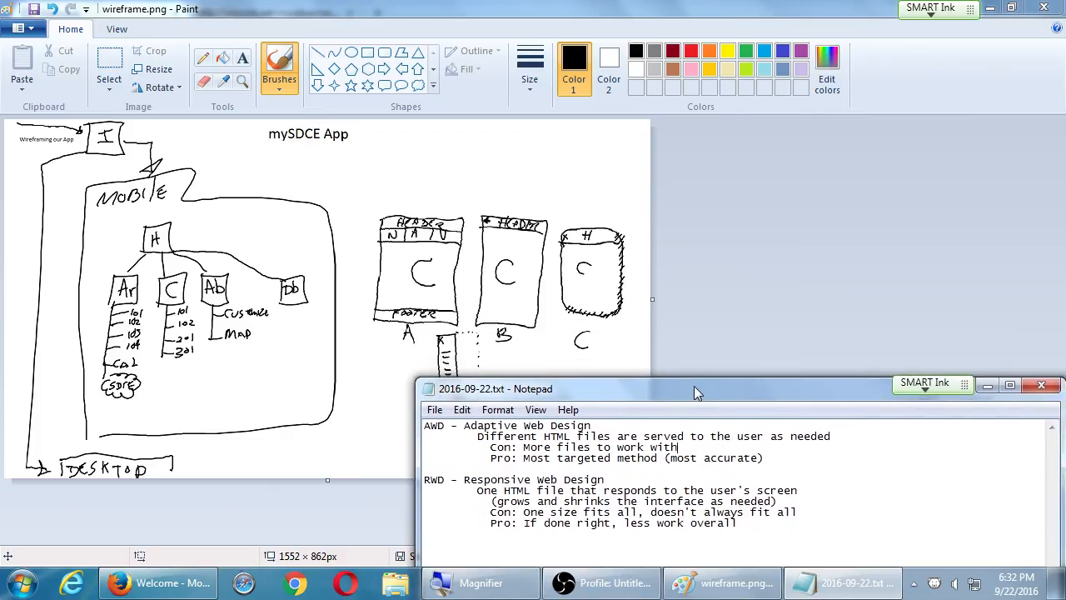
{"action": "left_click_drag", "start_coordinate": [697, 388], "coordinate": [673, 166]}
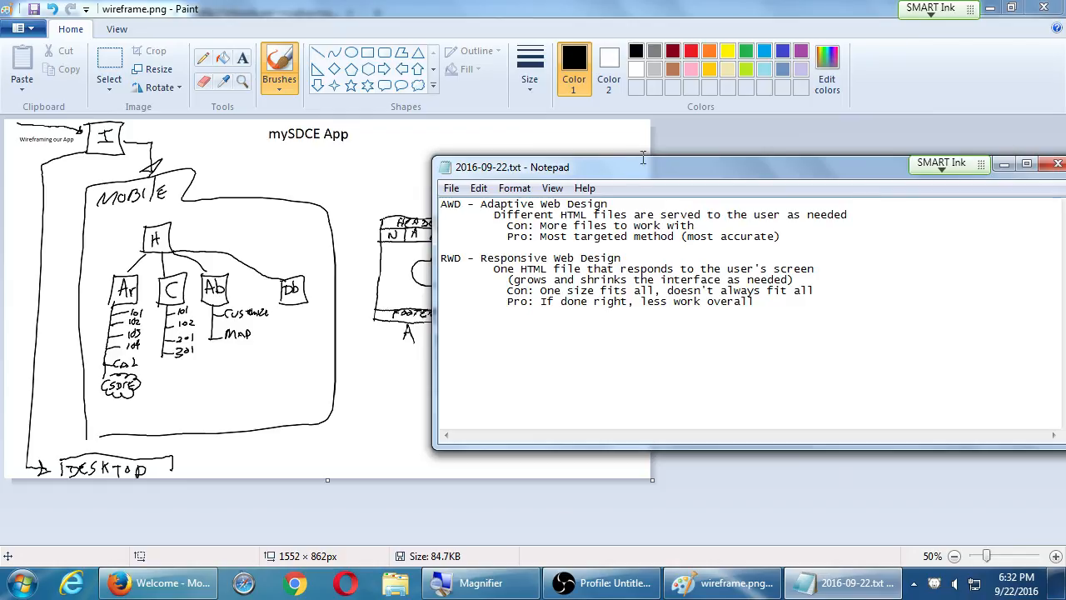
{"action": "mouse_move", "coordinate": [658, 11]}
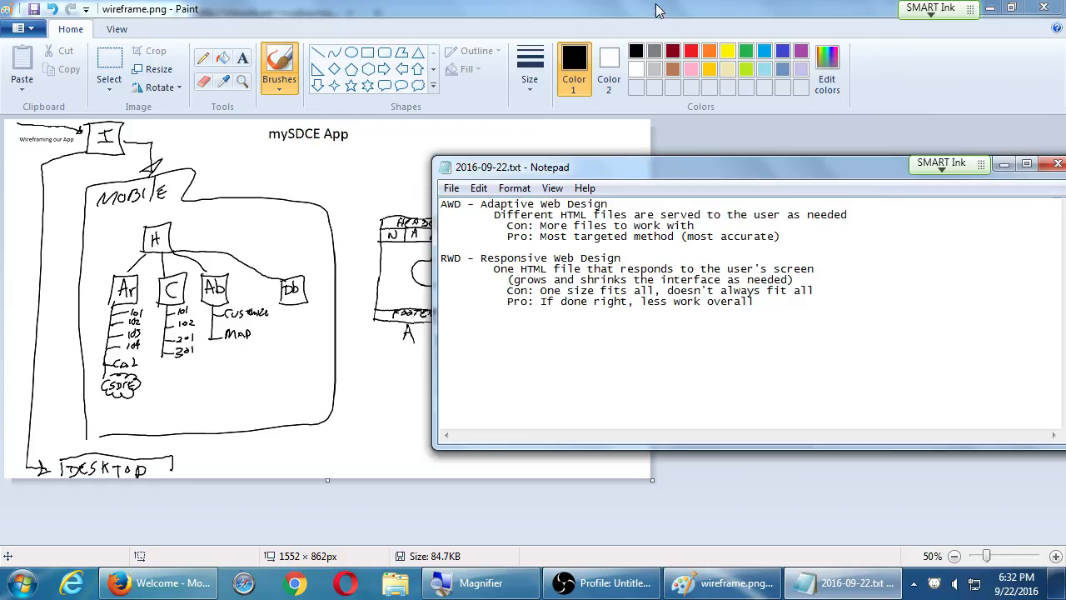